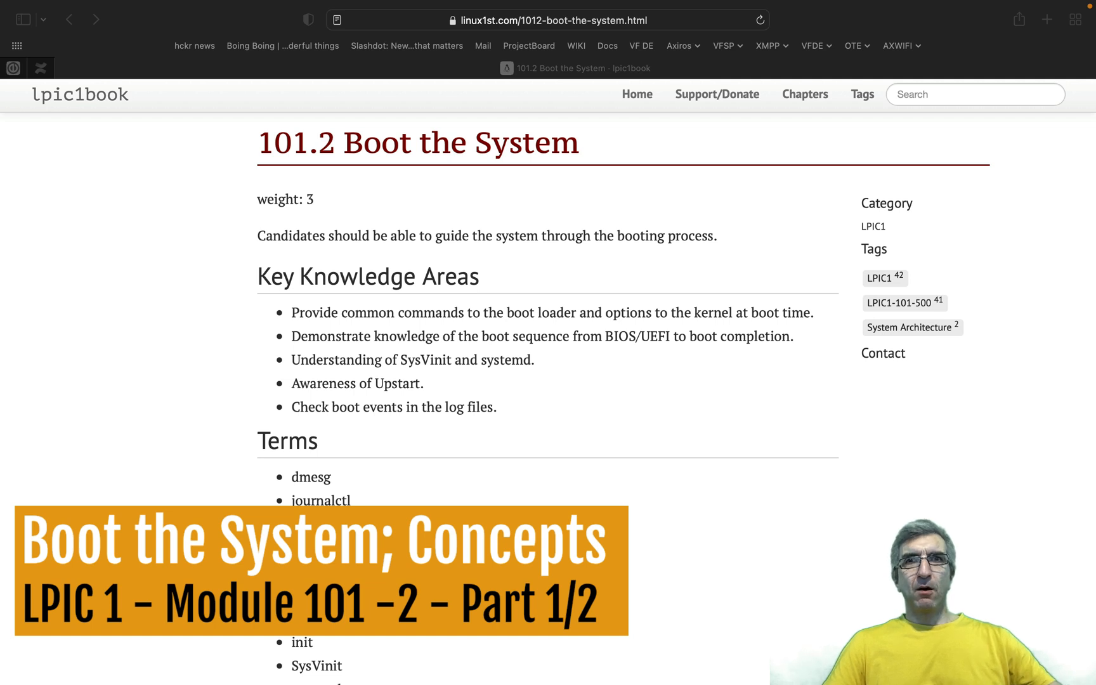
pyautogui.moveTo(352, 168)
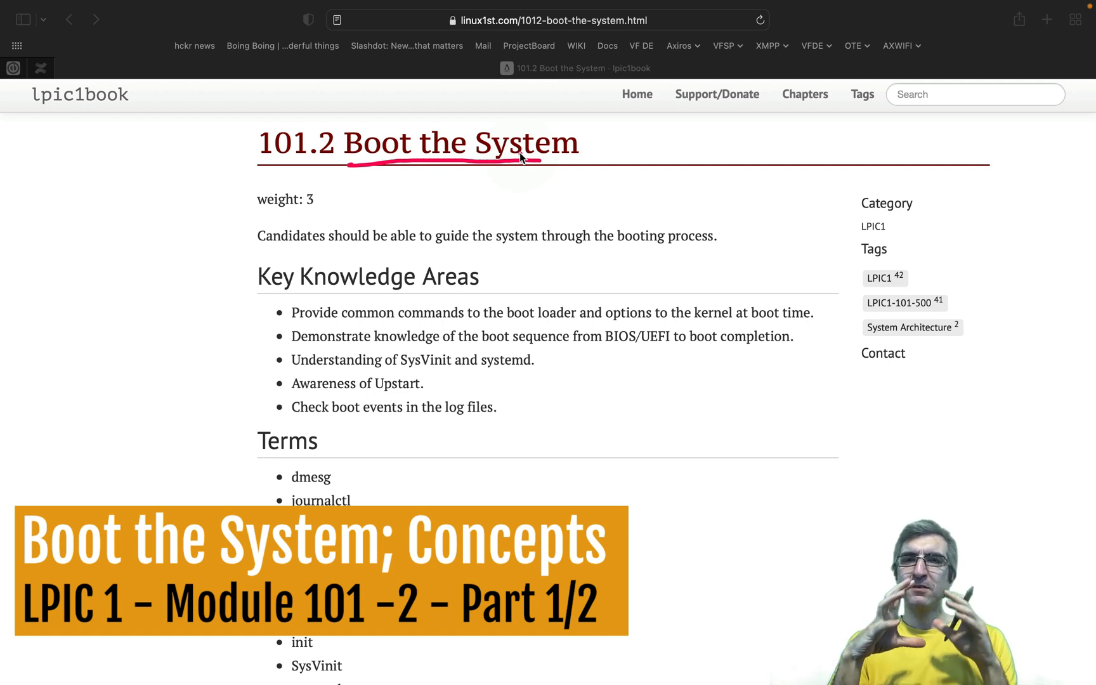
pyautogui.moveTo(246, 237)
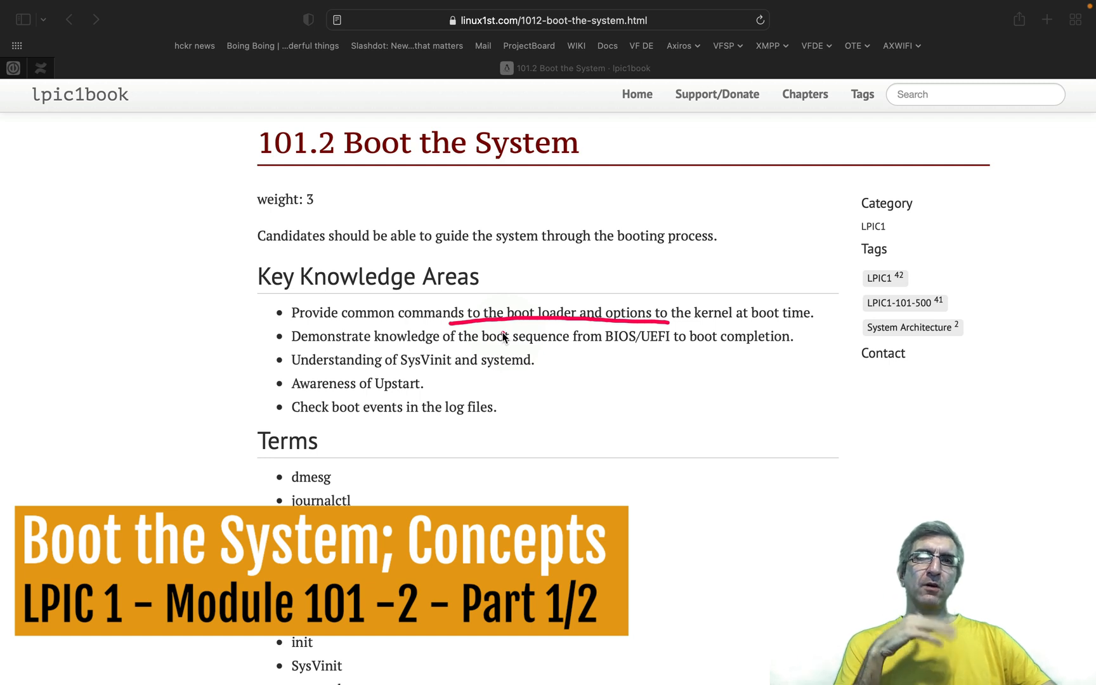
pyautogui.moveTo(499, 337)
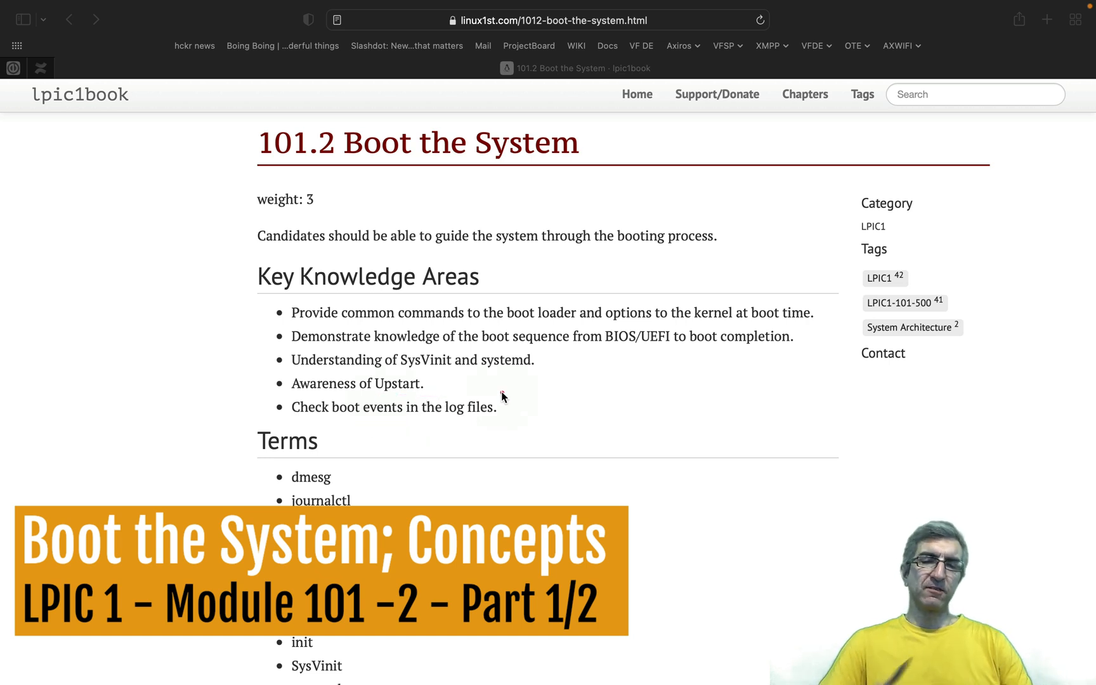
# Scroll down to The Boot Process section with its five steps and BIOS notes.
pyautogui.scroll(-3)
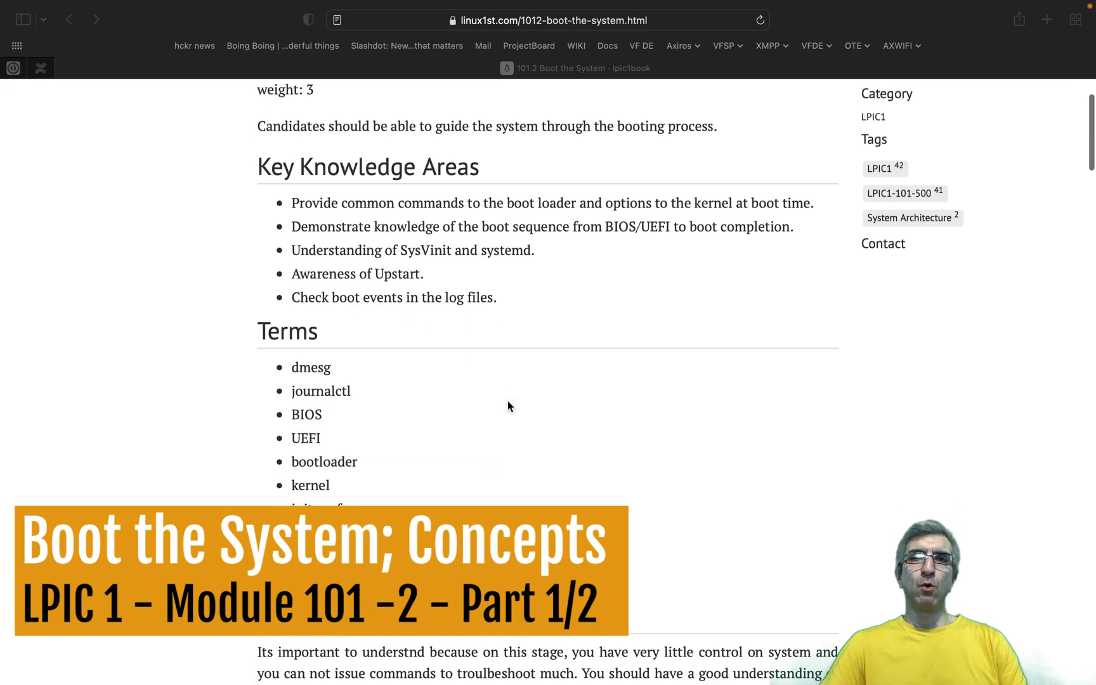
pyautogui.scroll(-3)
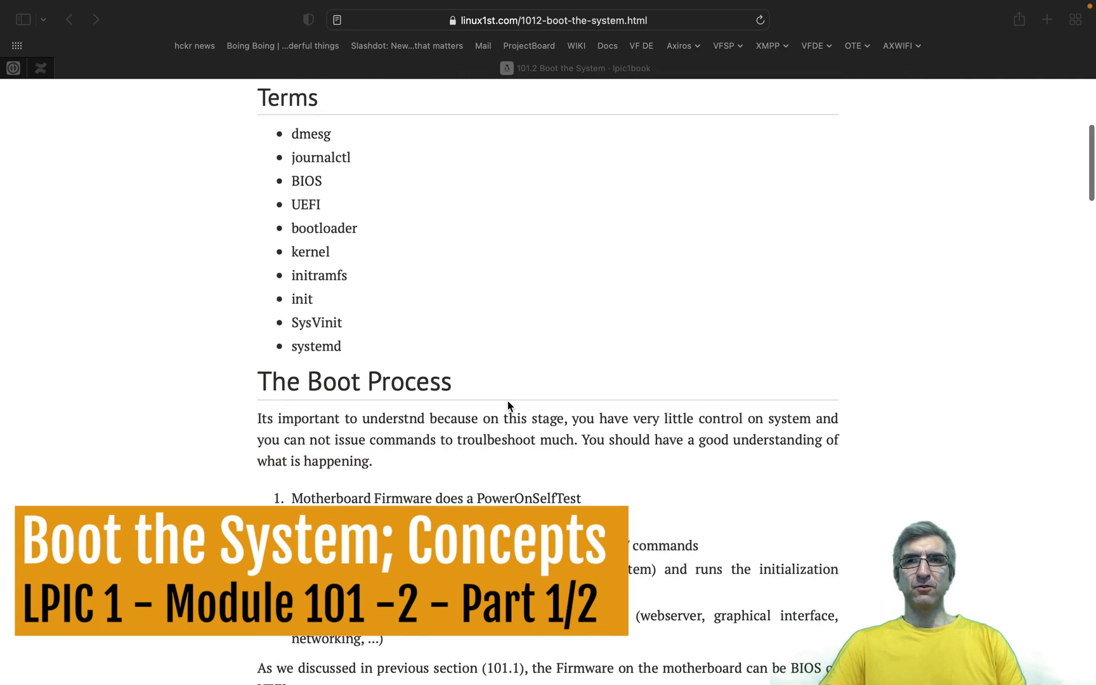
pyautogui.scroll(-3)
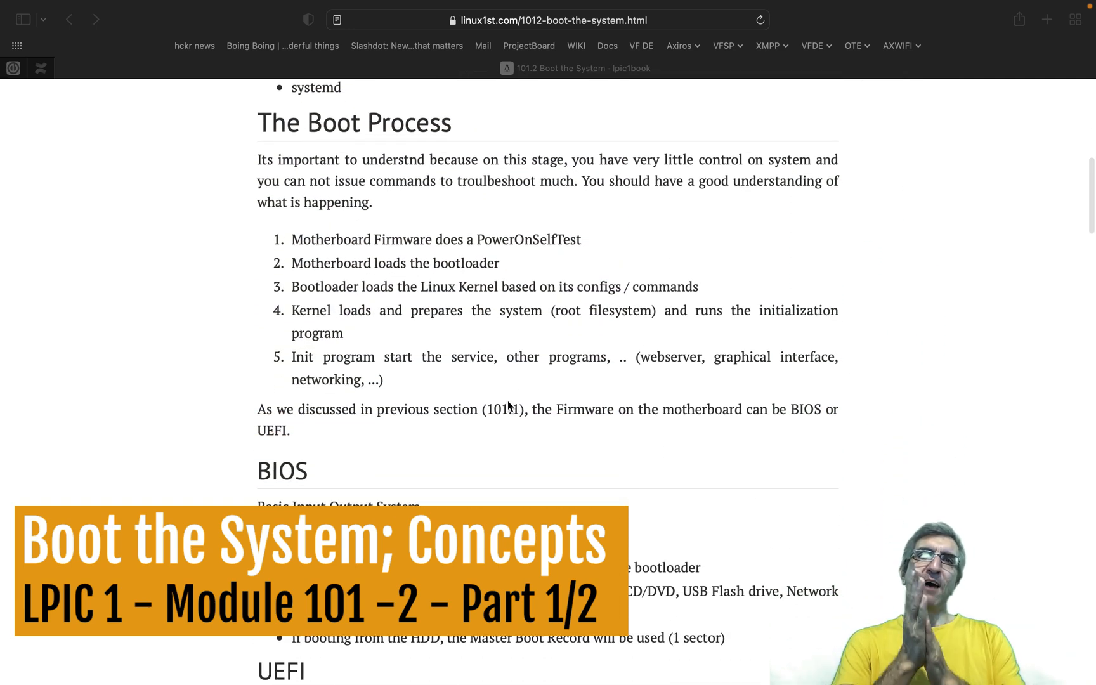
pyautogui.scroll(-3)
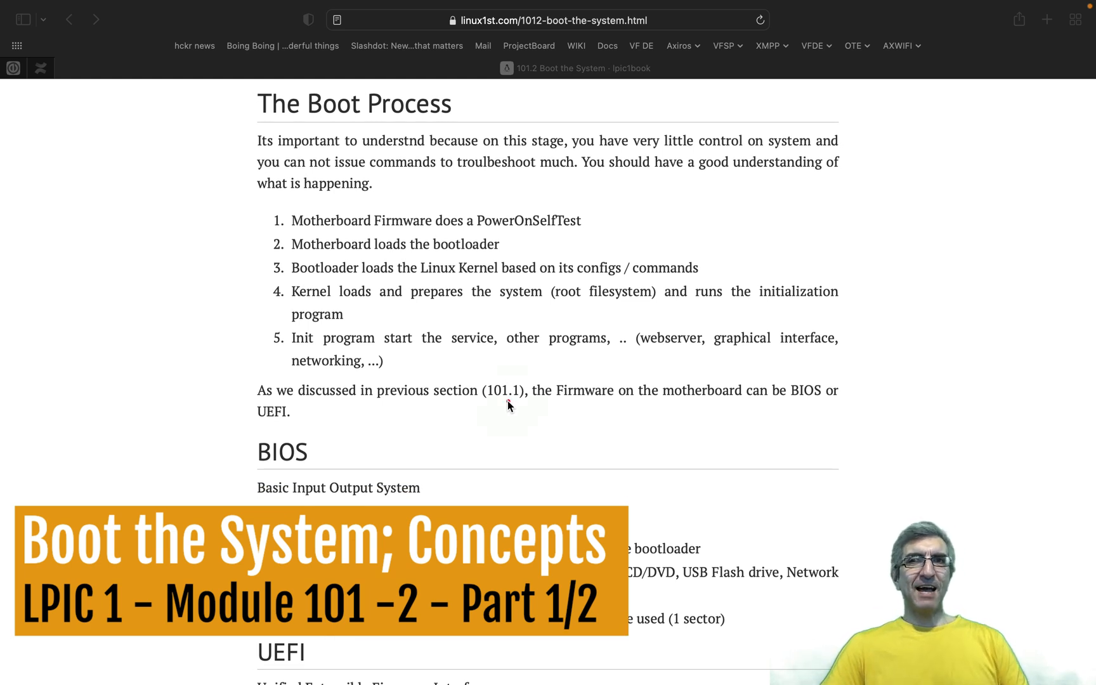
pyautogui.moveTo(79, 99)
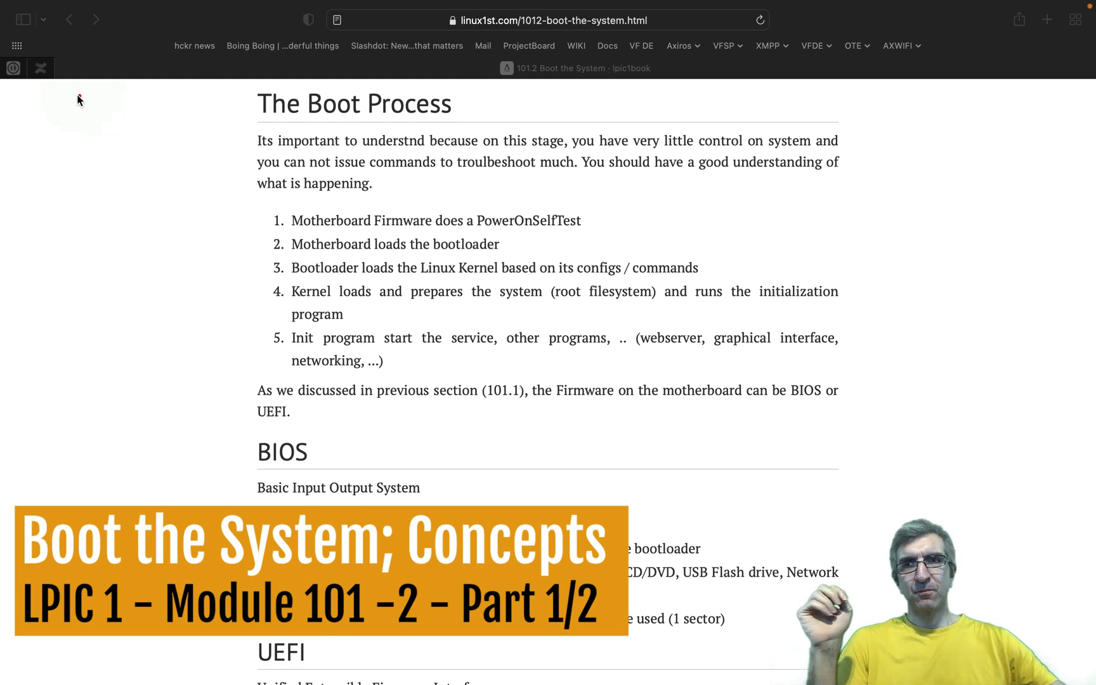
# Sketch a box in the left margin with a downward arrow to OS.
pyautogui.moveTo(52, 101); pyautogui.dragTo(111, 147)
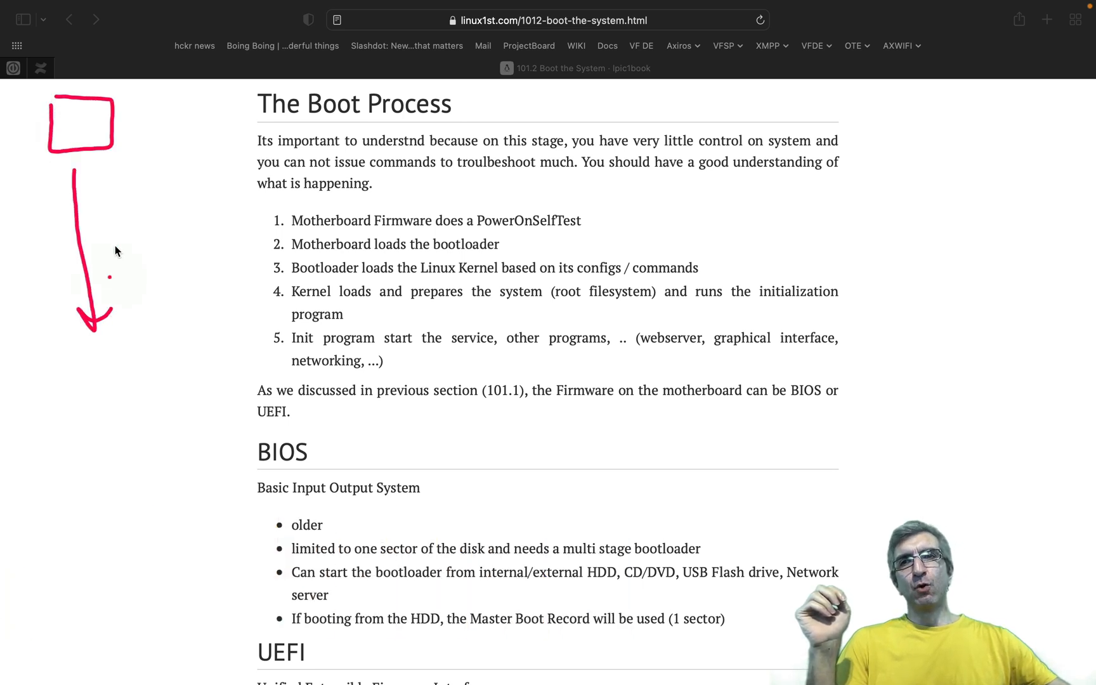
pyautogui.moveTo(56, 356); pyautogui.dragTo(129, 350)
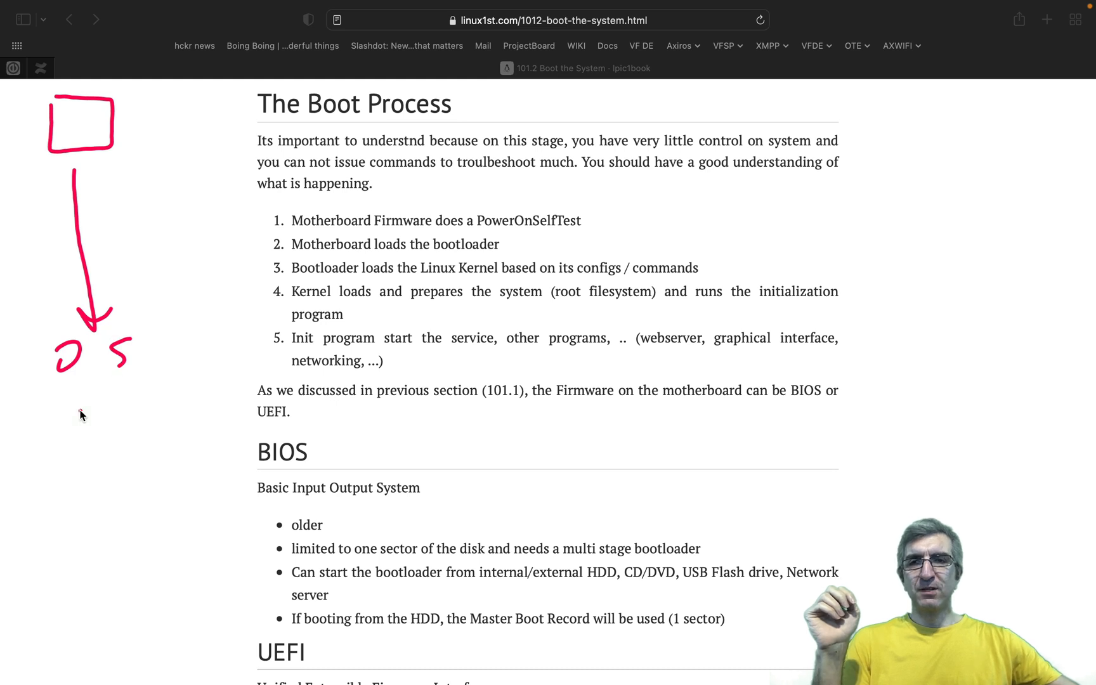
pyautogui.moveTo(83, 426); pyautogui.dragTo(88, 510)
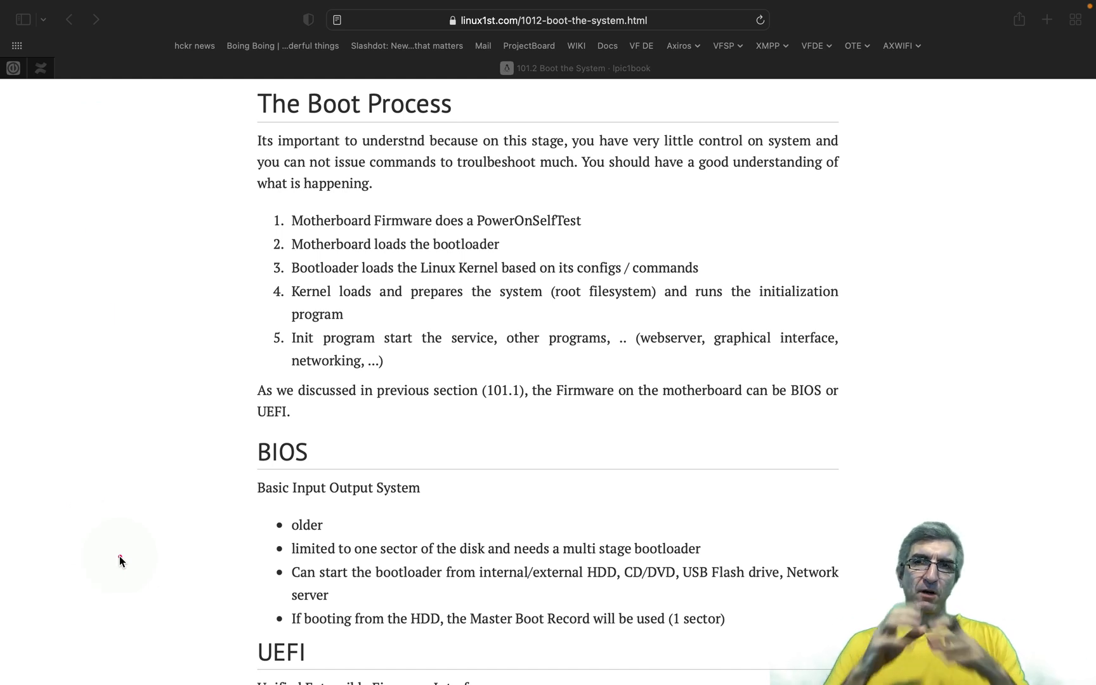
pyautogui.moveTo(329, 319)
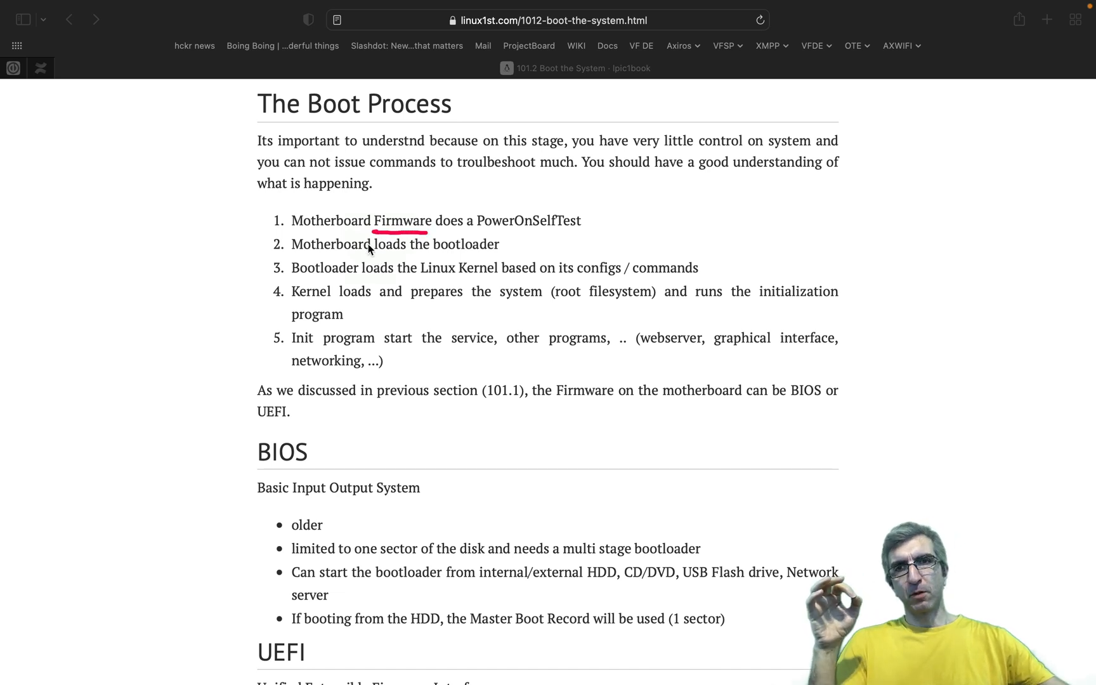
pyautogui.moveTo(204, 162)
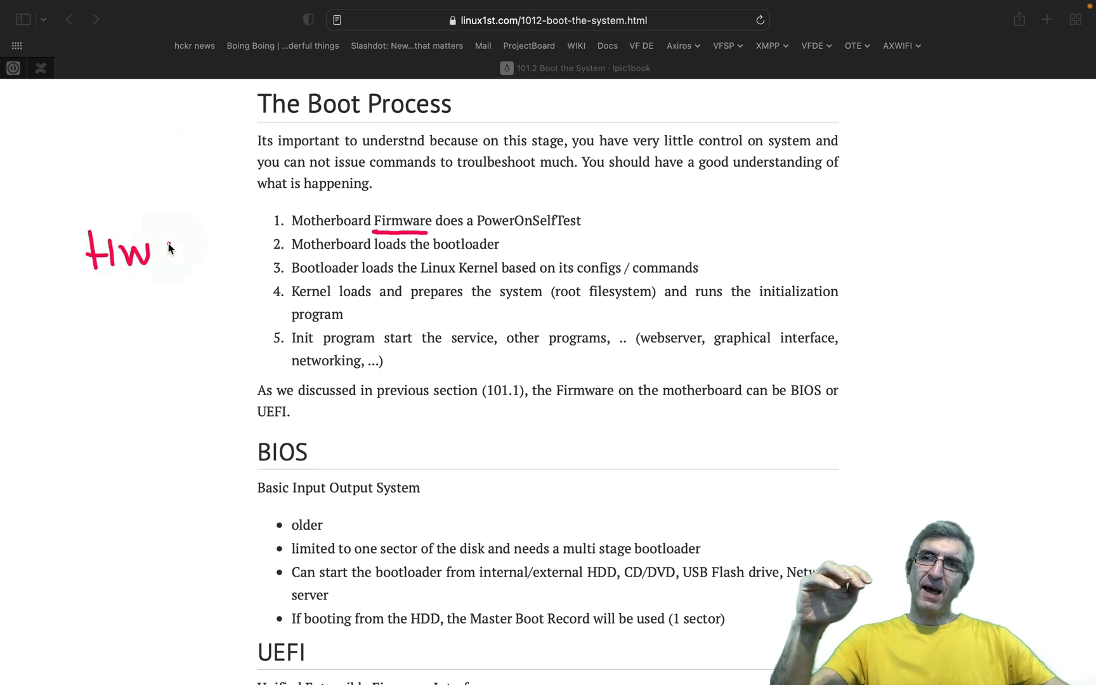
pyautogui.moveTo(163, 241); pyautogui.dragTo(244, 269)
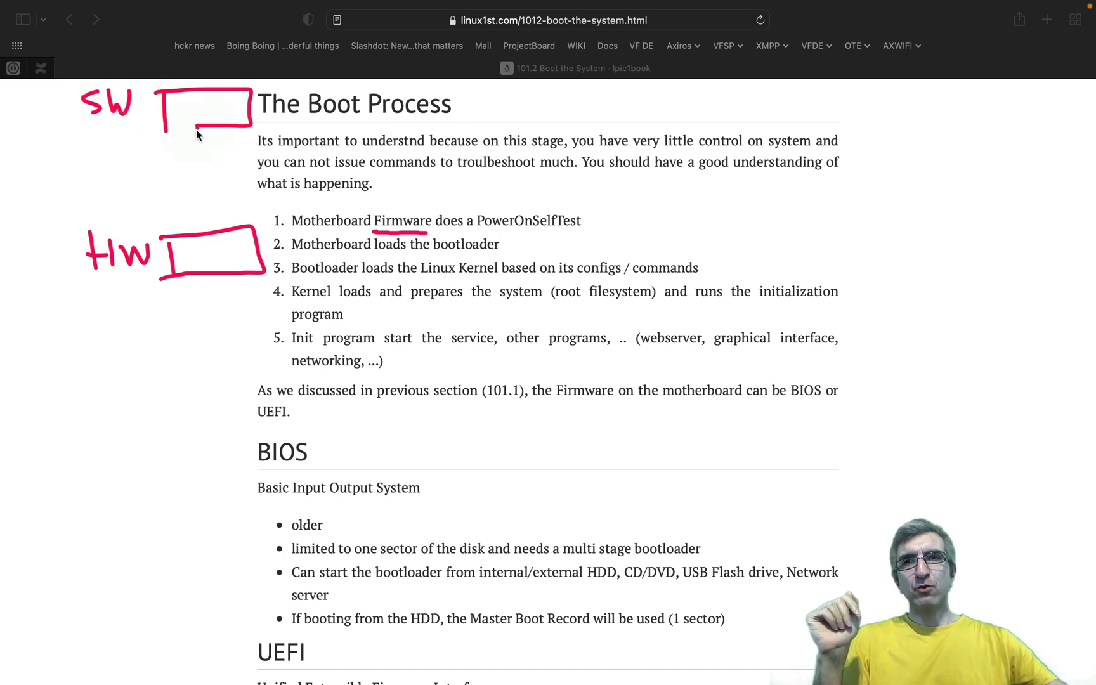
pyautogui.moveTo(198, 130); pyautogui.dragTo(196, 189)
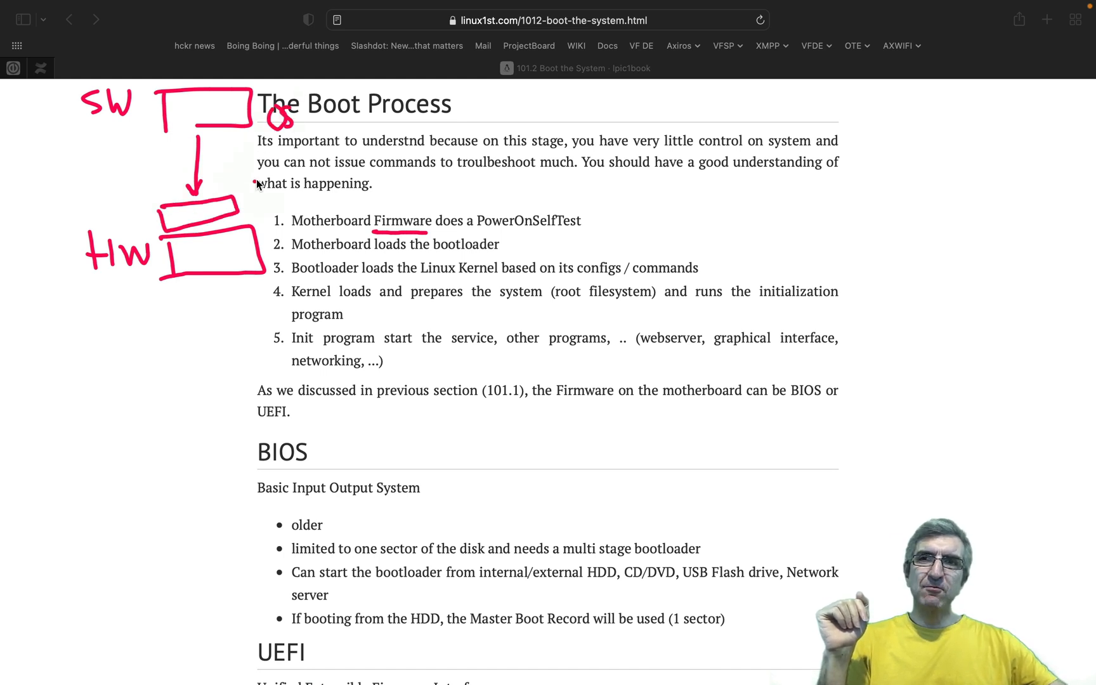
pyautogui.moveTo(249, 199); pyautogui.dragTo(311, 192)
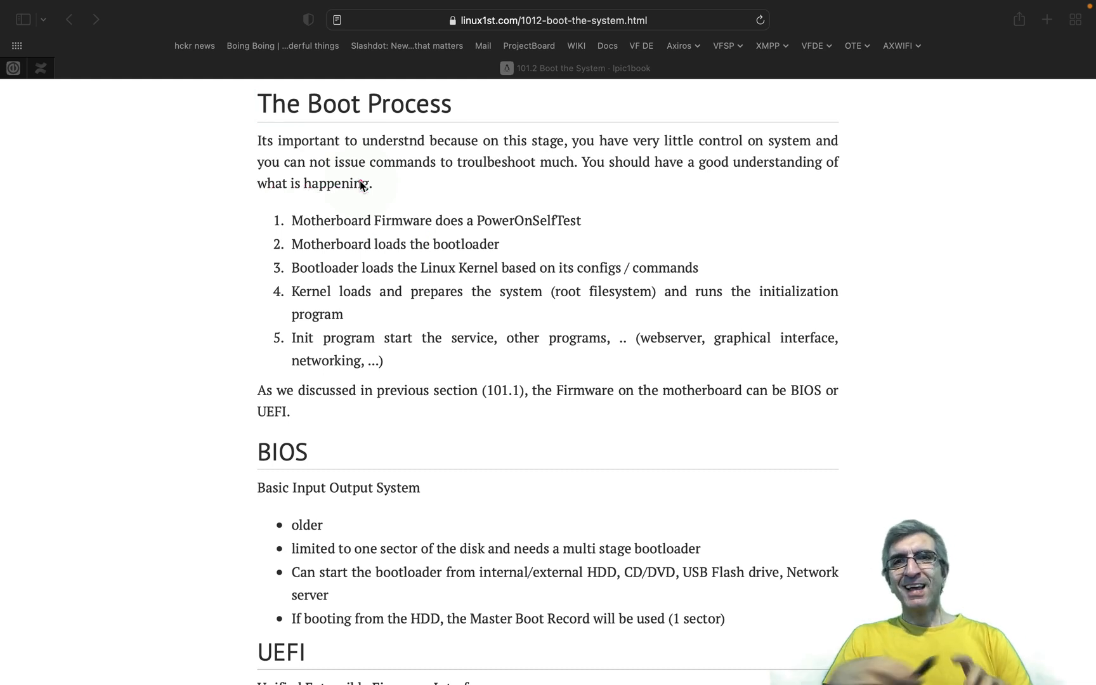
pyautogui.moveTo(110, 210)
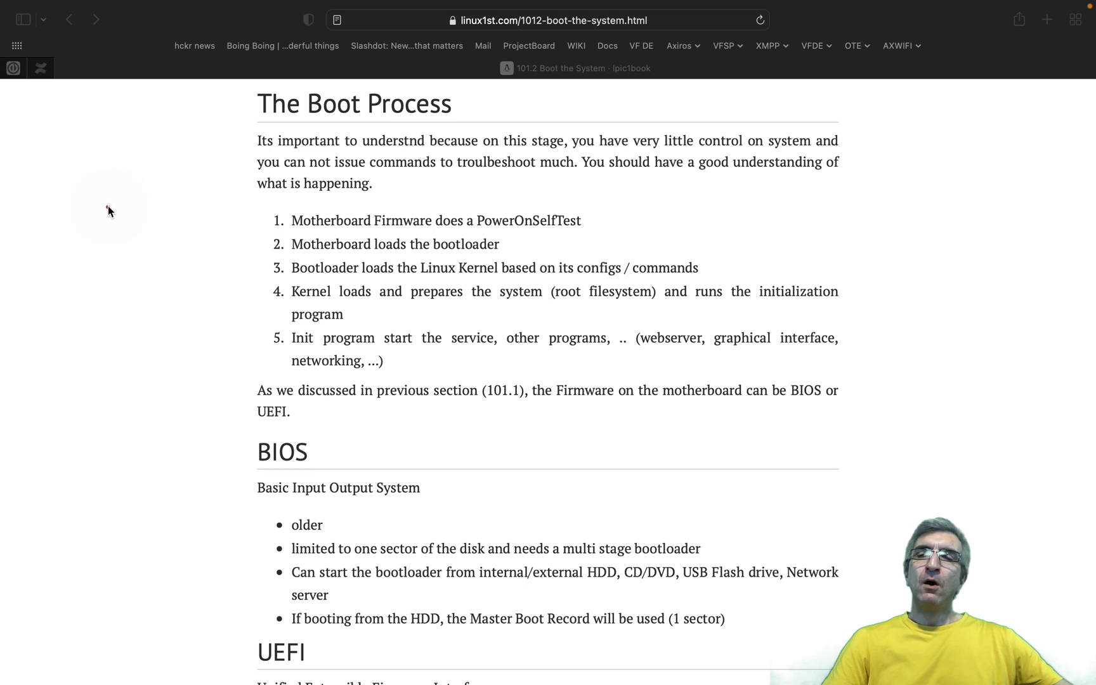
pyautogui.moveTo(76, 231)
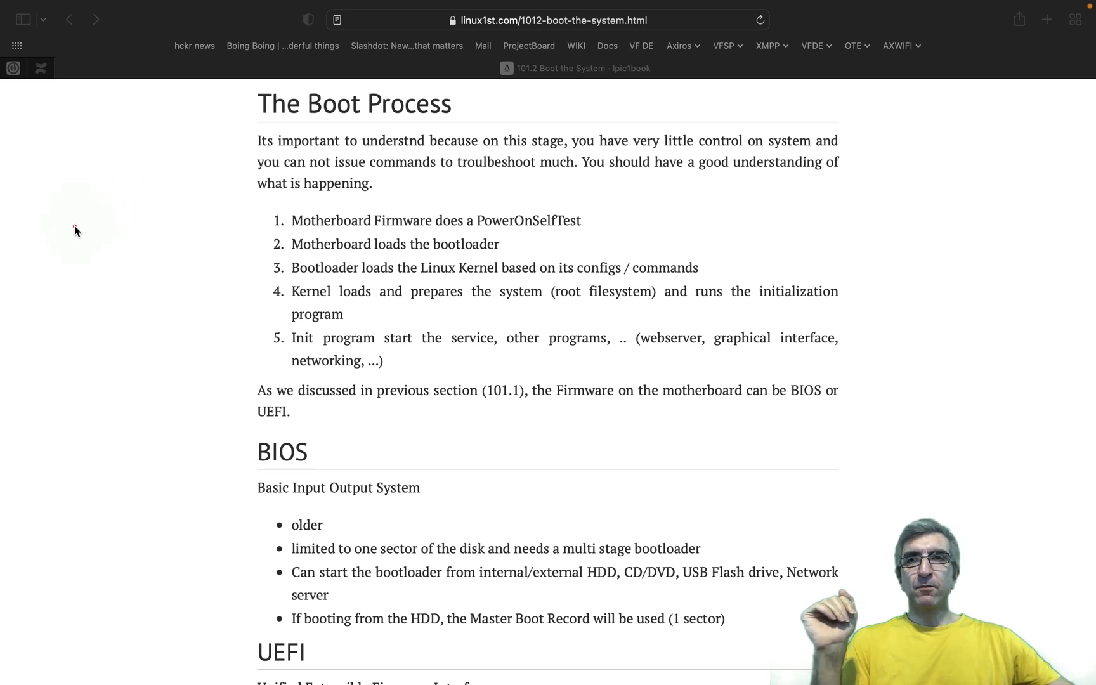
pyautogui.moveTo(69, 198)
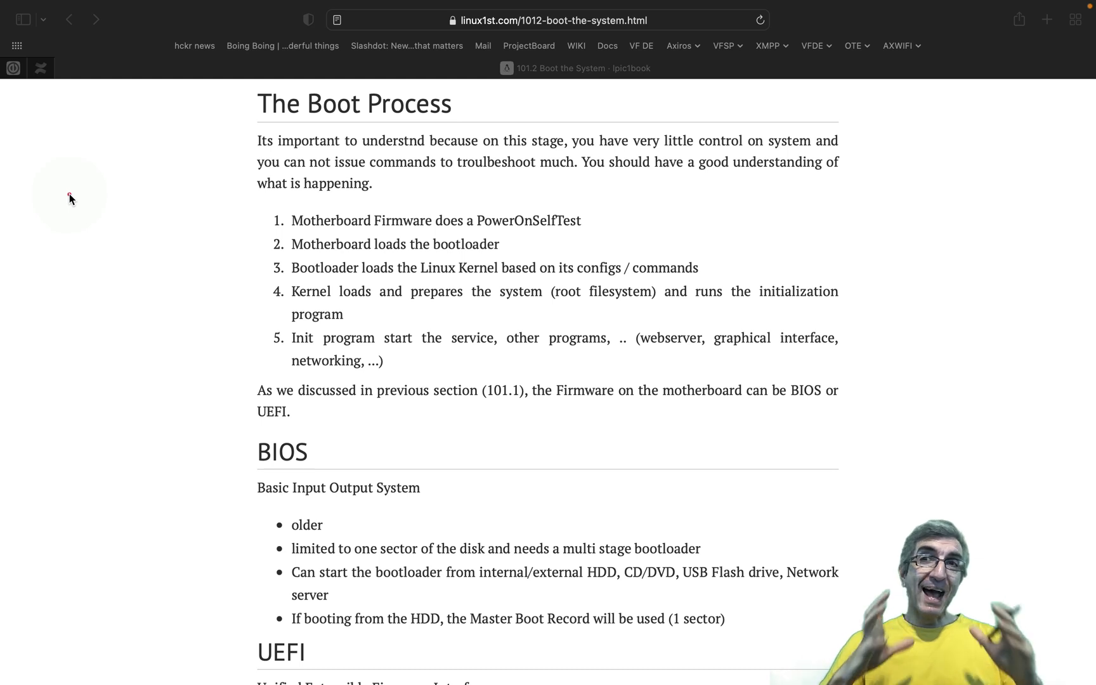
pyautogui.moveTo(99, 223)
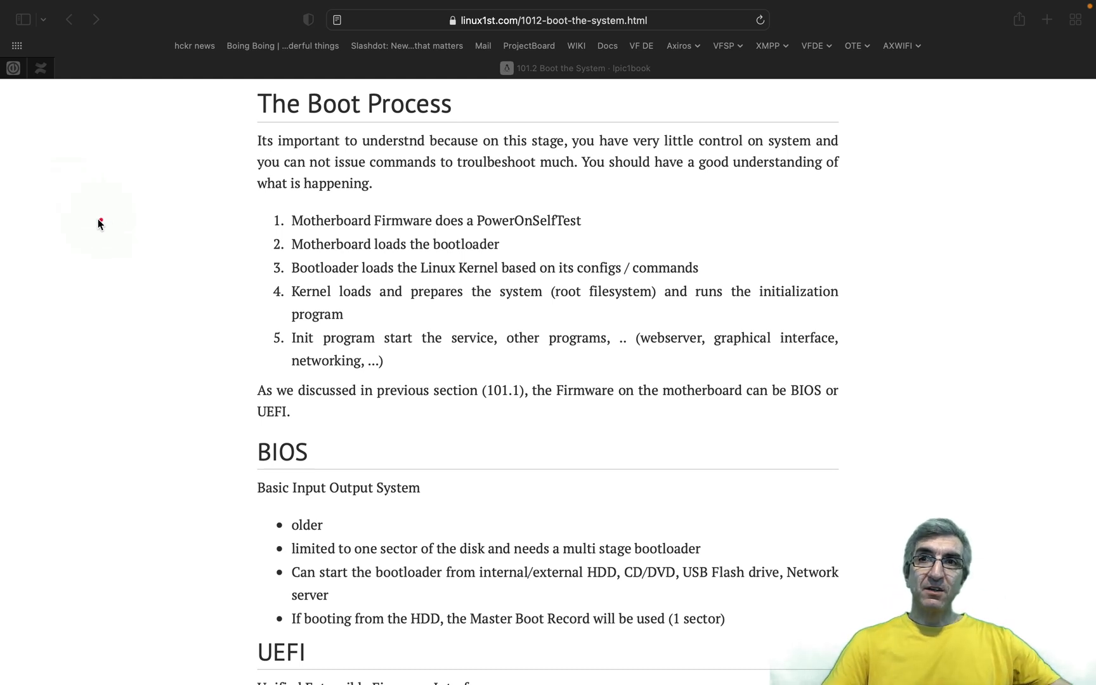
# Sketch a fresh box beside the boot steps and label it mix.
pyautogui.moveTo(69, 223); pyautogui.dragTo(164, 279)
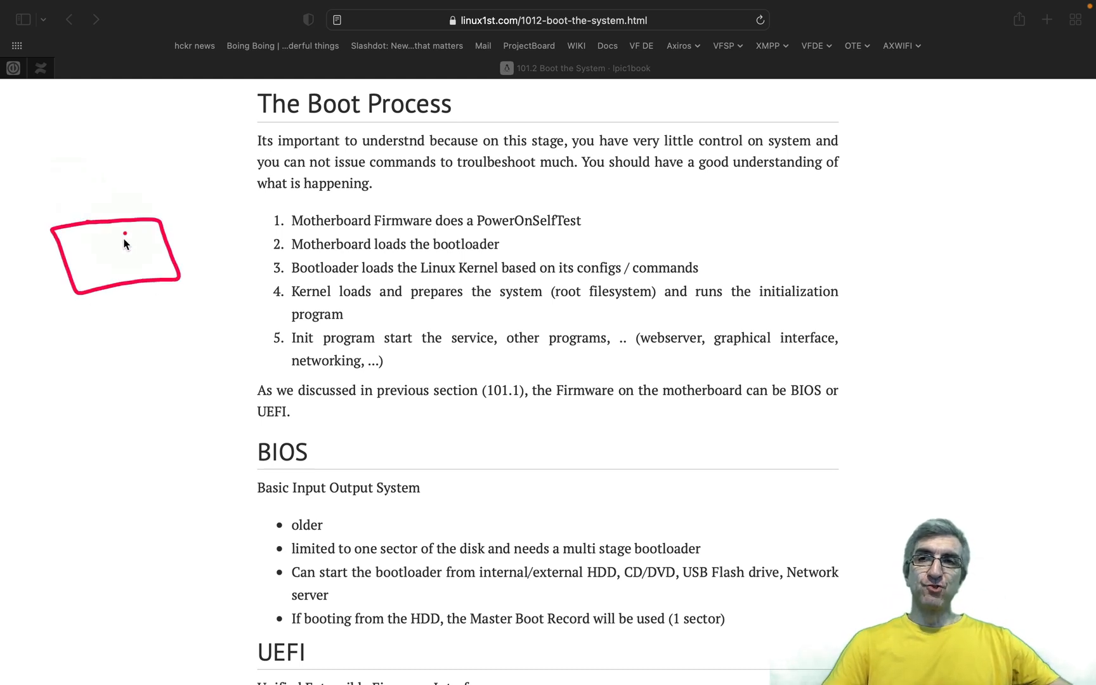
pyautogui.moveTo(43, 354)
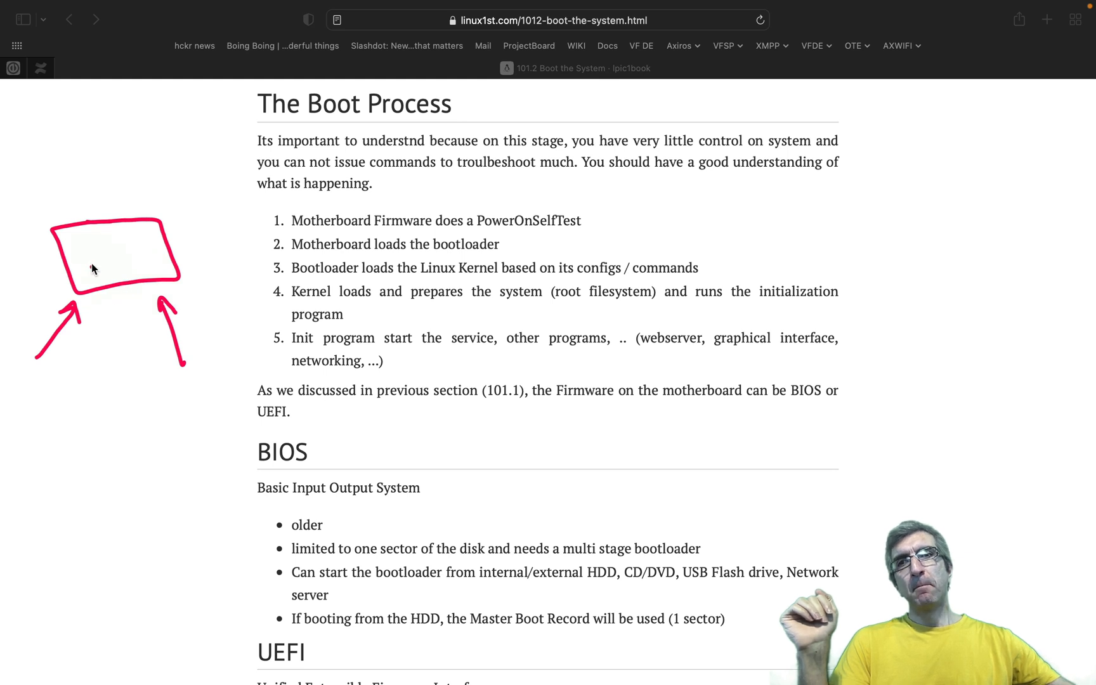
pyautogui.write('mix')
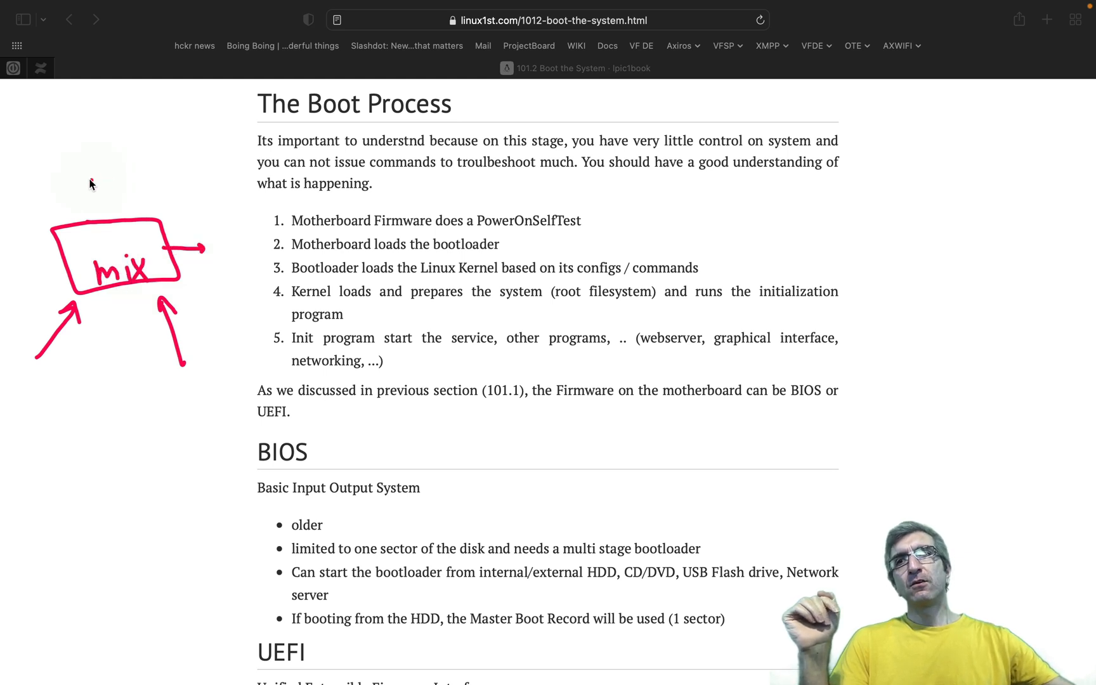
pyautogui.moveTo(74, 175)
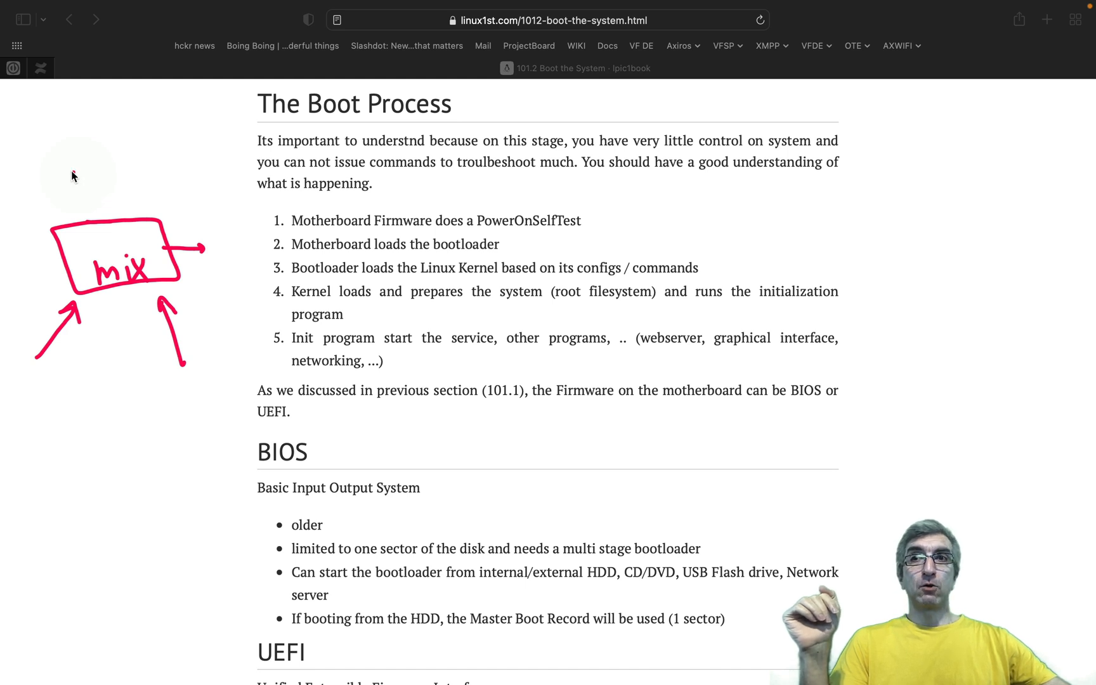
pyautogui.moveTo(60, 153)
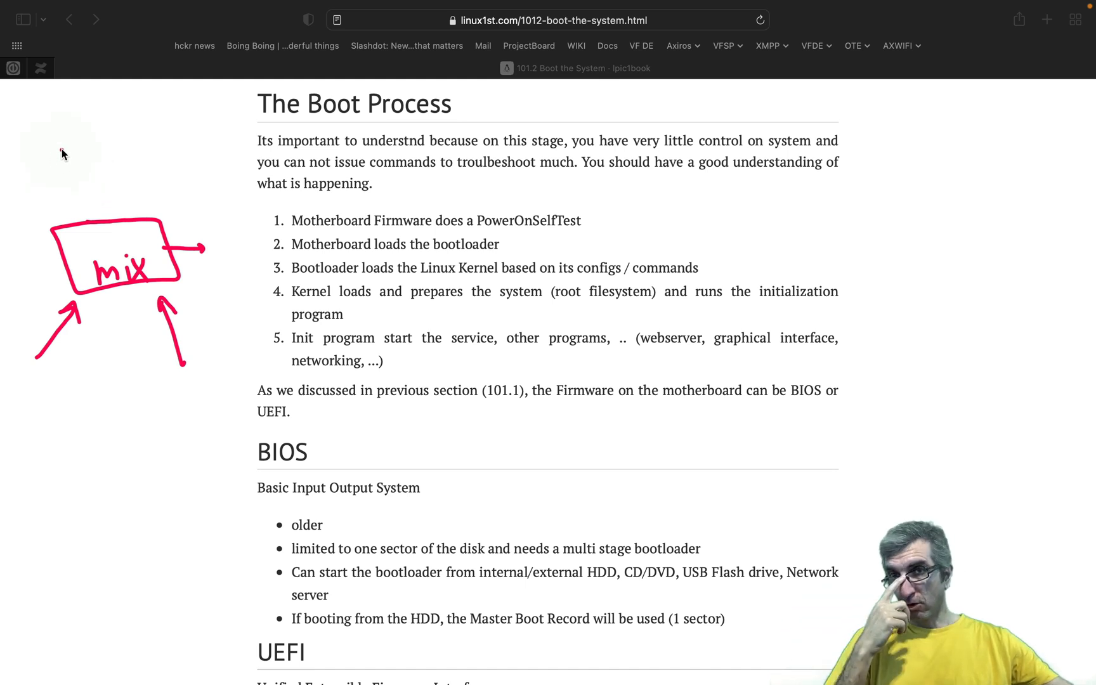
pyautogui.moveTo(158, 176)
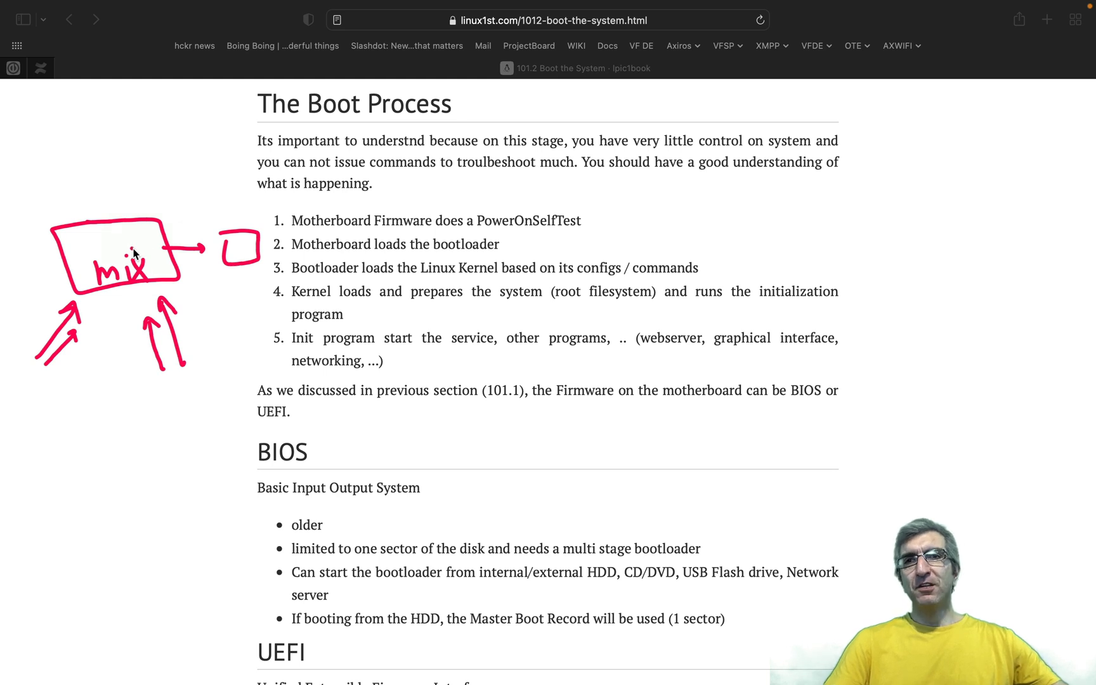
pyautogui.moveTo(142, 306)
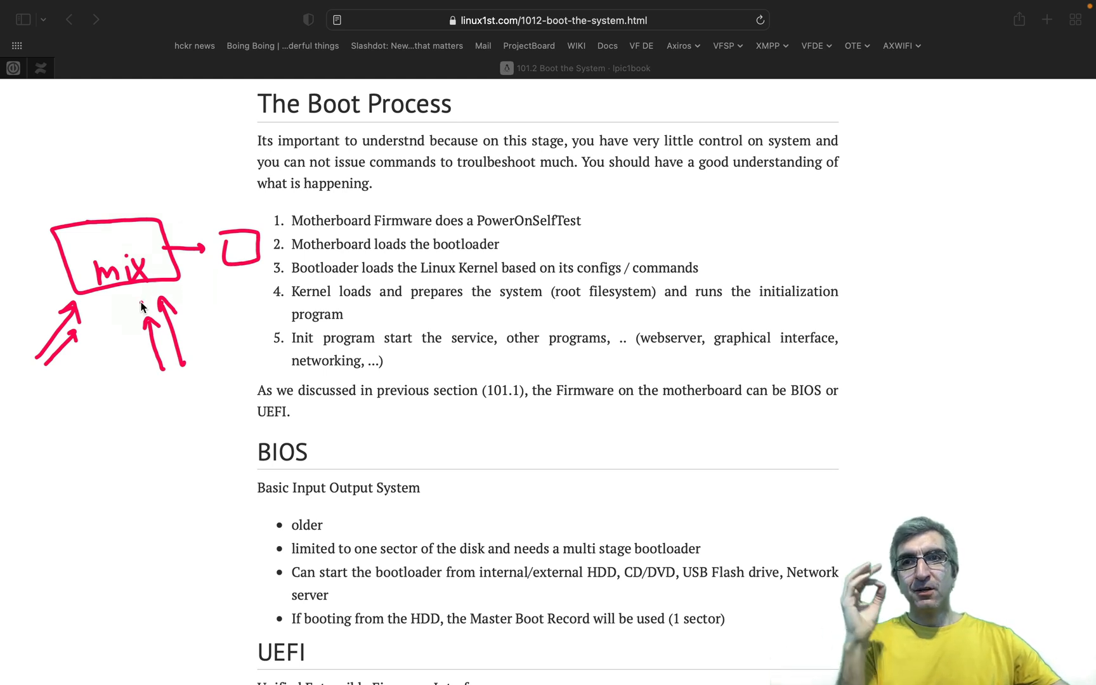
pyautogui.moveTo(95, 315)
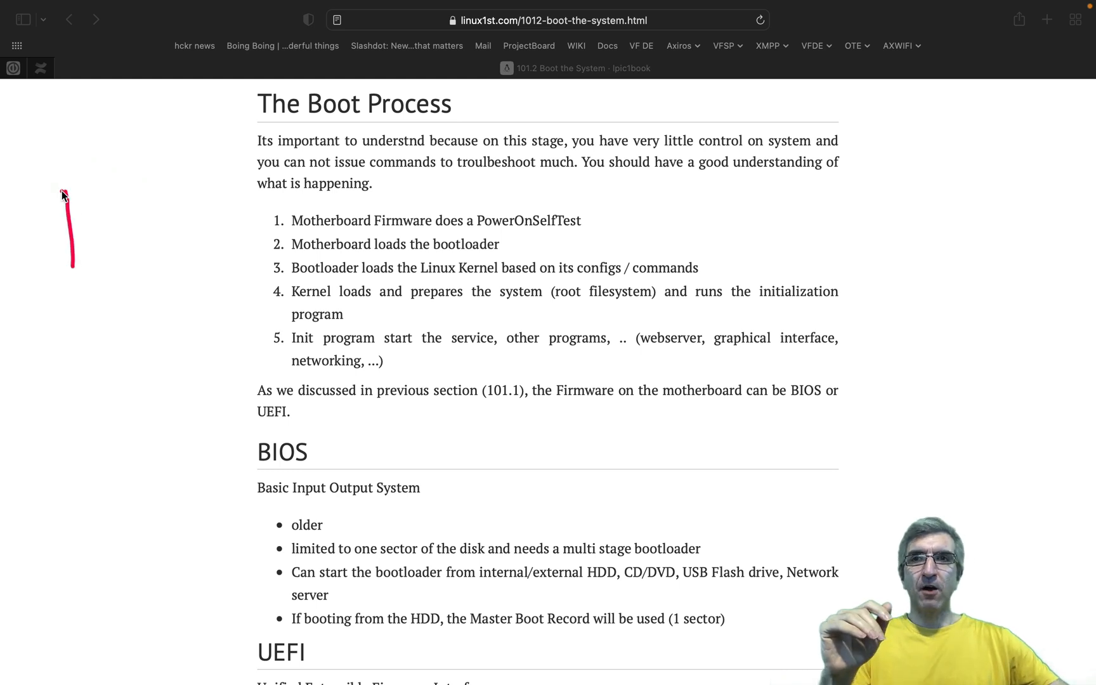
# Draw the firmware box diagram in the margin and label its top box firmware.
pyautogui.moveTo(64, 189); pyautogui.dragTo(73, 272)
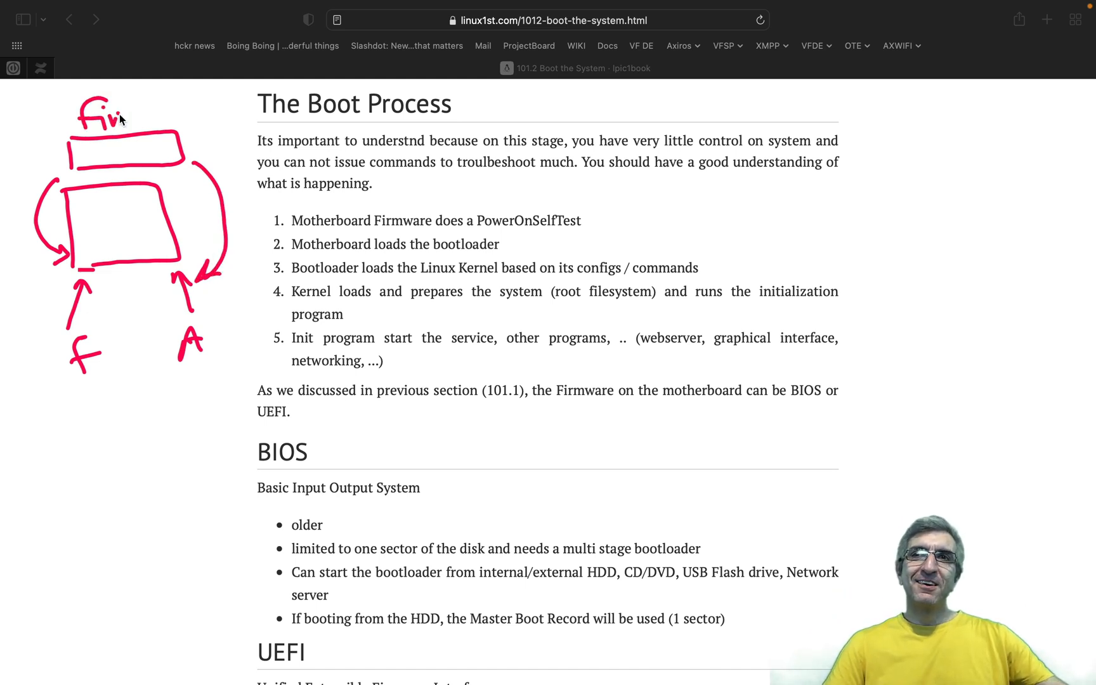
pyautogui.moveTo(126, 119); pyautogui.dragTo(203, 122)
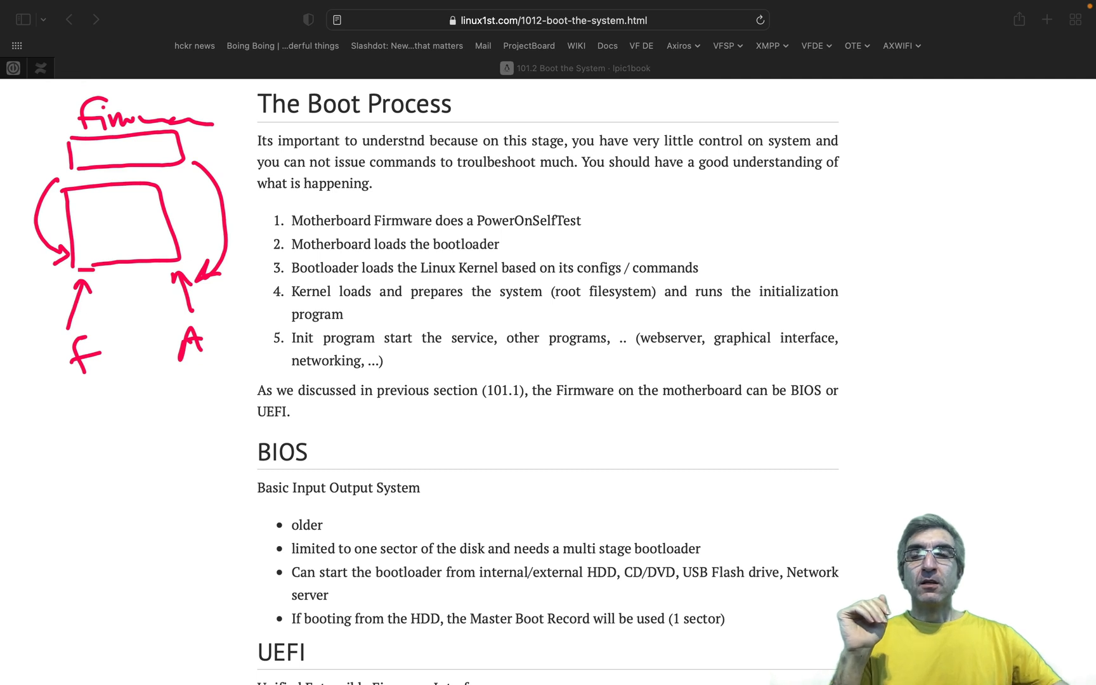
pyautogui.moveTo(86, 203)
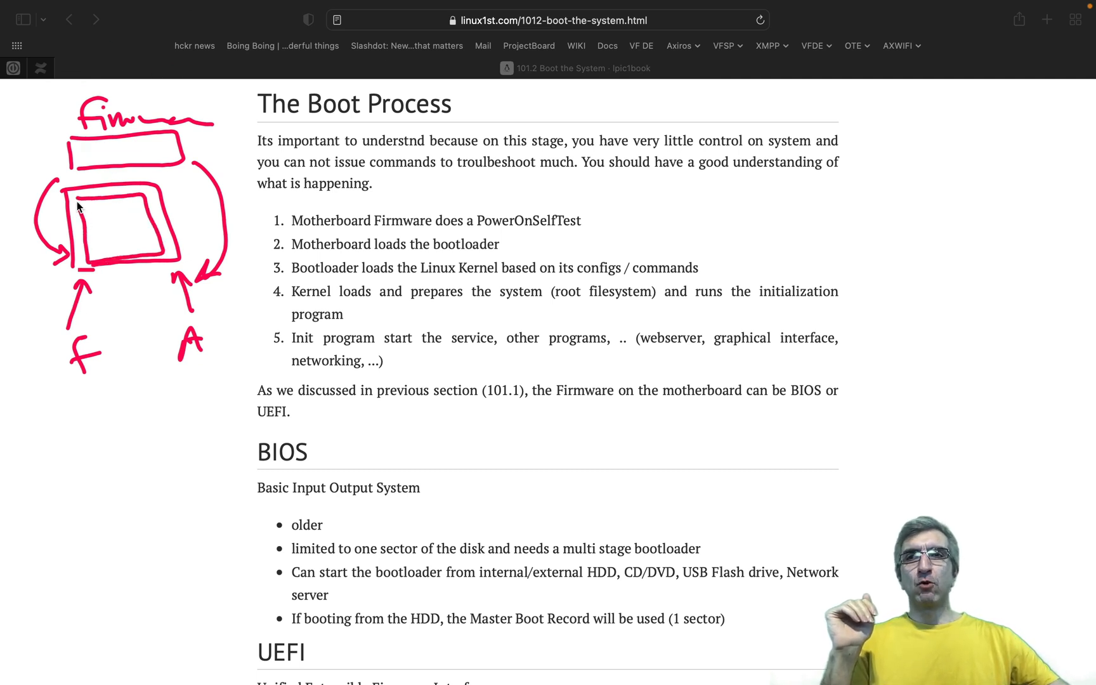
pyautogui.moveTo(114, 192)
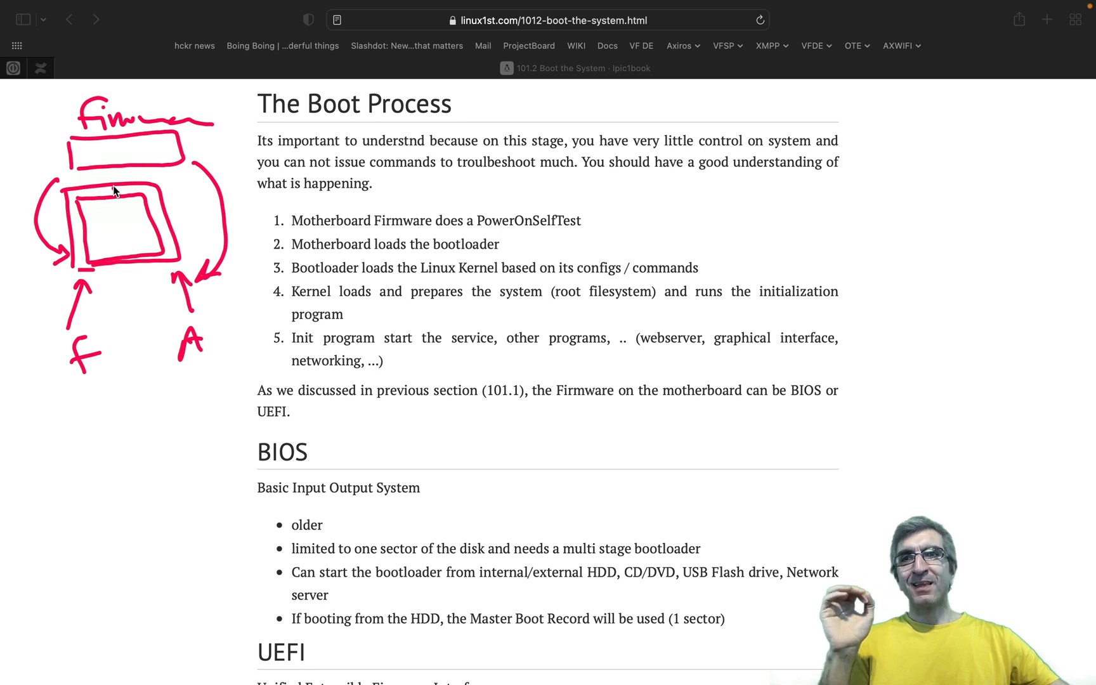
pyautogui.moveTo(91, 210); pyautogui.dragTo(130, 227)
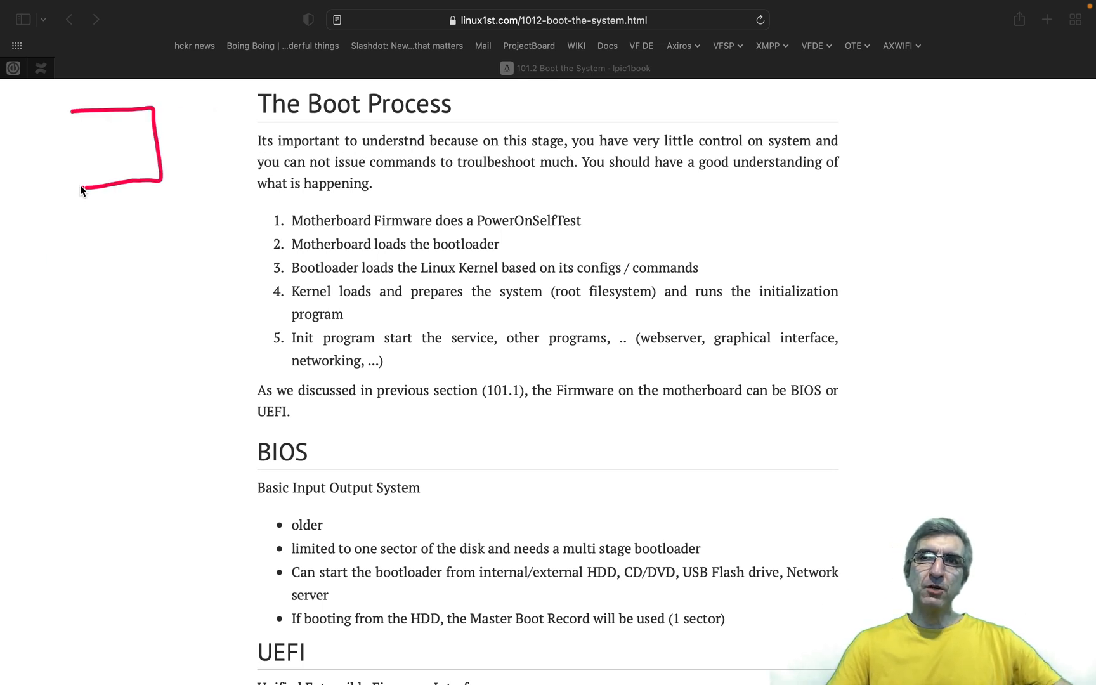
# Finish the motherboard box outline with a connector and an incoming arrow.
pyautogui.moveTo(121, 180); pyautogui.dragTo(167, 166)
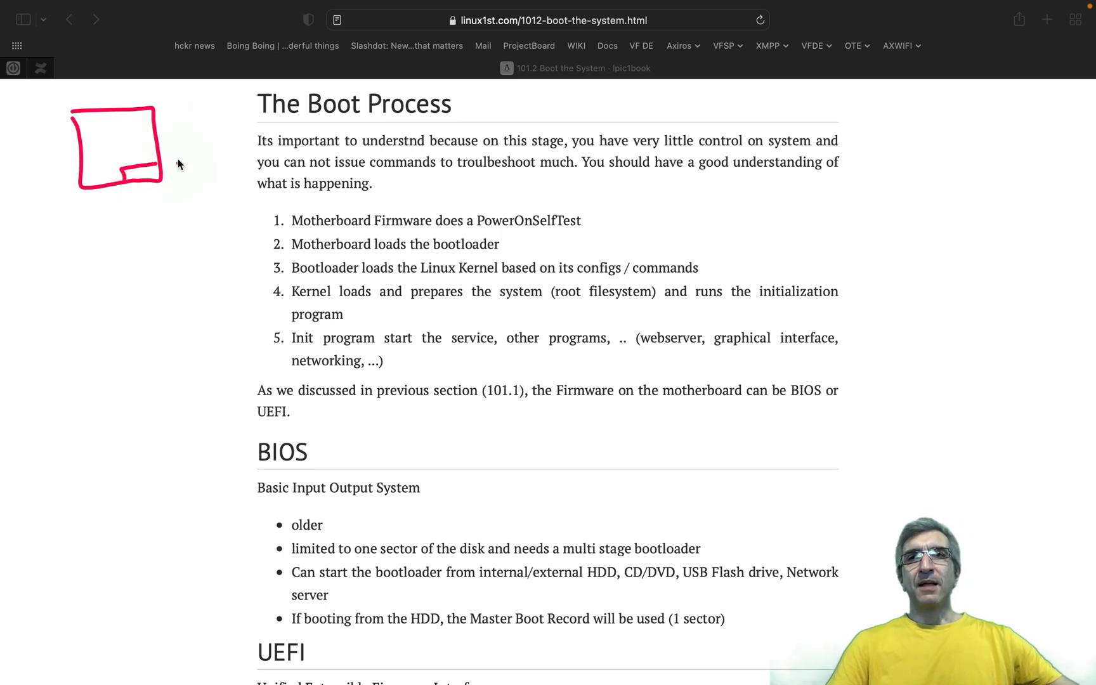
pyautogui.moveTo(149, 129); pyautogui.dragTo(196, 153)
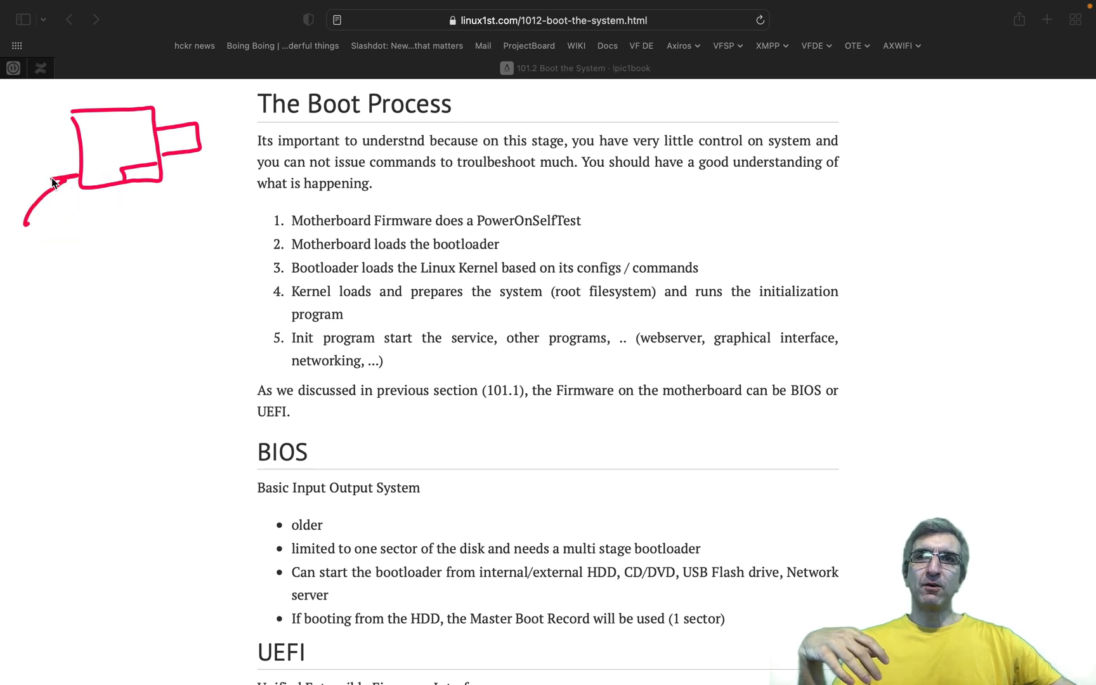
pyautogui.moveTo(96, 168)
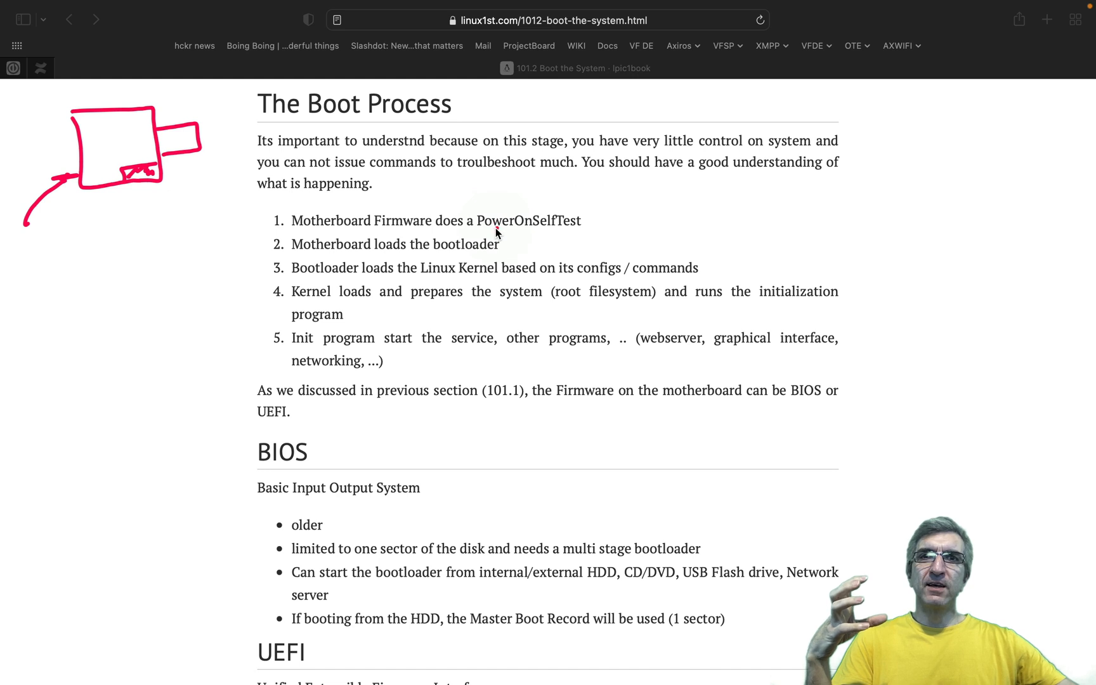
# Underline PowerOnSelfTest in step 1 and write POST above the boot steps.
pyautogui.moveTo(482, 229); pyautogui.dragTo(601, 228)
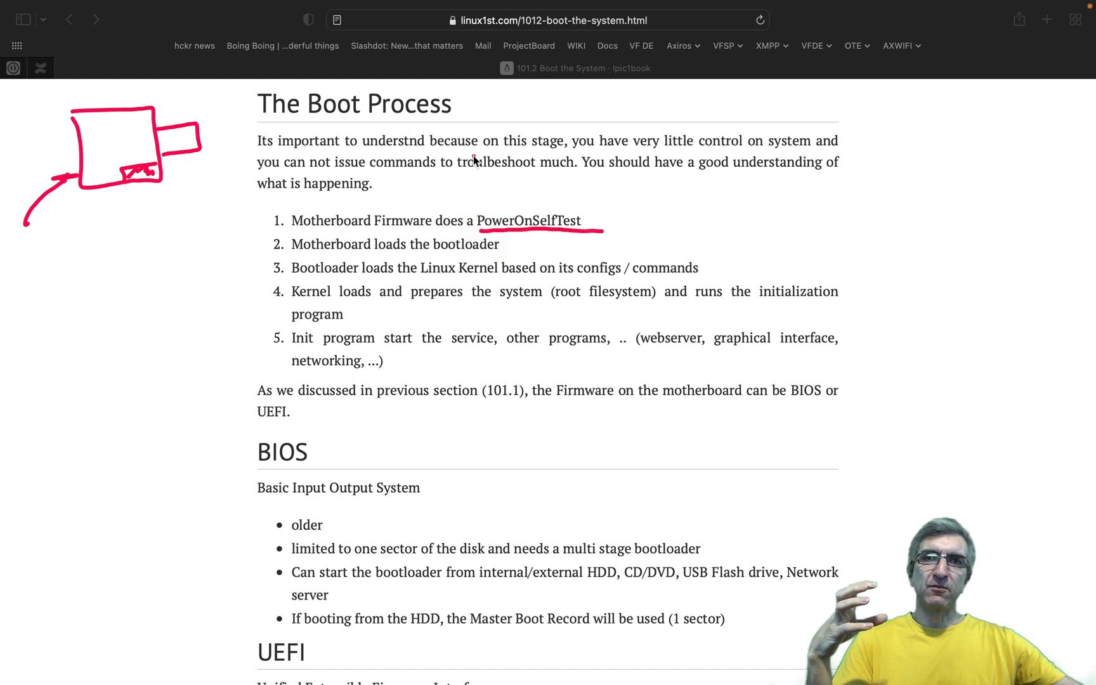
pyautogui.moveTo(476, 148); pyautogui.dragTo(593, 195)
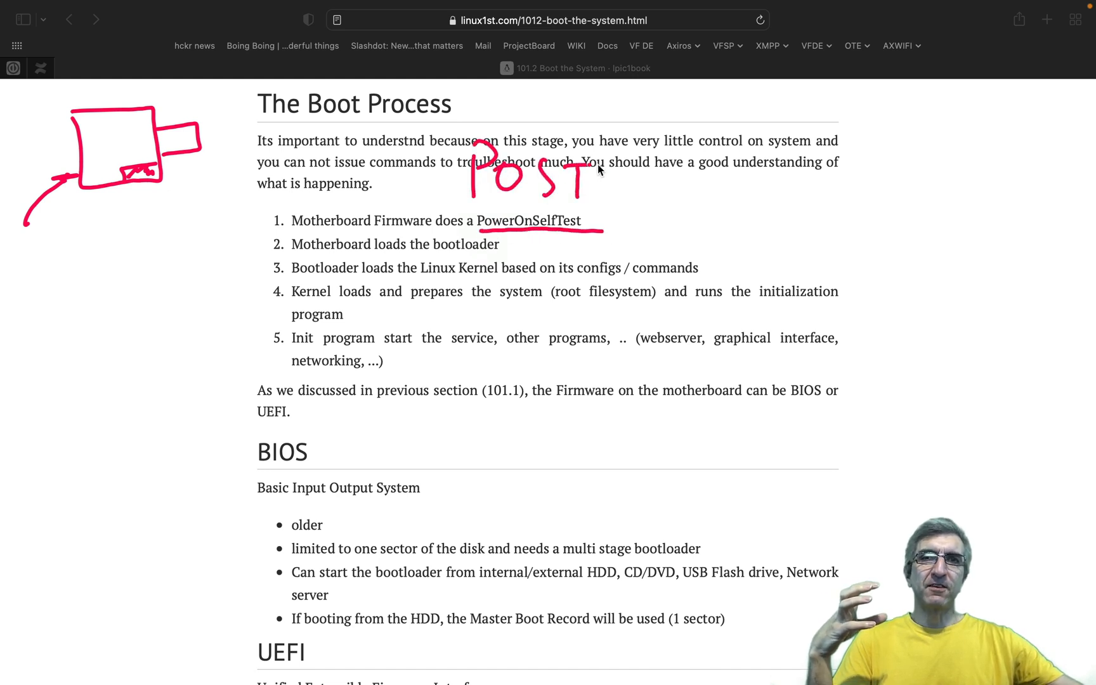
pyautogui.moveTo(577, 172)
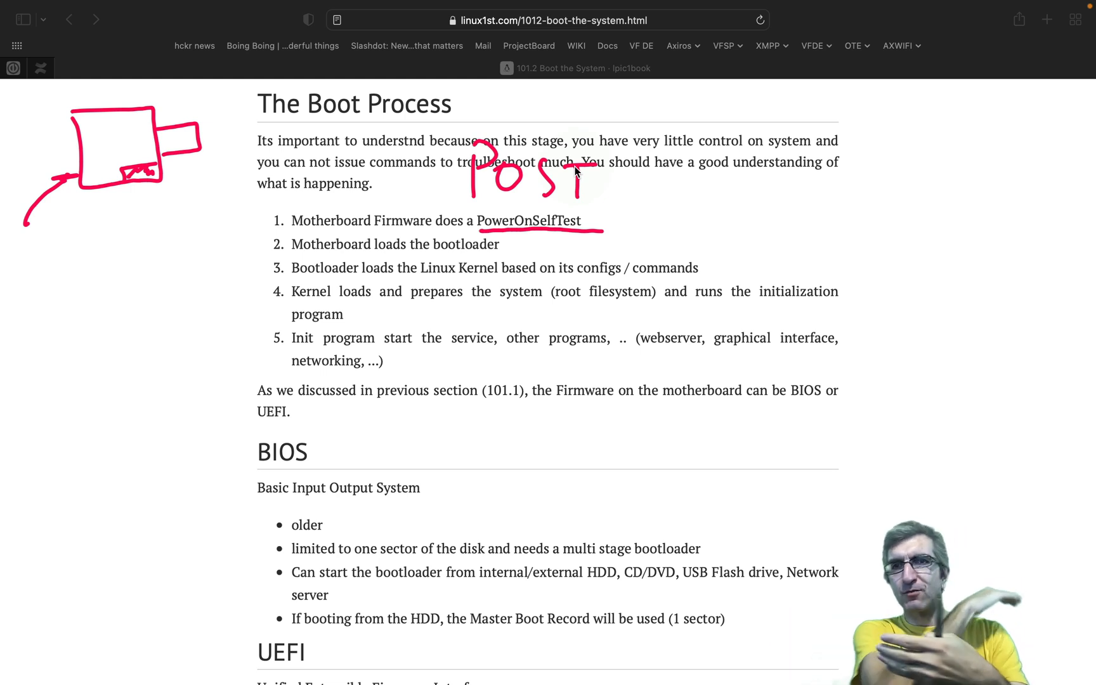
pyautogui.moveTo(535, 144)
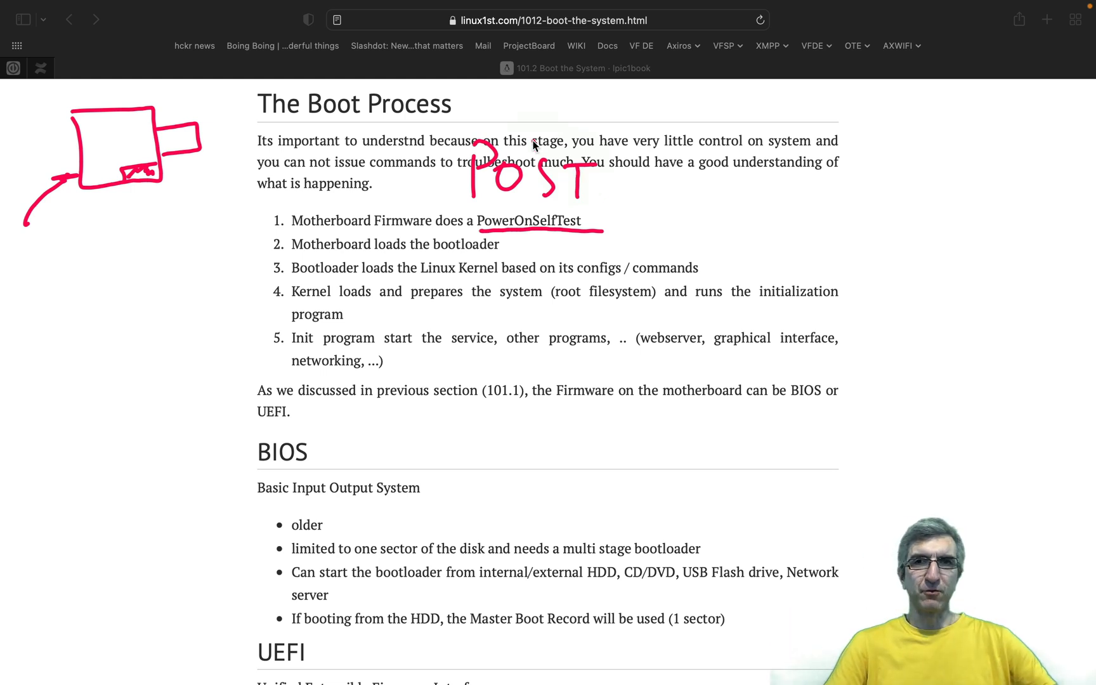
pyautogui.moveTo(417, 232)
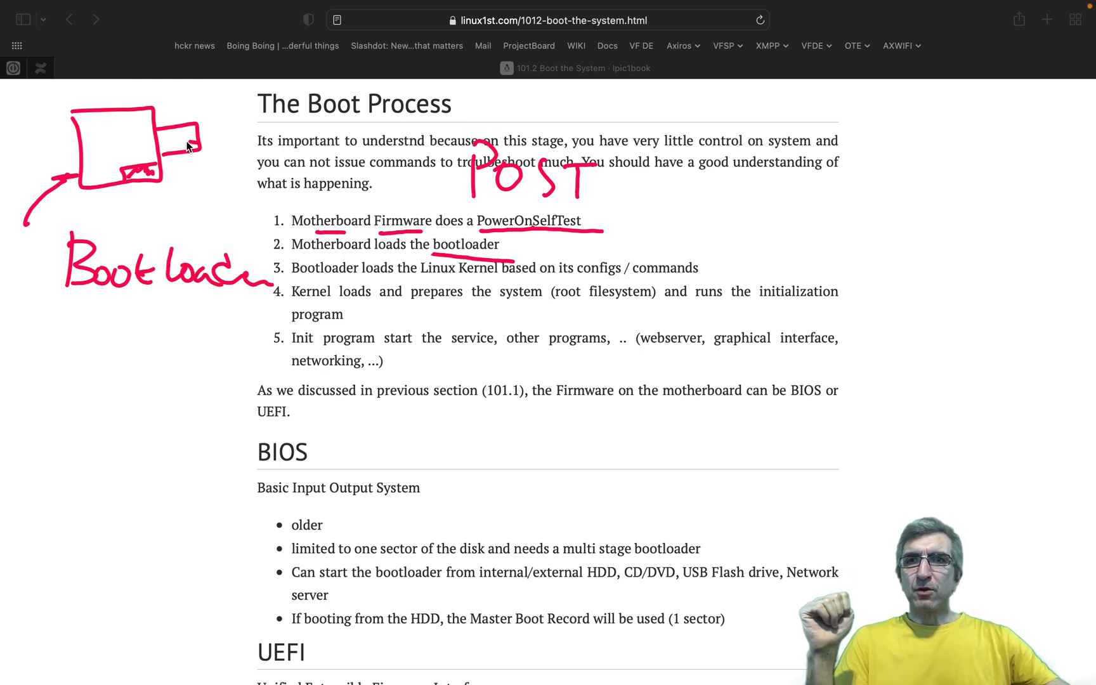
pyautogui.moveTo(167, 187)
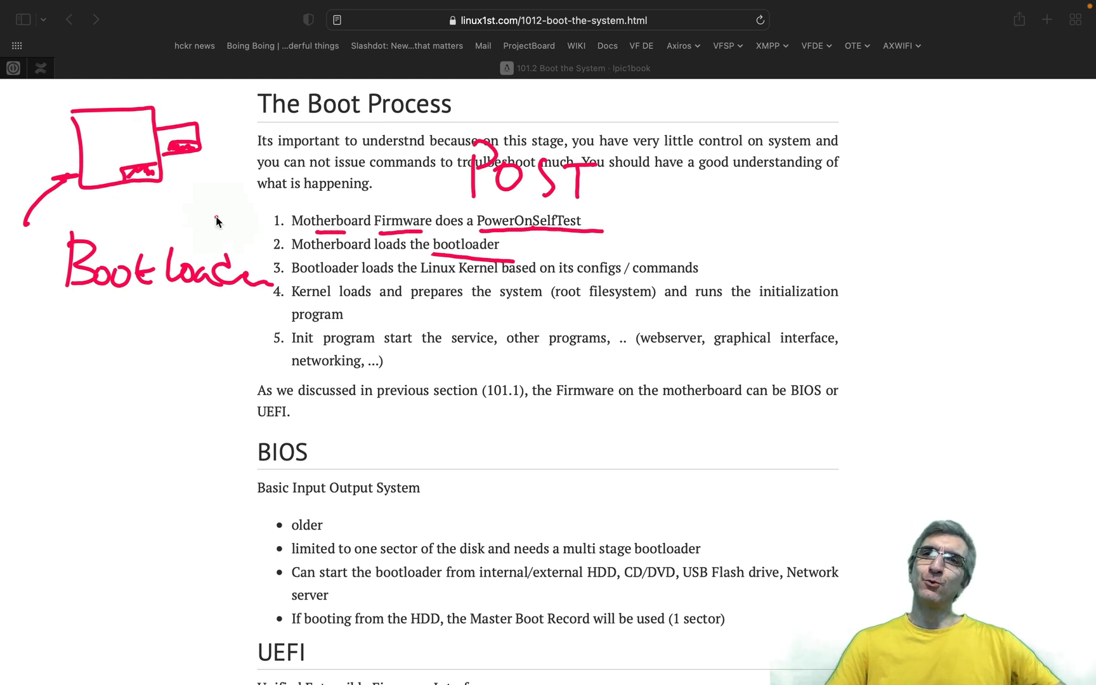
pyautogui.moveTo(108, 319)
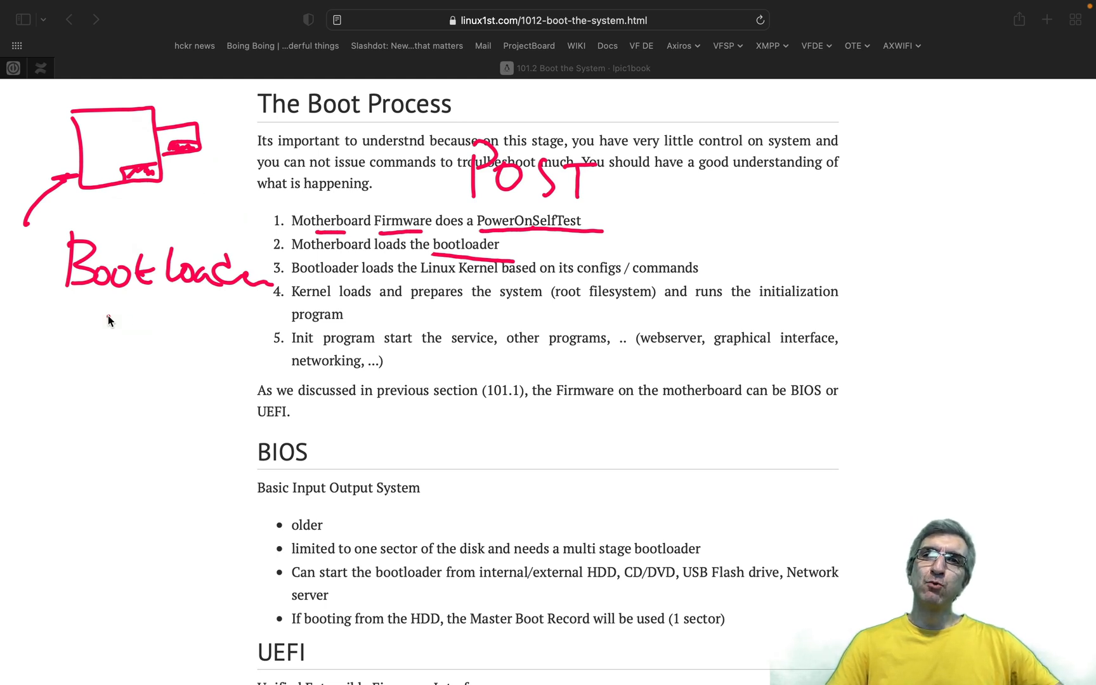
# Draw an arrow from Bootloader down to Kernel in the margin.
pyautogui.moveTo(108, 319); pyautogui.dragTo(143, 450)
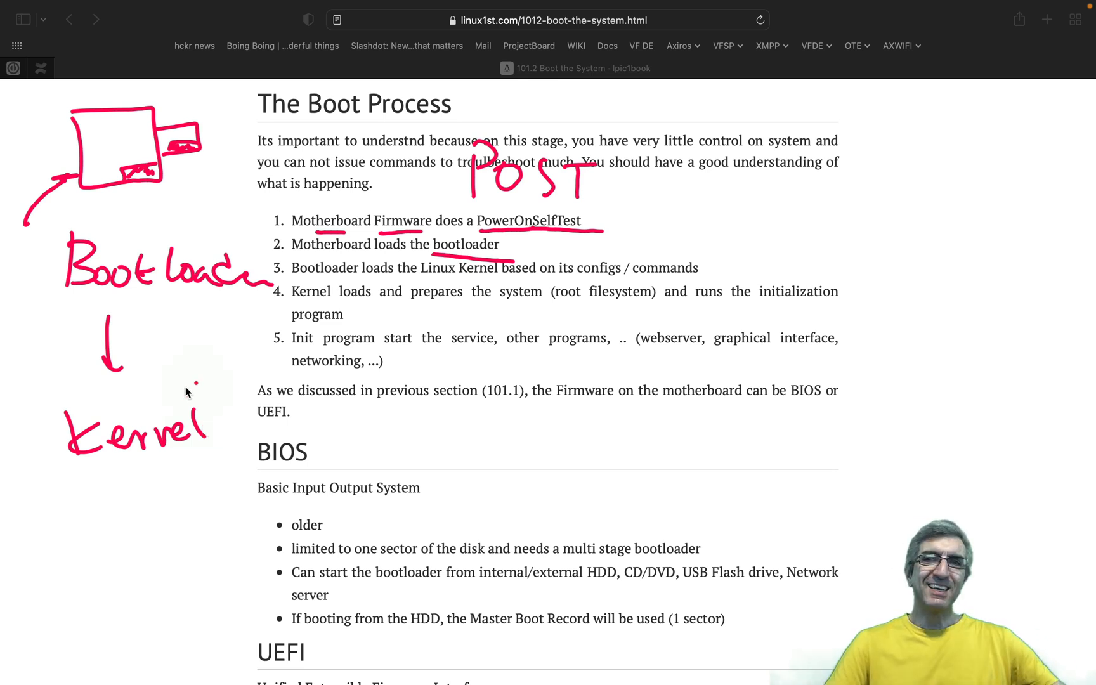
pyautogui.moveTo(243, 194)
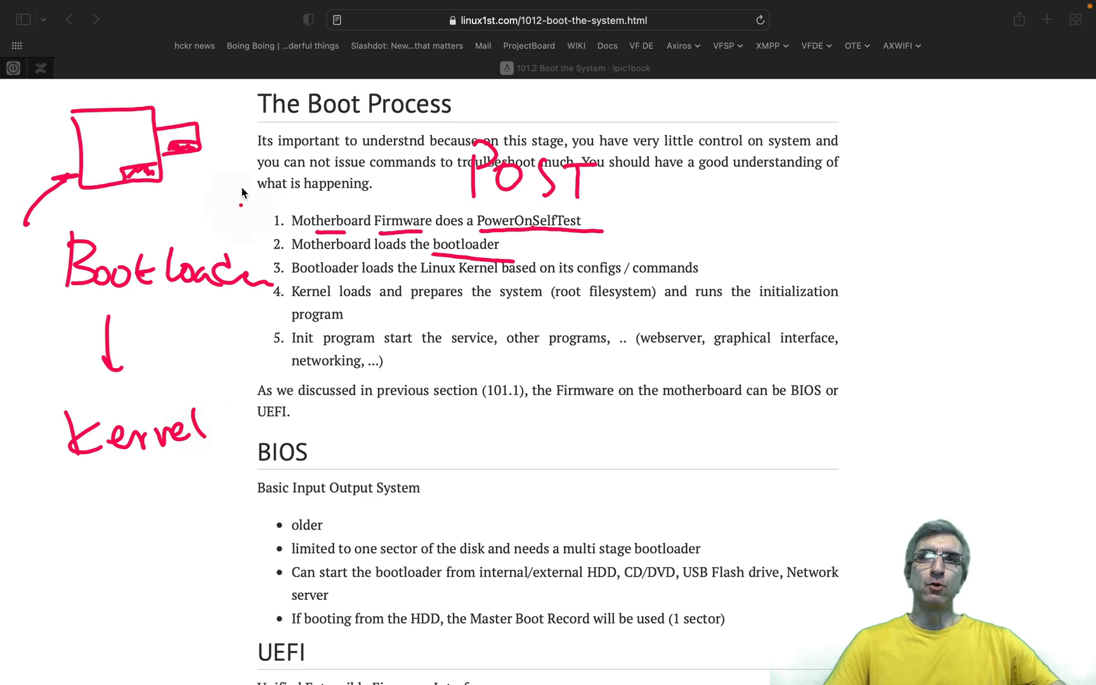
pyautogui.moveTo(251, 264)
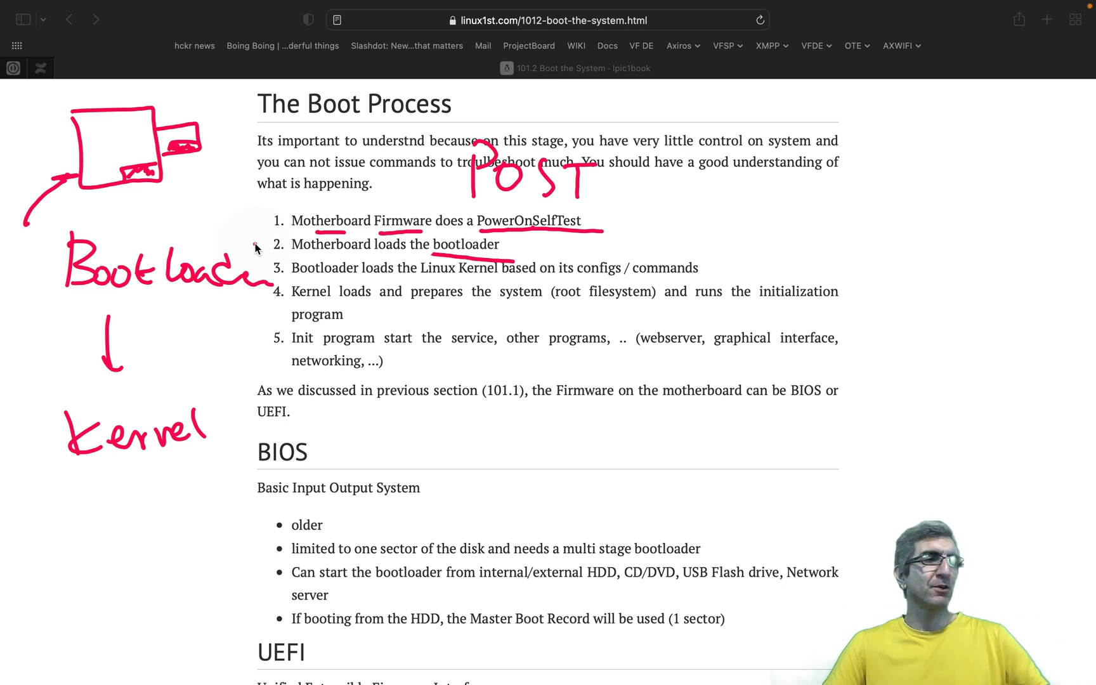
pyautogui.moveTo(273, 301)
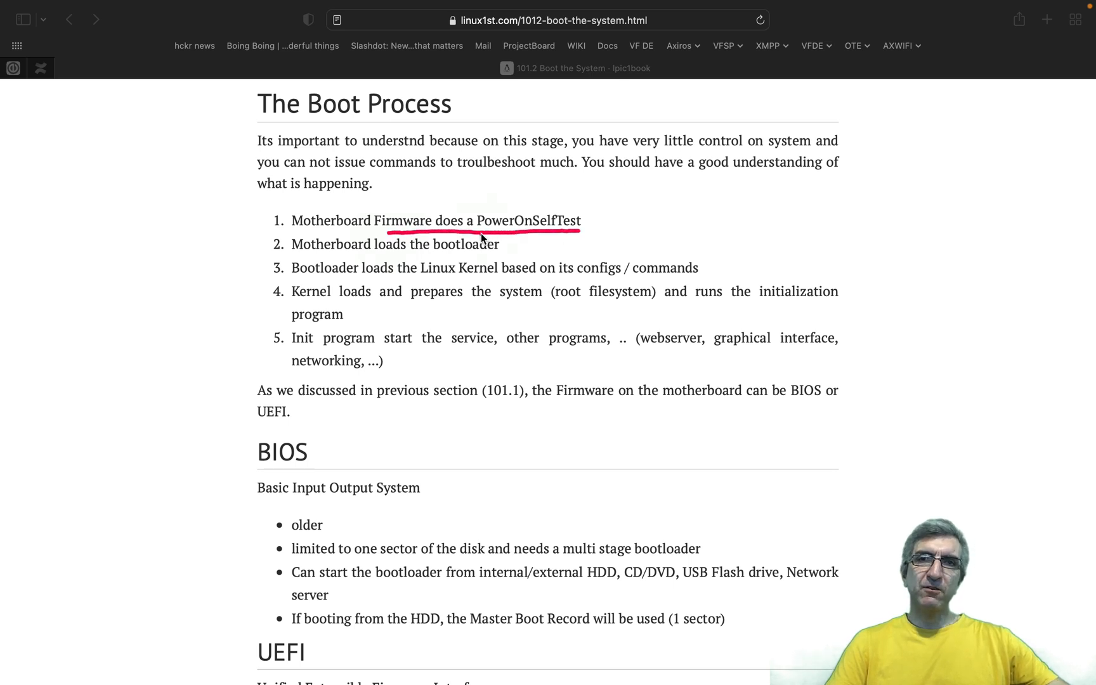
pyautogui.moveTo(383, 260)
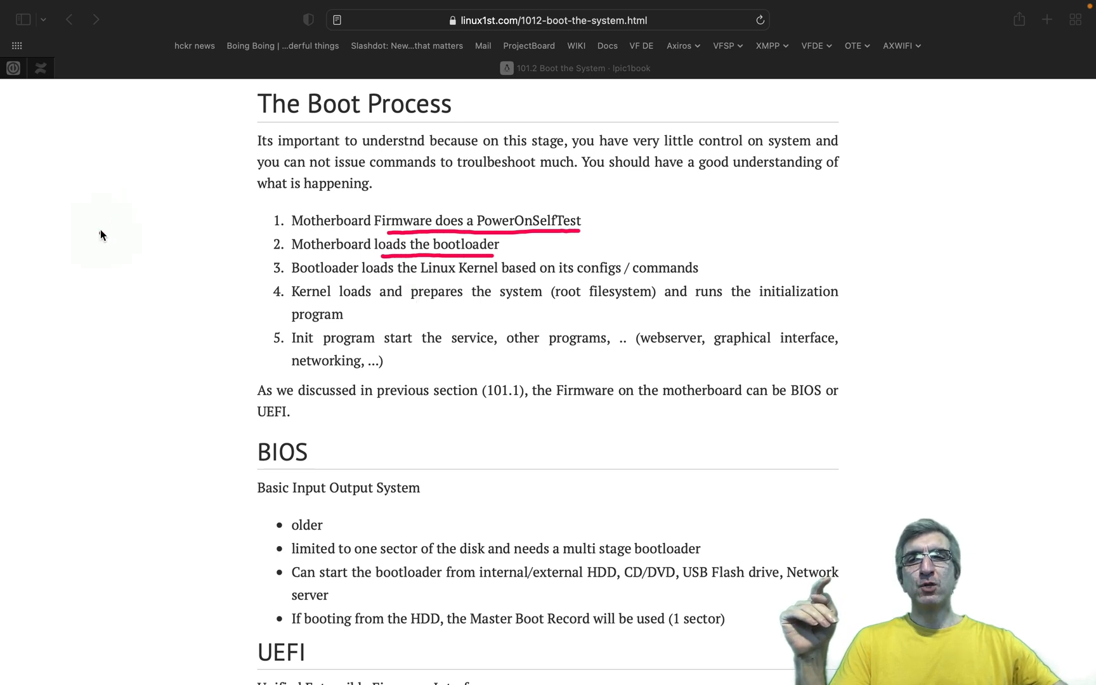
# Sketch a firmware → BL → OS chain and label the OS stage Kernel Linux.
pyautogui.moveTo(83, 168); pyautogui.dragTo(129, 210)
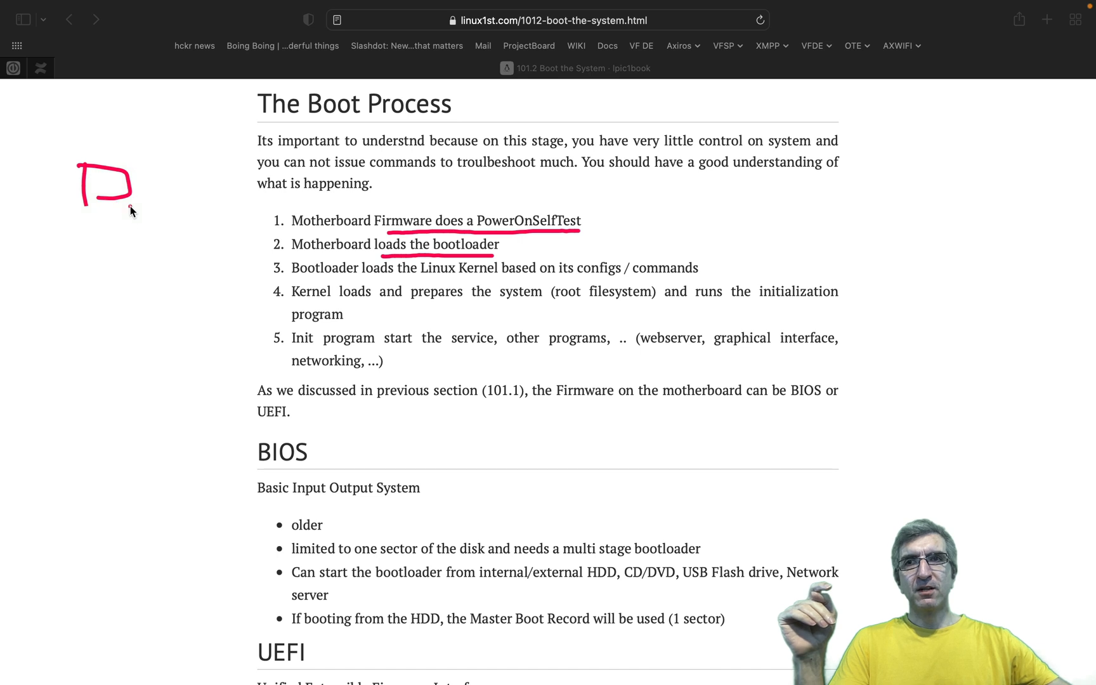
pyautogui.moveTo(112, 209); pyautogui.dragTo(97, 293)
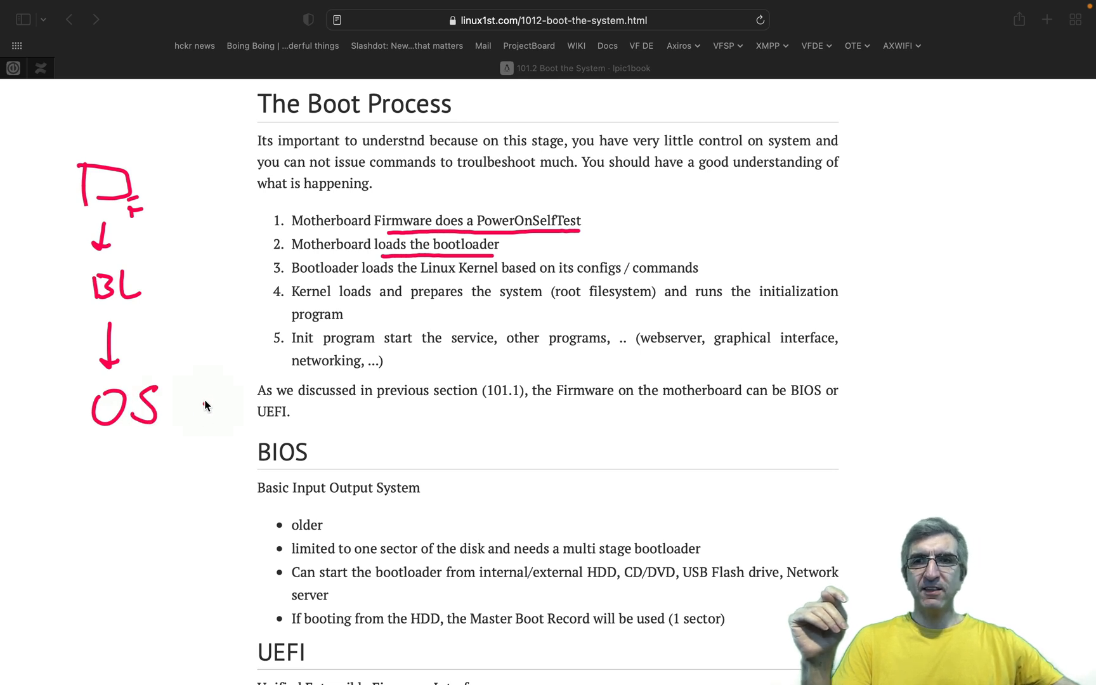
pyautogui.moveTo(203, 406); pyautogui.dragTo(300, 426)
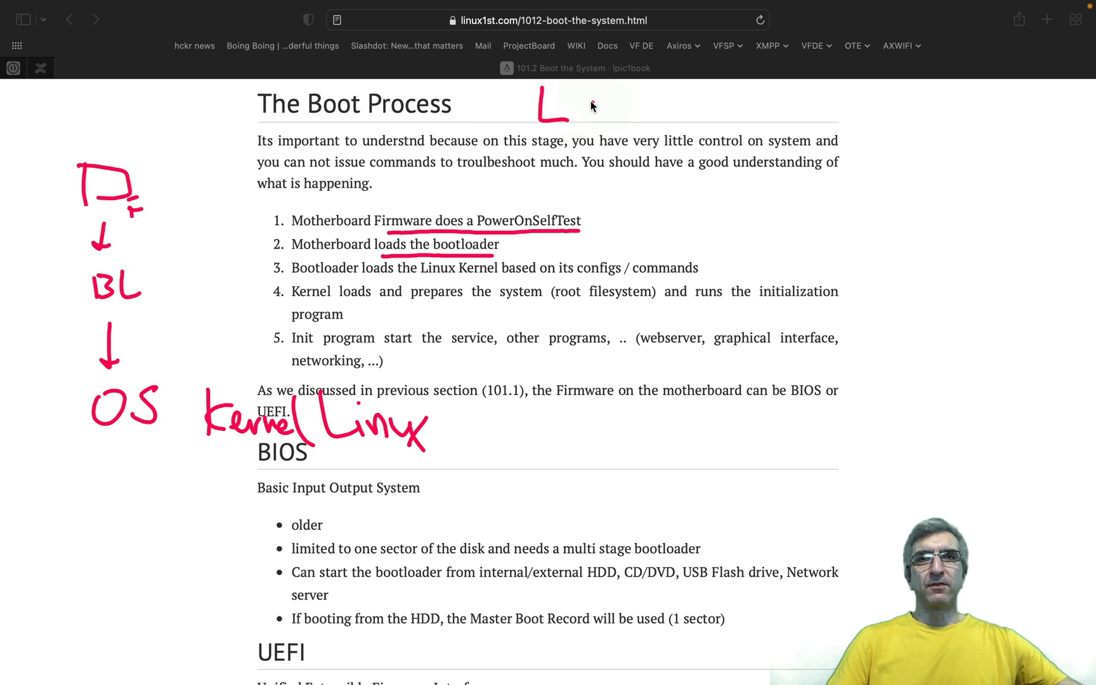
# Box the handwritten gnu/Linux label at the top right with an underline and arrow.
pyautogui.moveTo(538, 107); pyautogui.dragTo(667, 112)
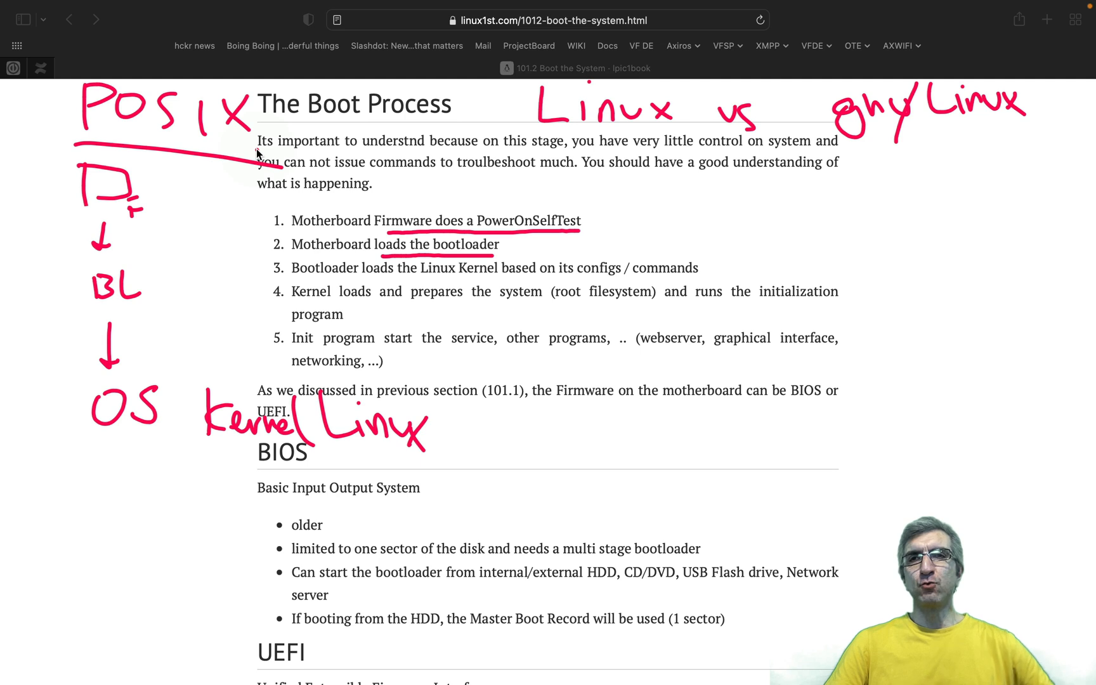
pyautogui.moveTo(564, 147)
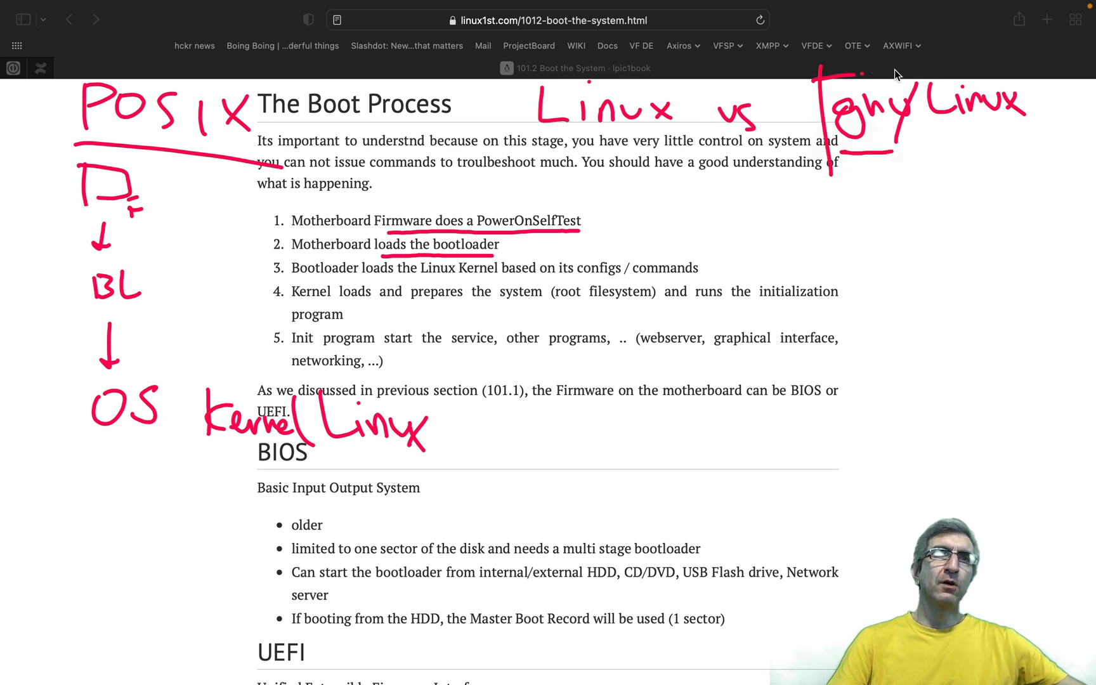
pyautogui.moveTo(824, 66); pyautogui.dragTo(1035, 140)
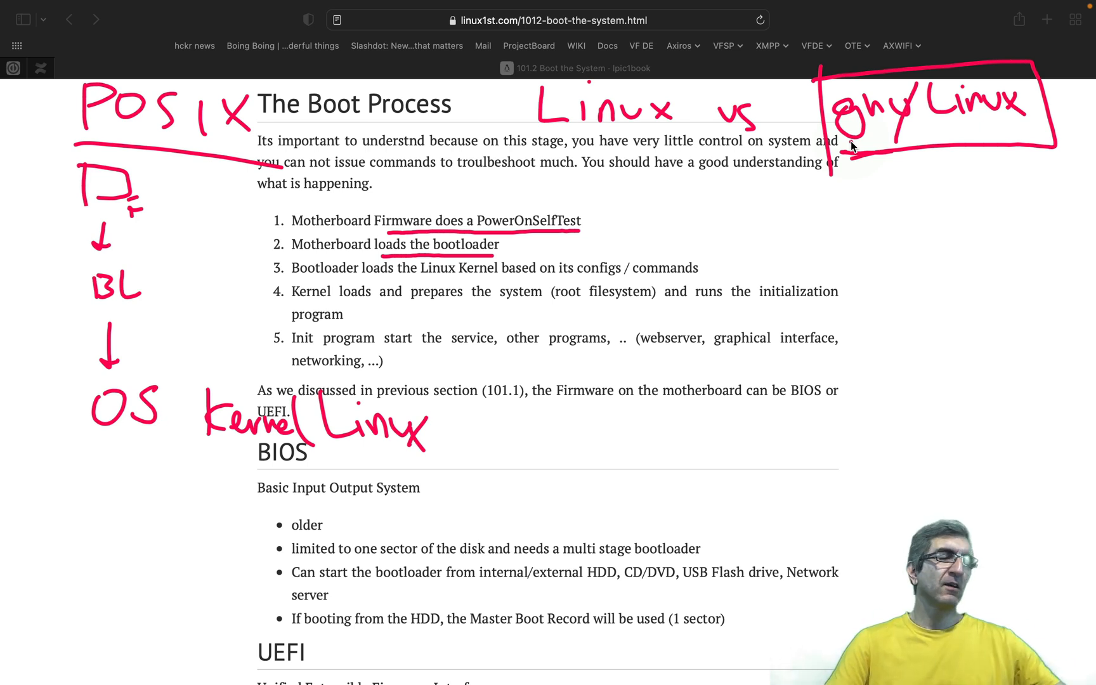
pyautogui.moveTo(860, 234); pyautogui.dragTo(908, 179)
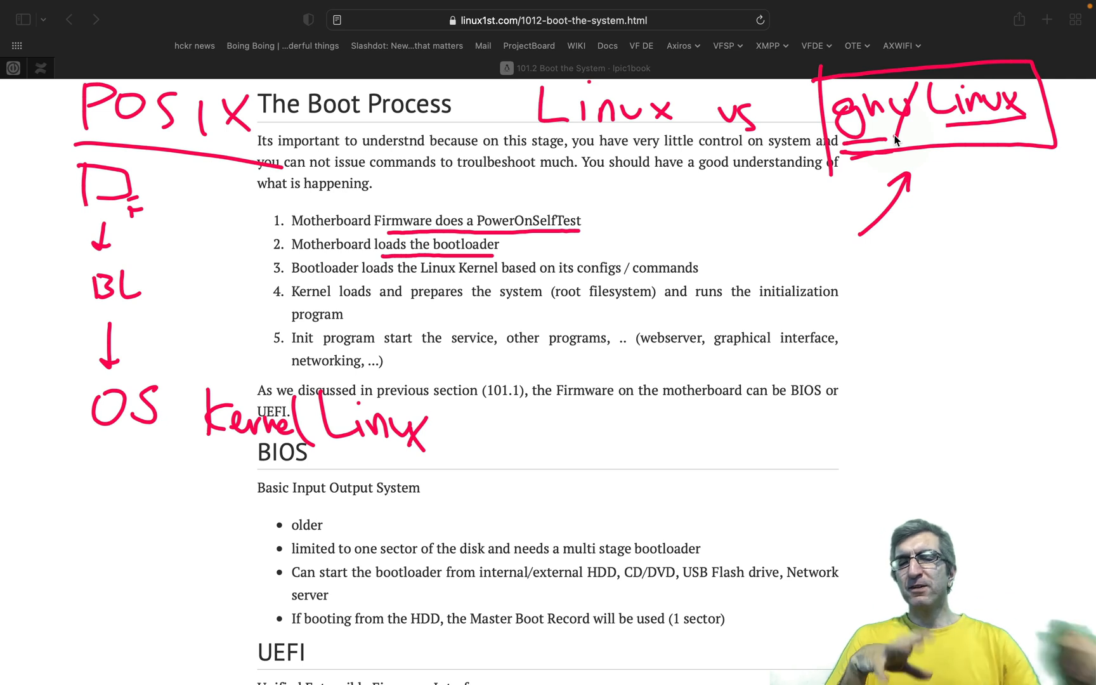
pyautogui.moveTo(552, 143)
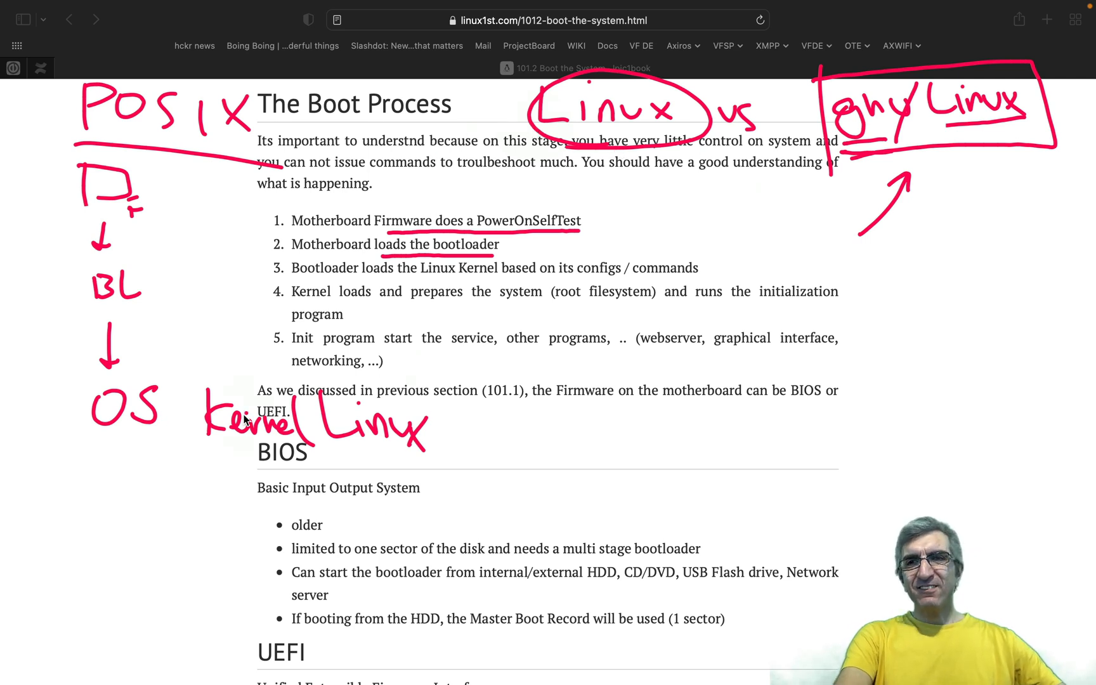
pyautogui.moveTo(28, 418)
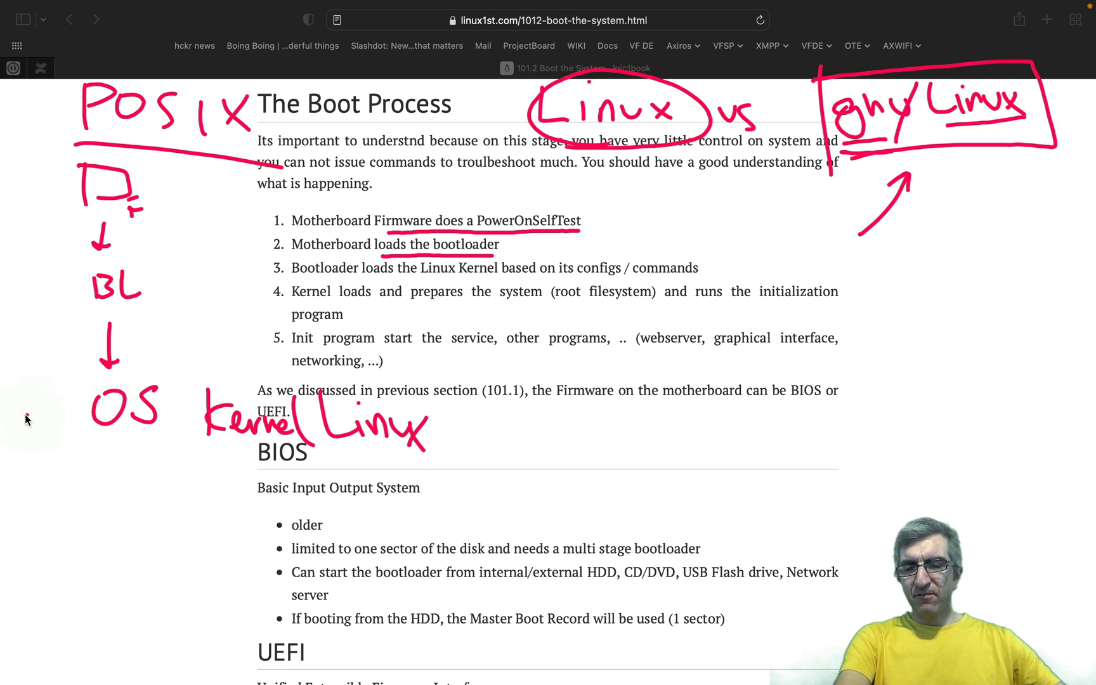
# Draw an arrow pointing at the OS stage of the margin diagram.
pyautogui.moveTo(14, 415); pyautogui.dragTo(63, 412)
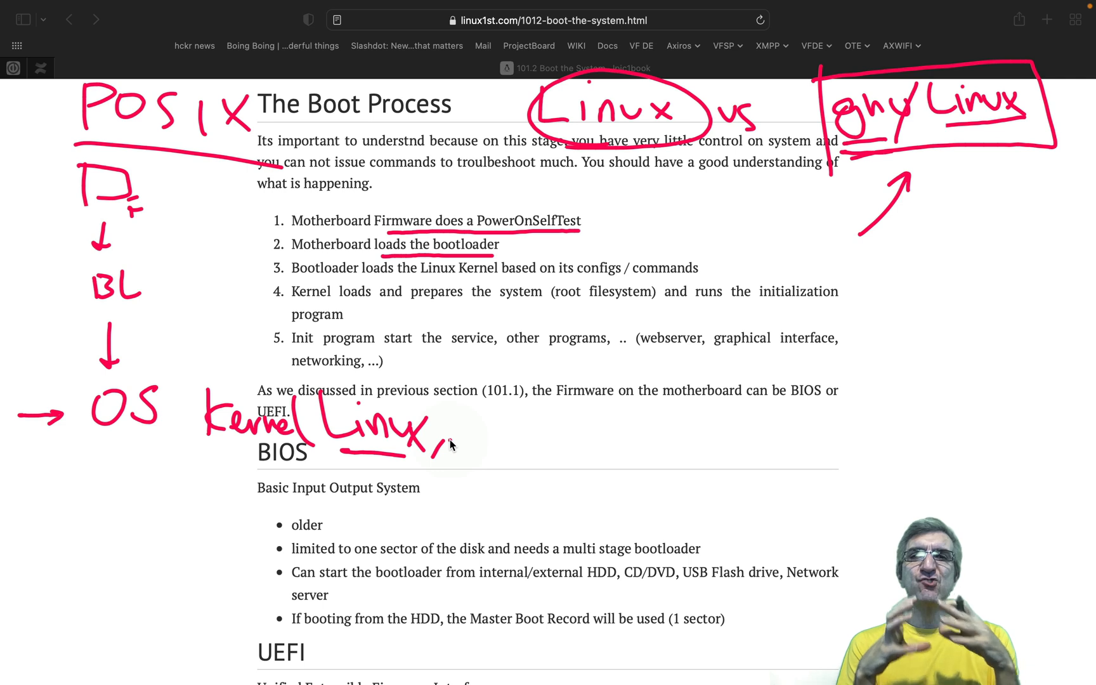
pyautogui.moveTo(481, 438)
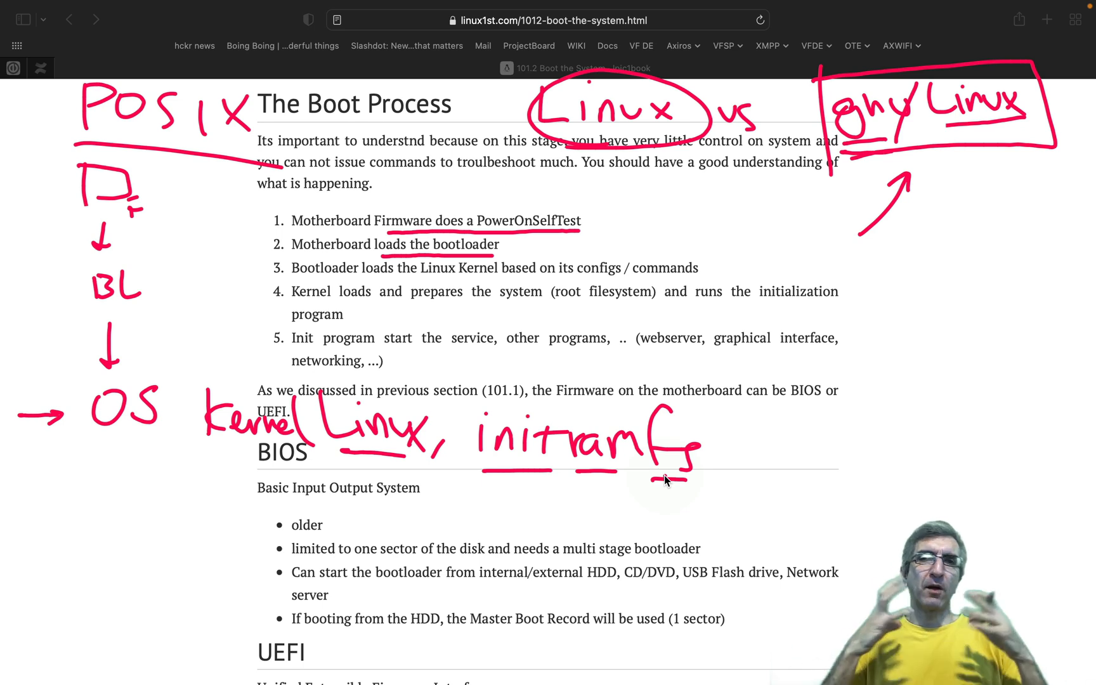
pyautogui.moveTo(241, 468)
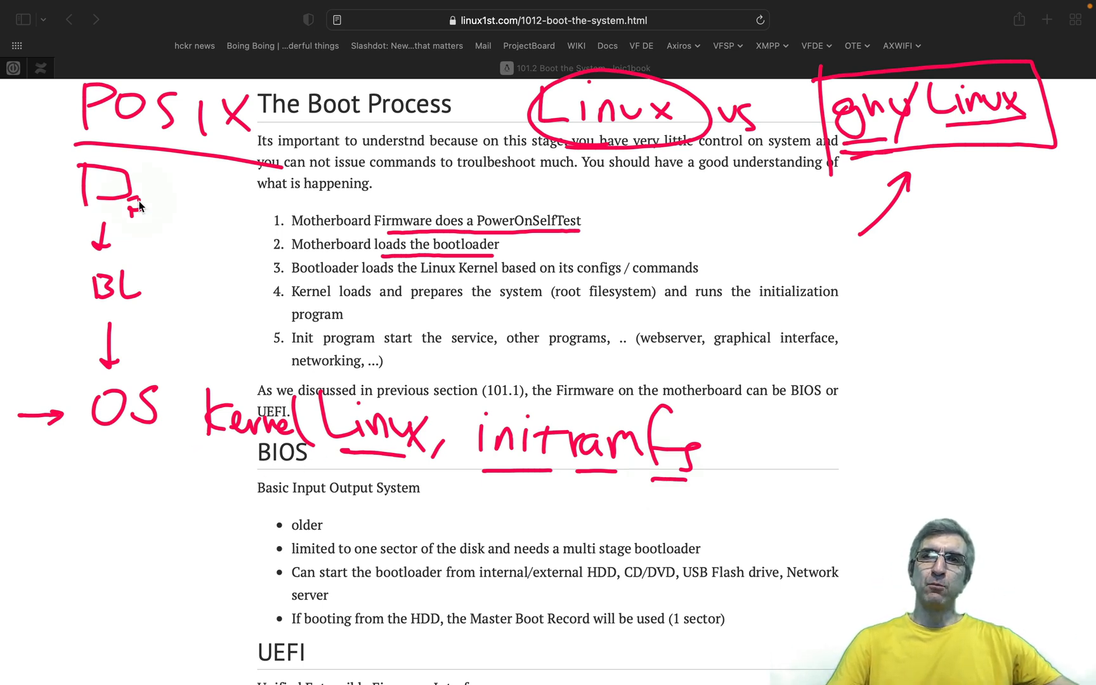
pyautogui.moveTo(124, 307)
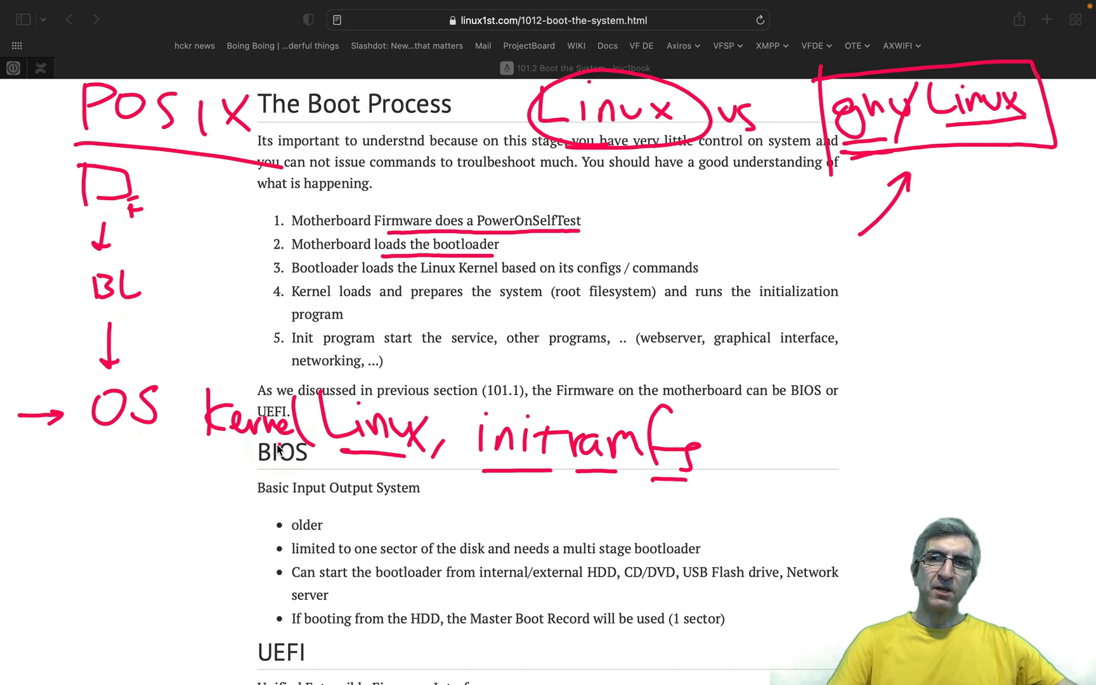
pyautogui.moveTo(594, 468)
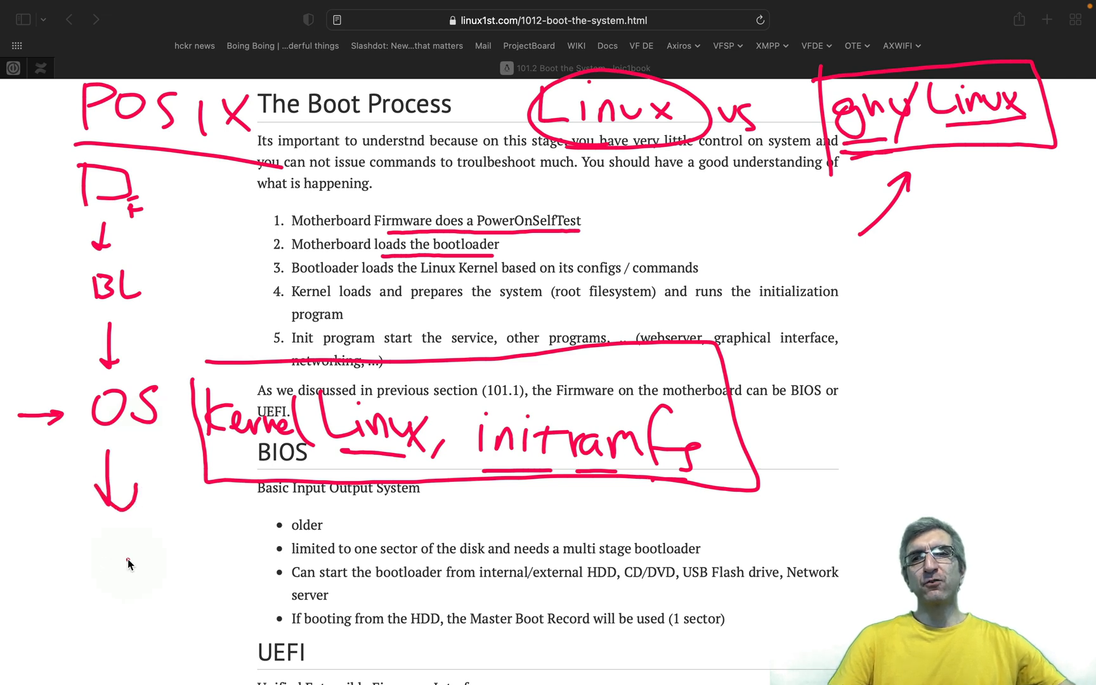
pyautogui.moveTo(193, 597)
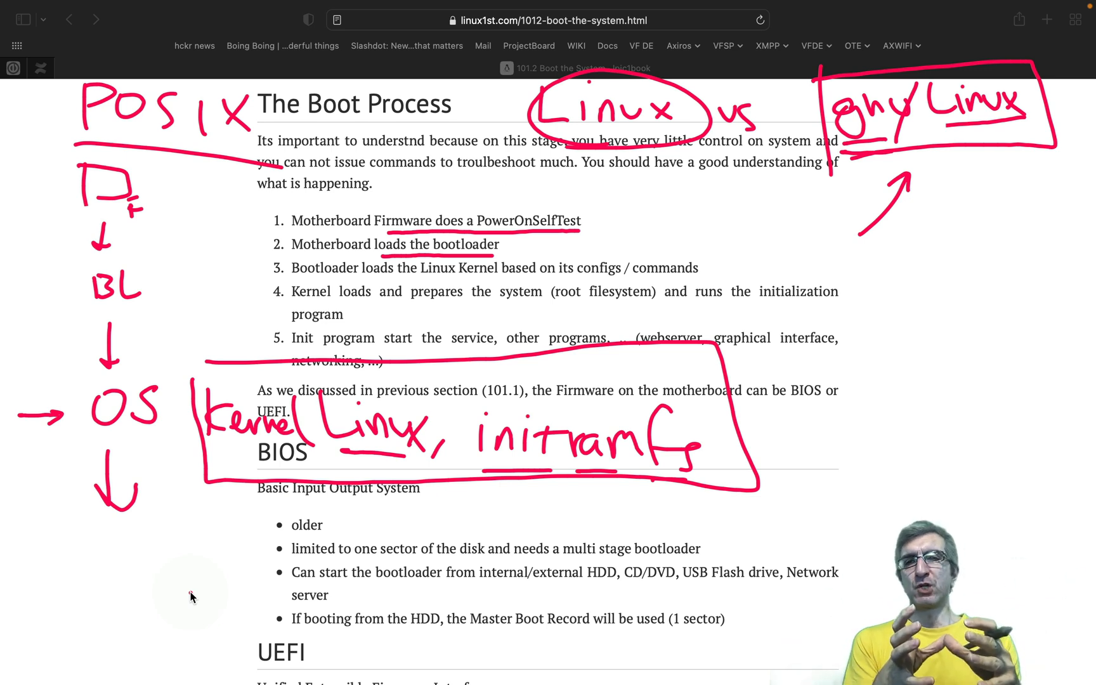
pyautogui.moveTo(83, 578)
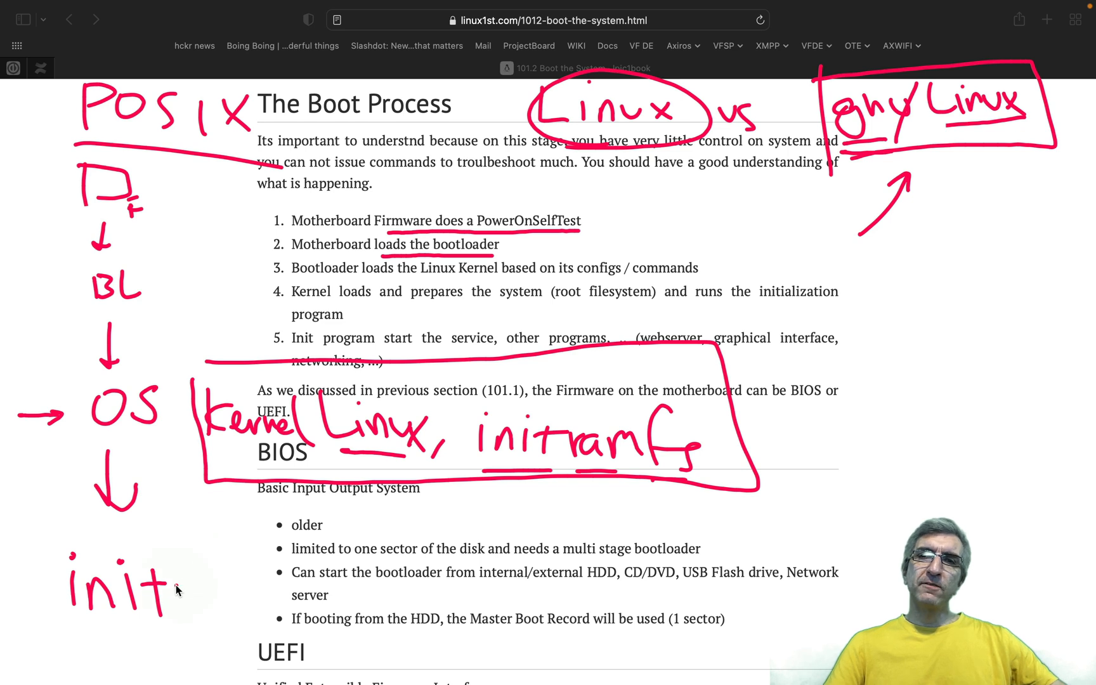
# Draw an arrow pointing at init below the OS stage.
pyautogui.moveTo(223, 546); pyautogui.dragTo(182, 587)
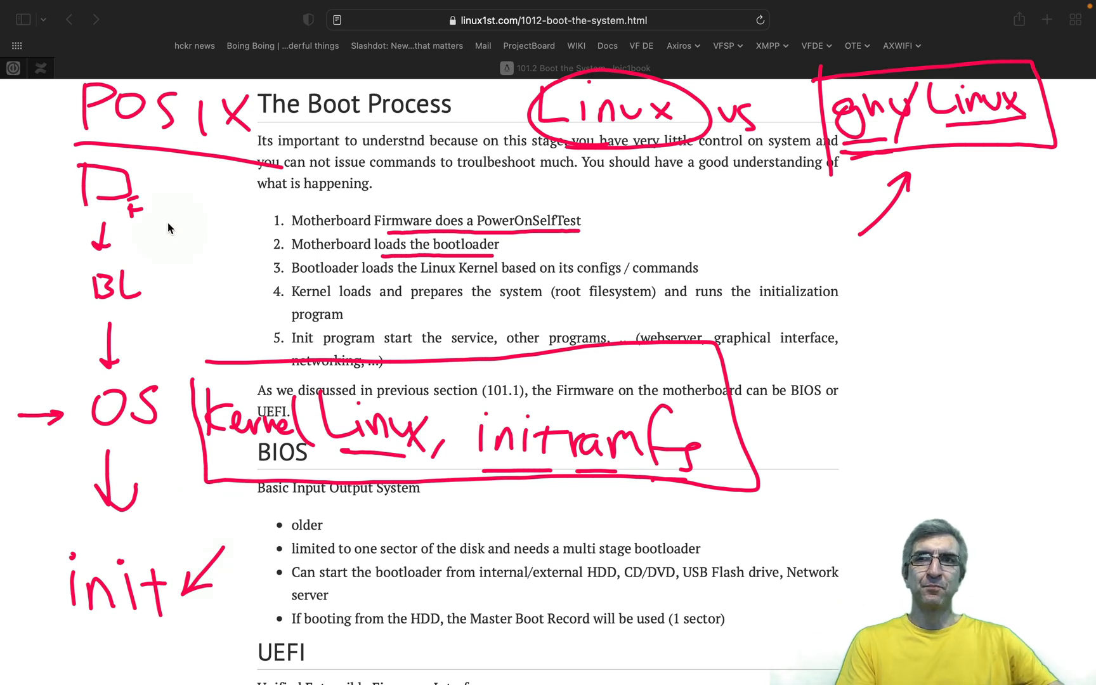
pyautogui.moveTo(153, 214)
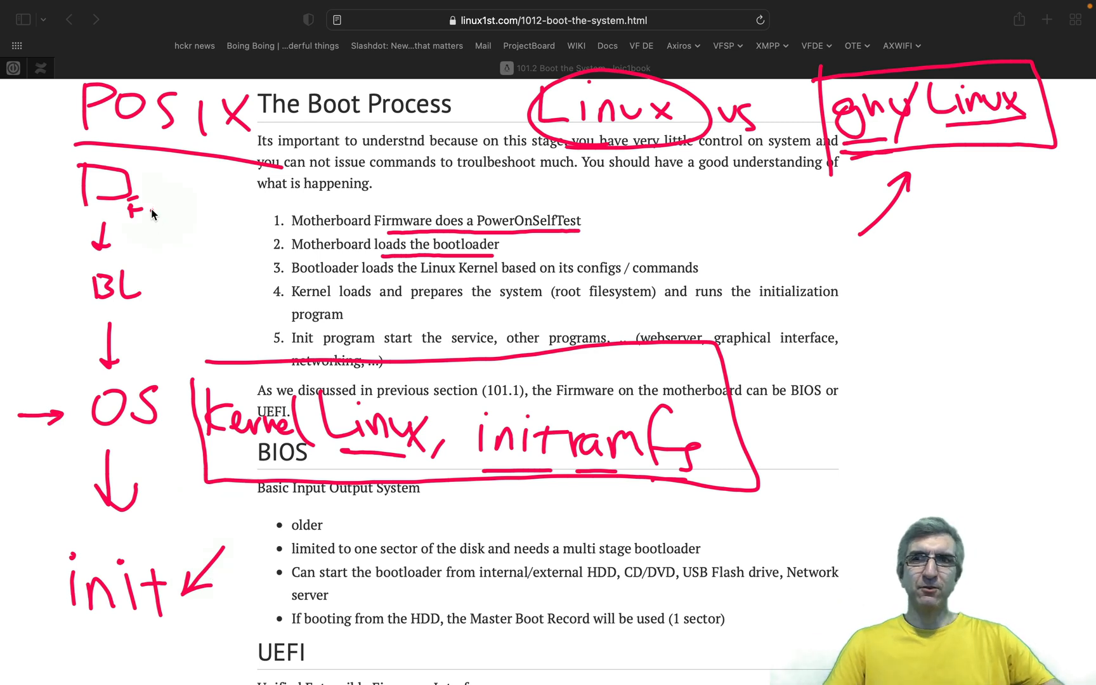
pyautogui.moveTo(161, 203)
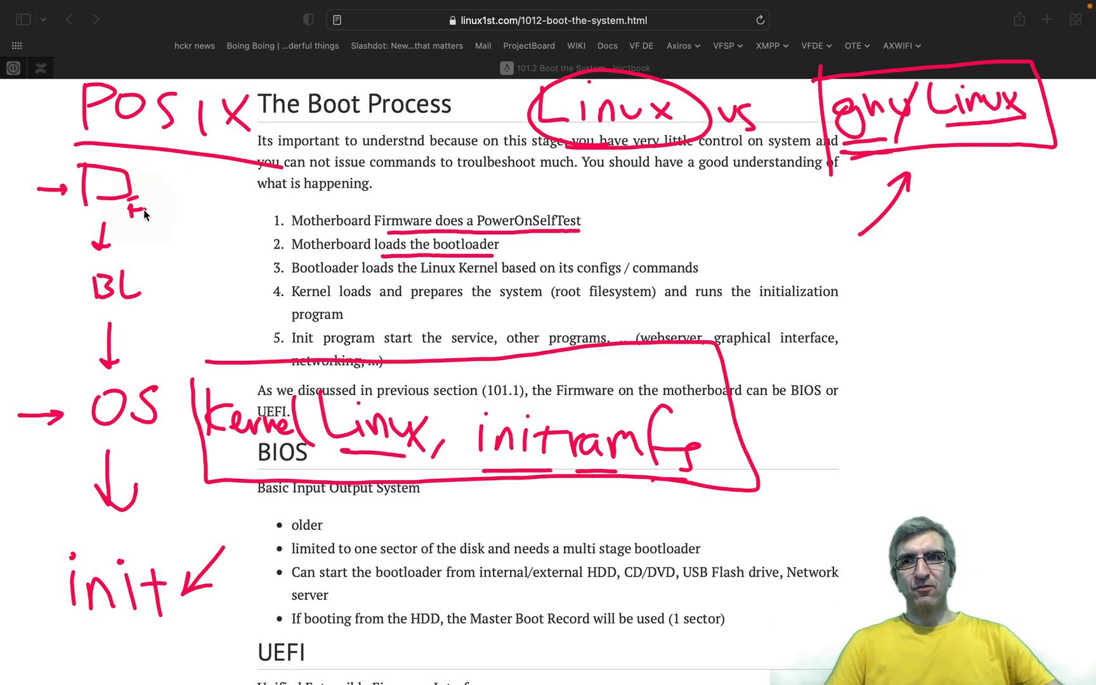
pyautogui.moveTo(144, 281)
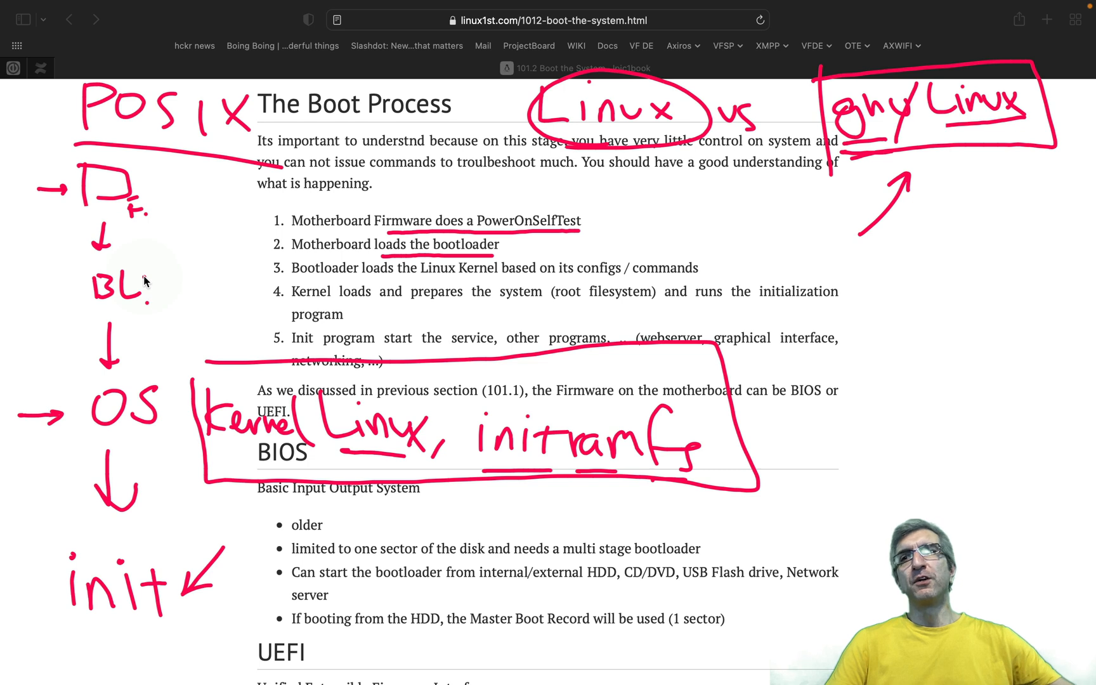
pyautogui.moveTo(153, 412)
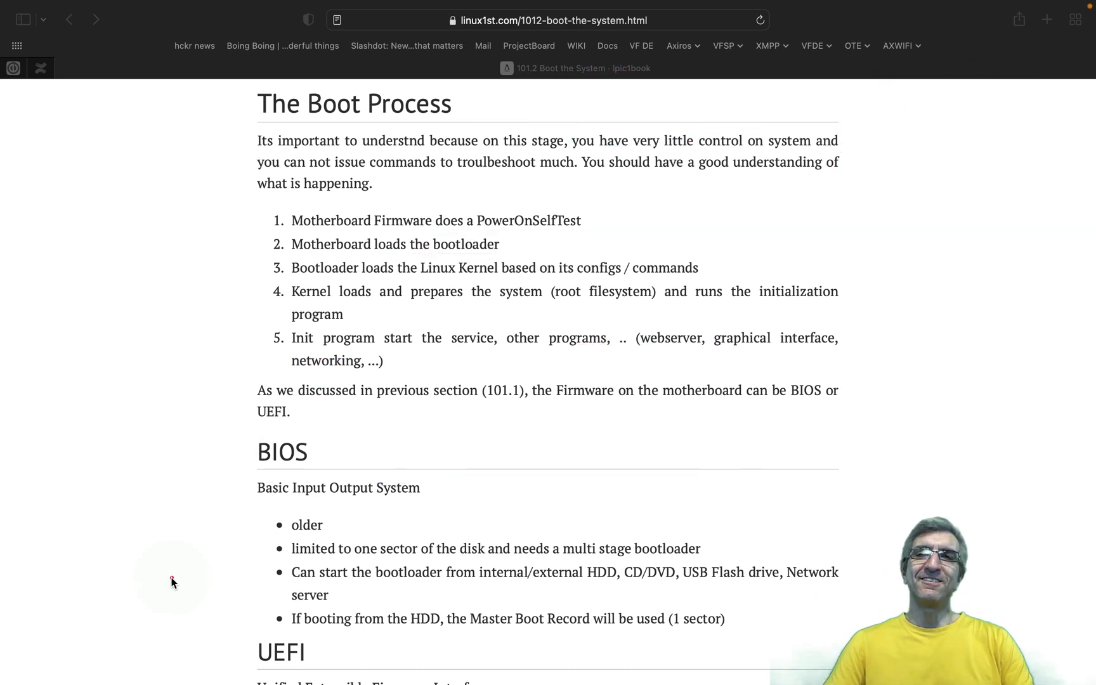
# Scroll down through the BIOS and UEFI notes to the bootloader section.
pyautogui.scroll(-3)
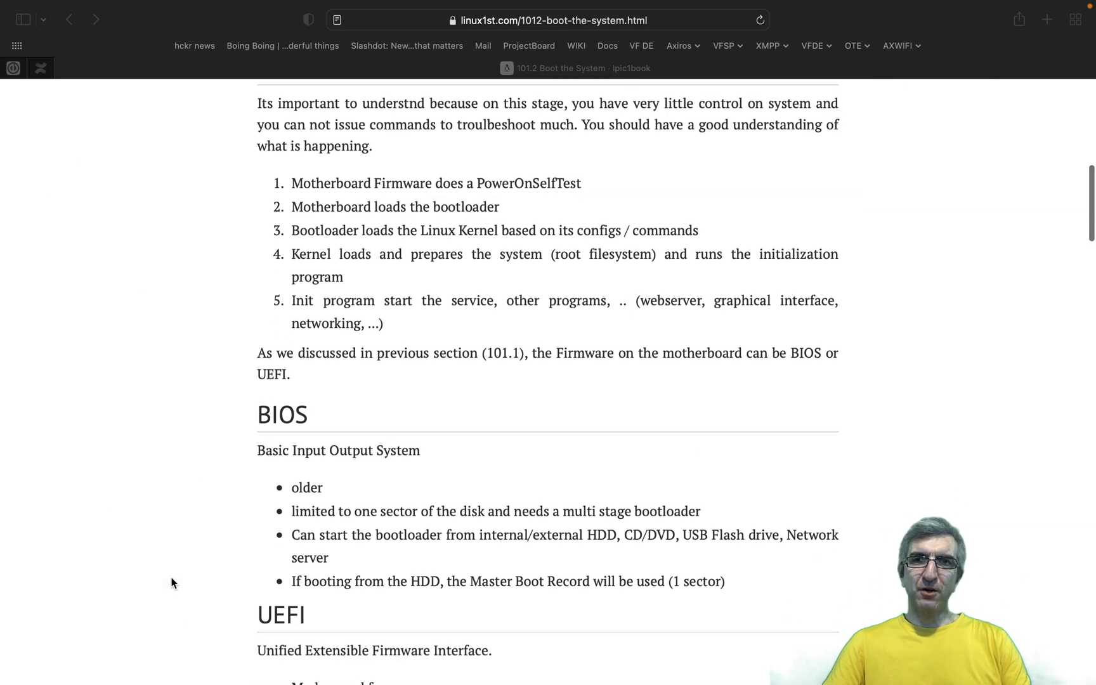
pyautogui.scroll(-3)
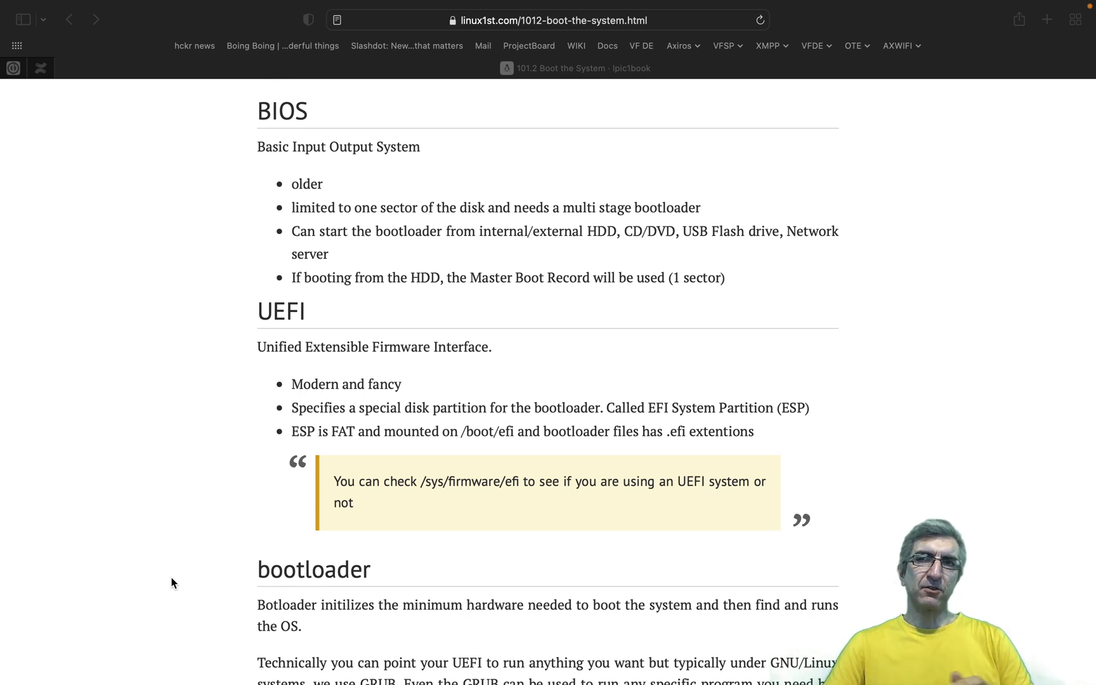
pyautogui.moveTo(112, 247)
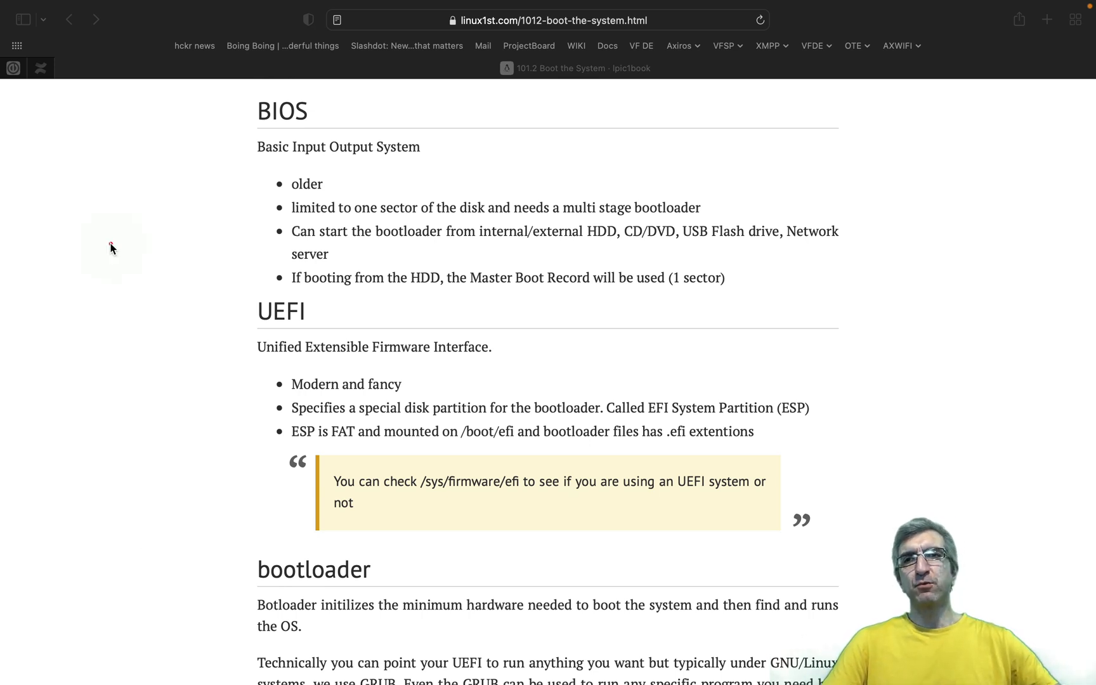
pyautogui.moveTo(140, 125)
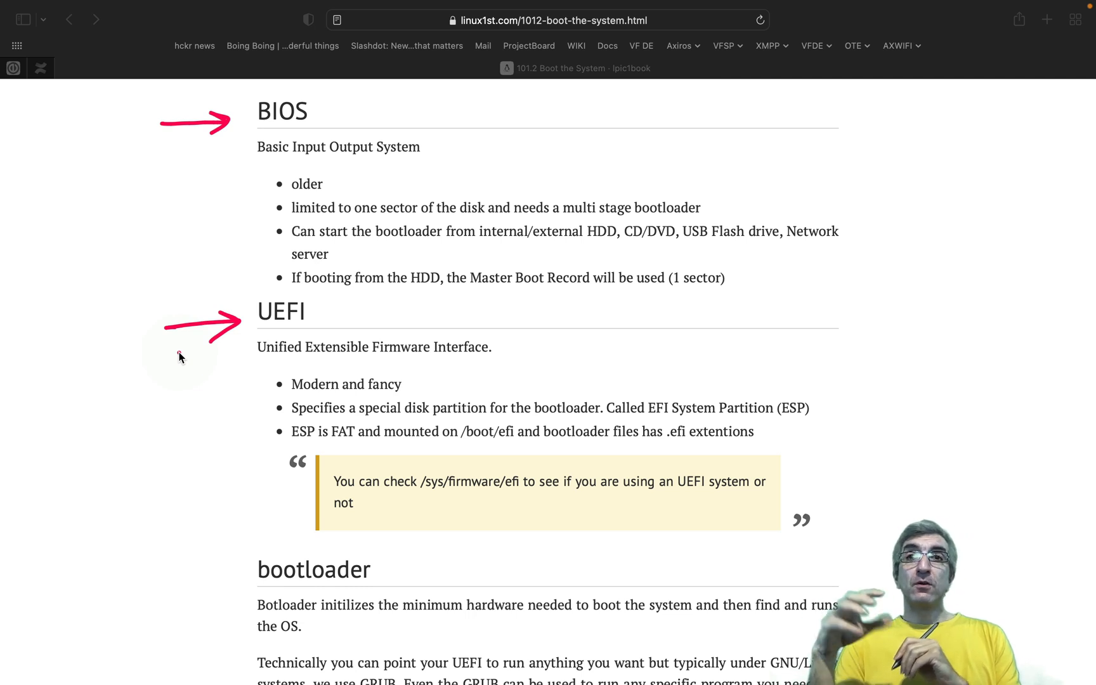
pyautogui.moveTo(283, 142)
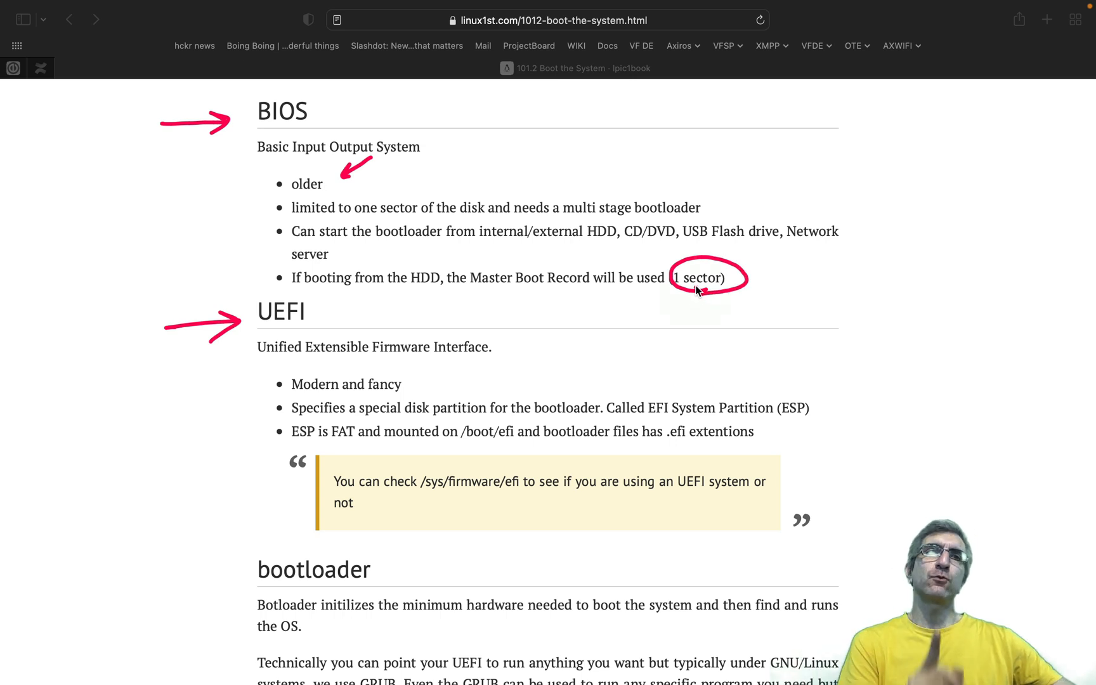
pyautogui.moveTo(600, 244)
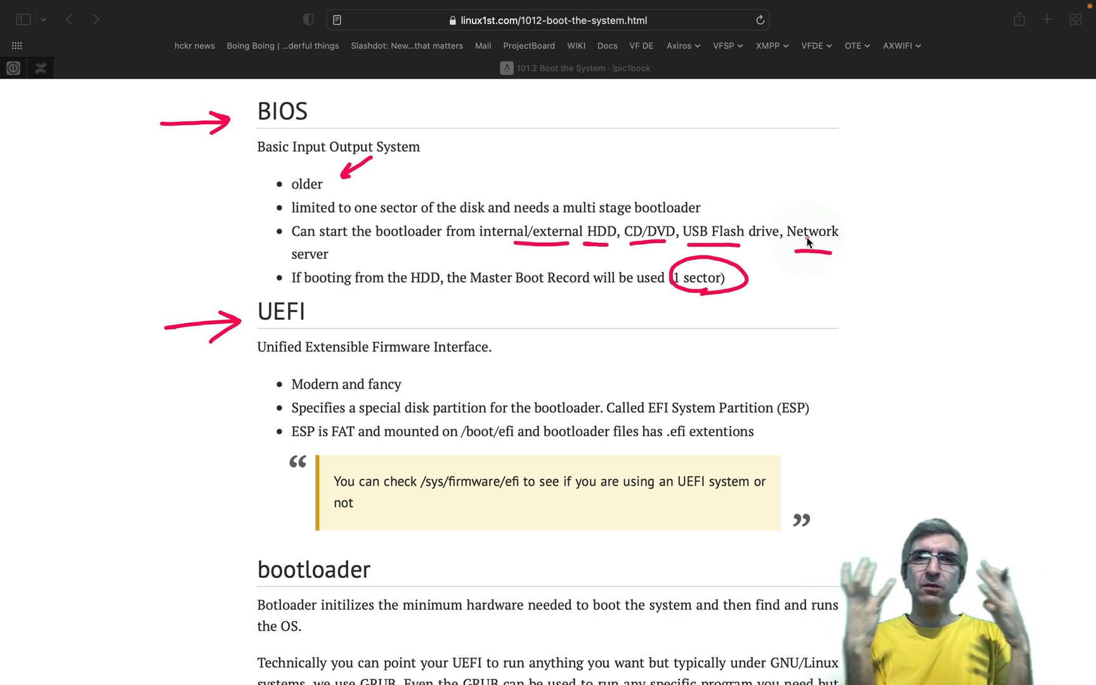
pyautogui.moveTo(508, 187)
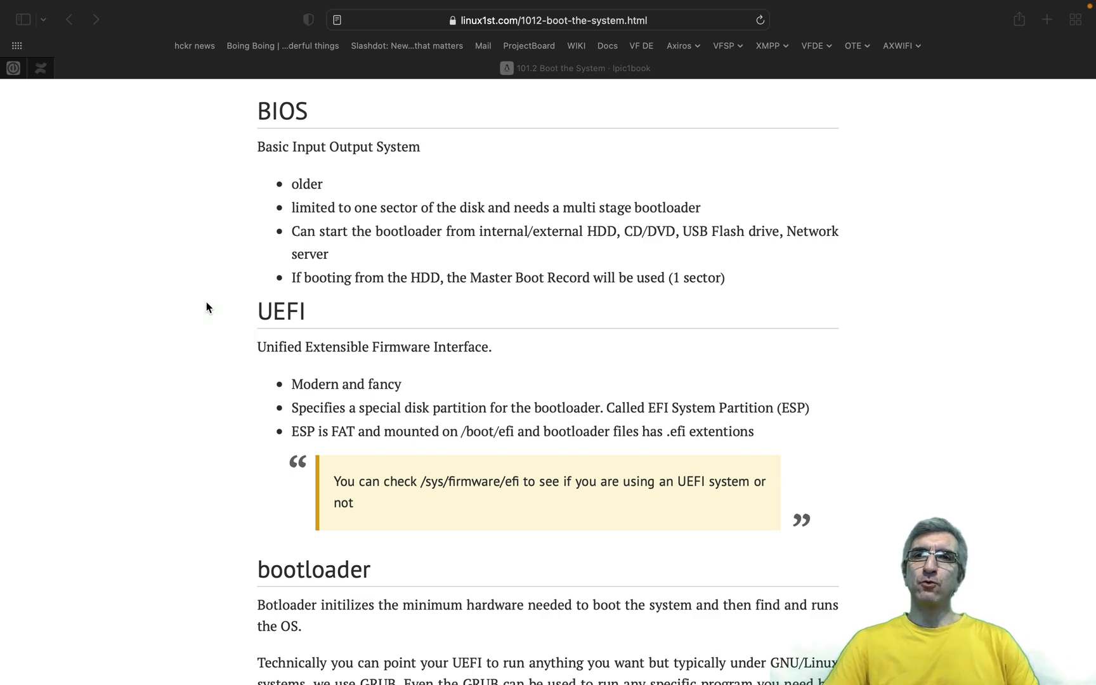
# Cross out the handwritten MBR, add .efi beside the /bootefi note and underline it.
pyautogui.scroll(-3)
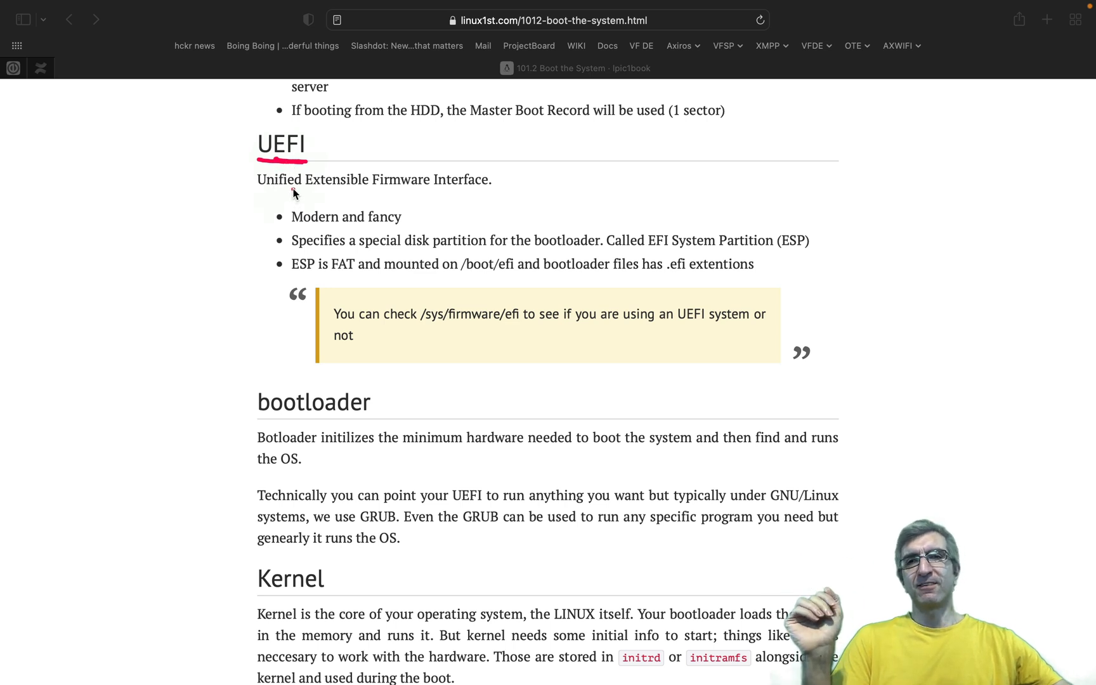
pyautogui.moveTo(275, 198)
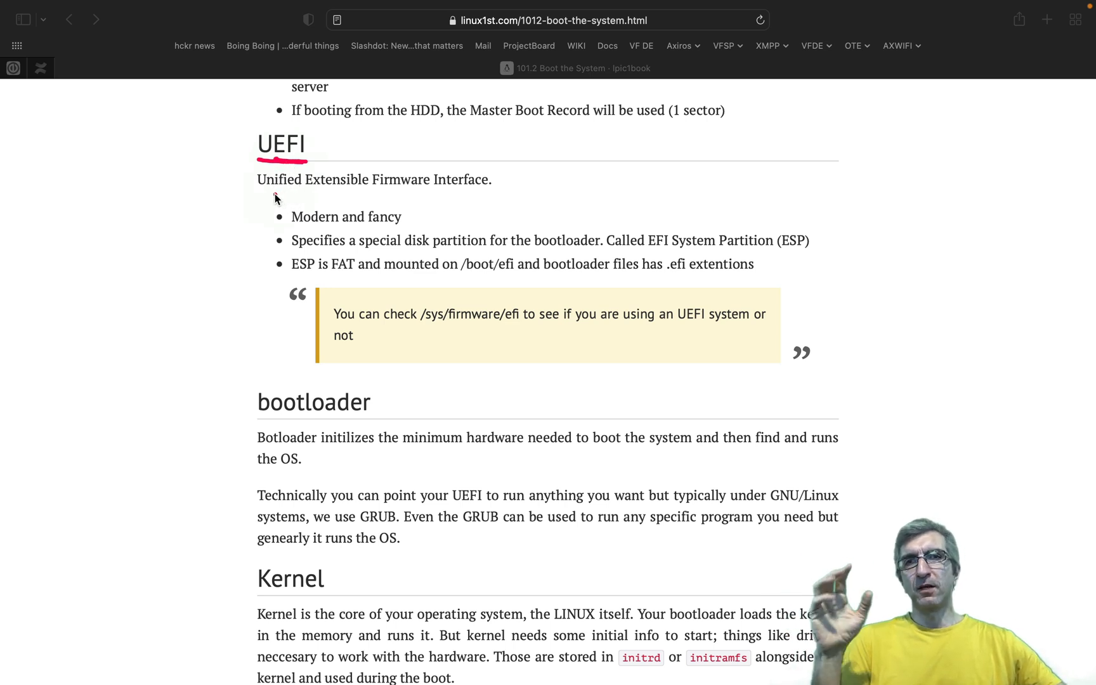
pyautogui.moveTo(335, 197)
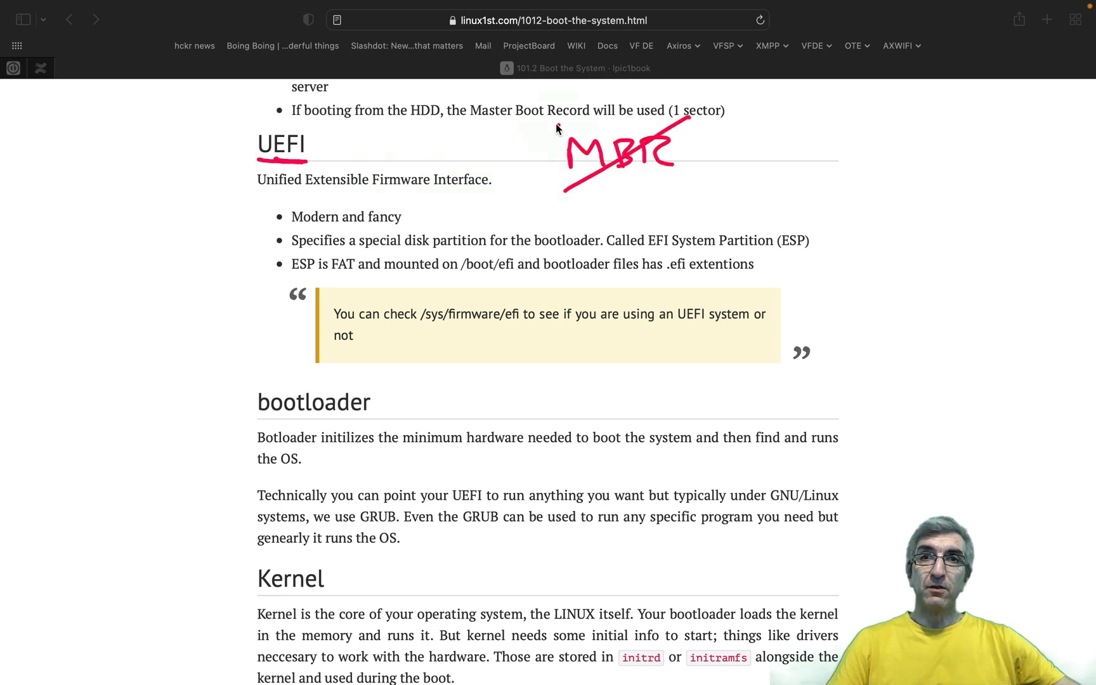
pyautogui.moveTo(486, 124); pyautogui.dragTo(689, 124)
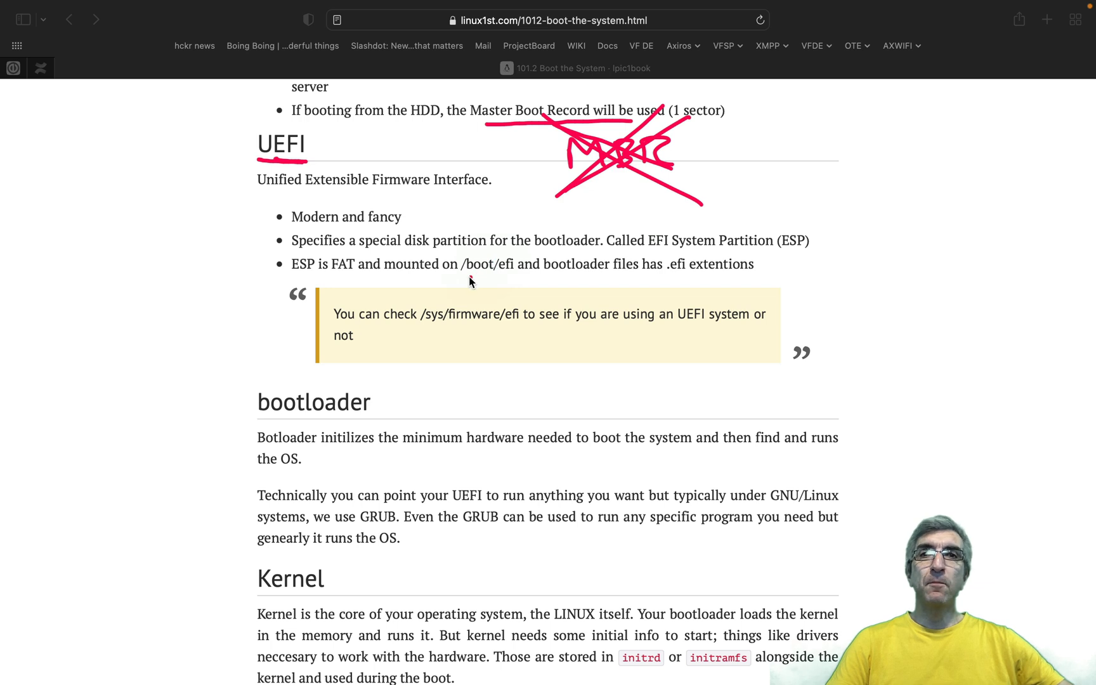
pyautogui.moveTo(481, 256)
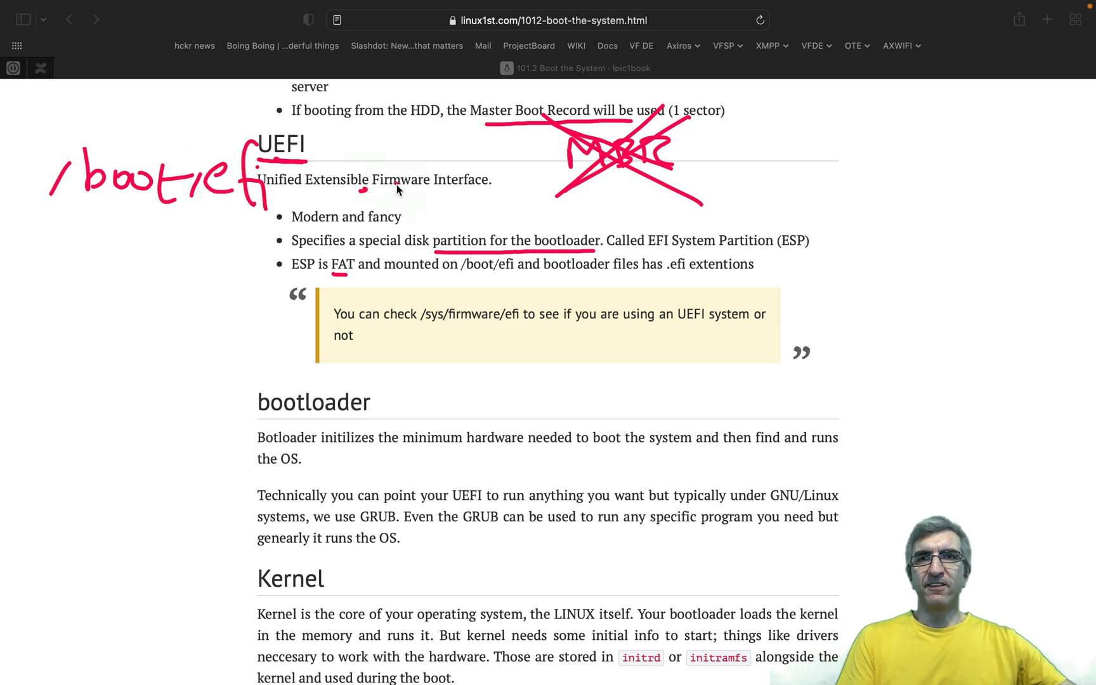
pyautogui.moveTo(392, 189); pyautogui.dragTo(454, 189)
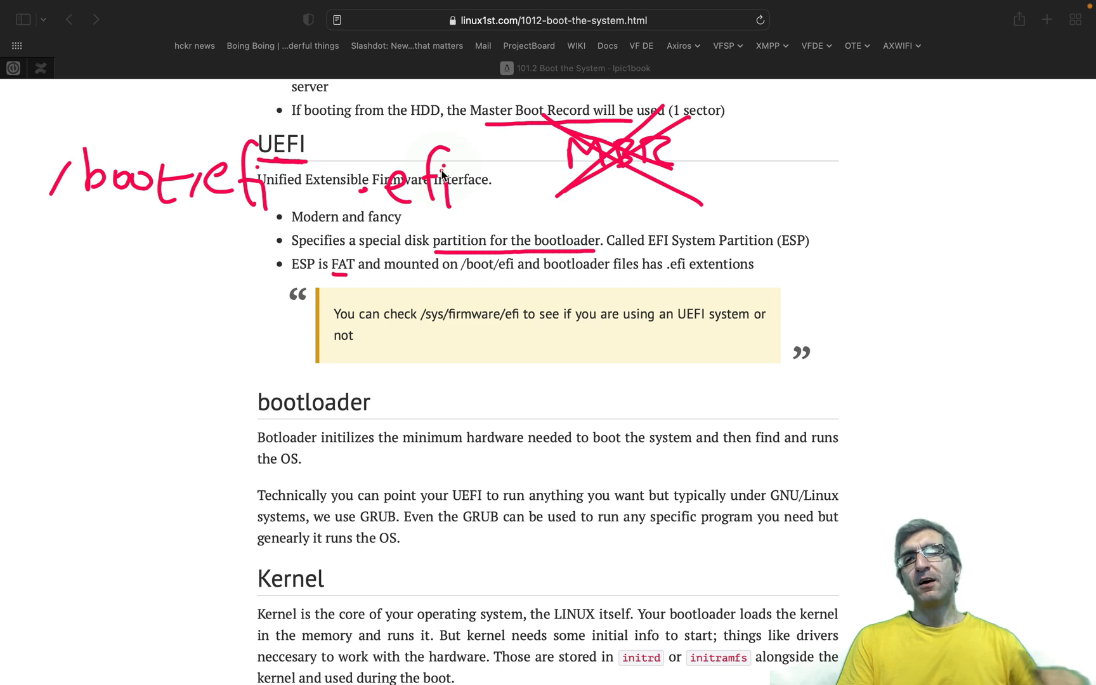
pyautogui.moveTo(95, 213)
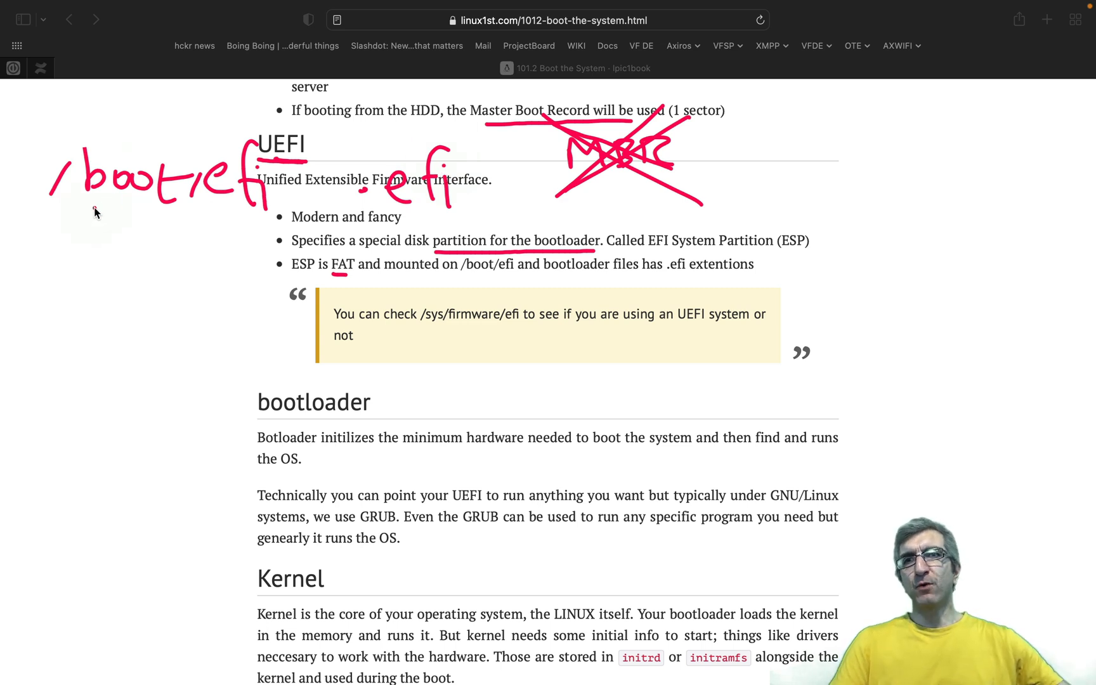
pyautogui.moveTo(353, 218); pyautogui.dragTo(462, 217)
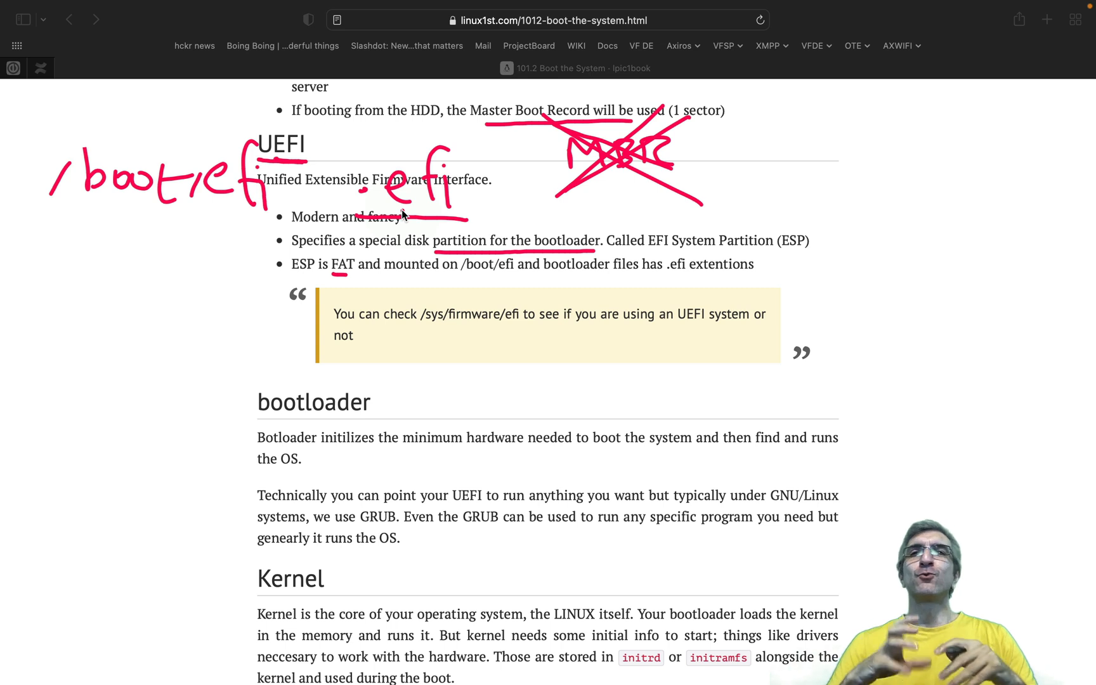
pyautogui.moveTo(305, 231)
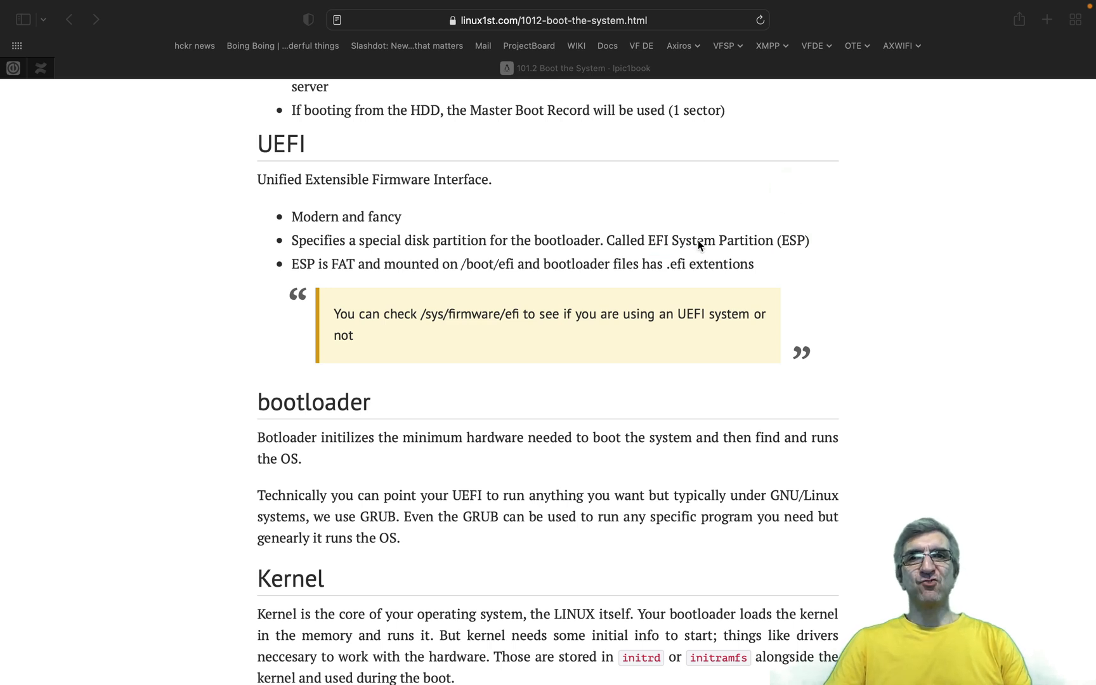
pyautogui.moveTo(487, 326)
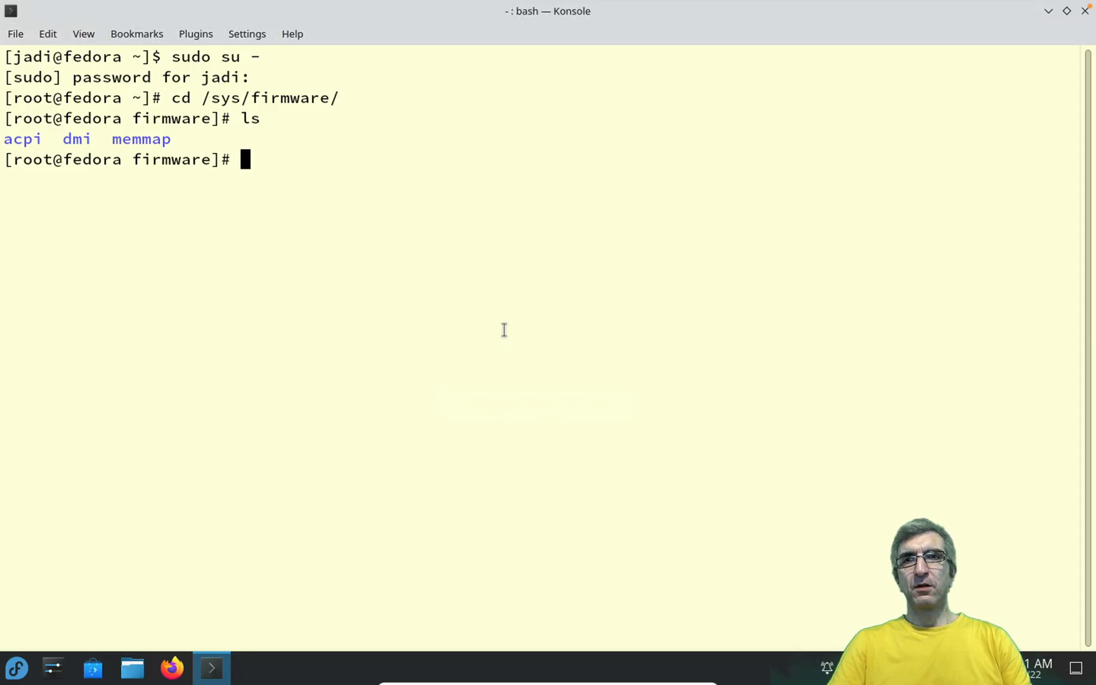
pyautogui.moveTo(510, 291)
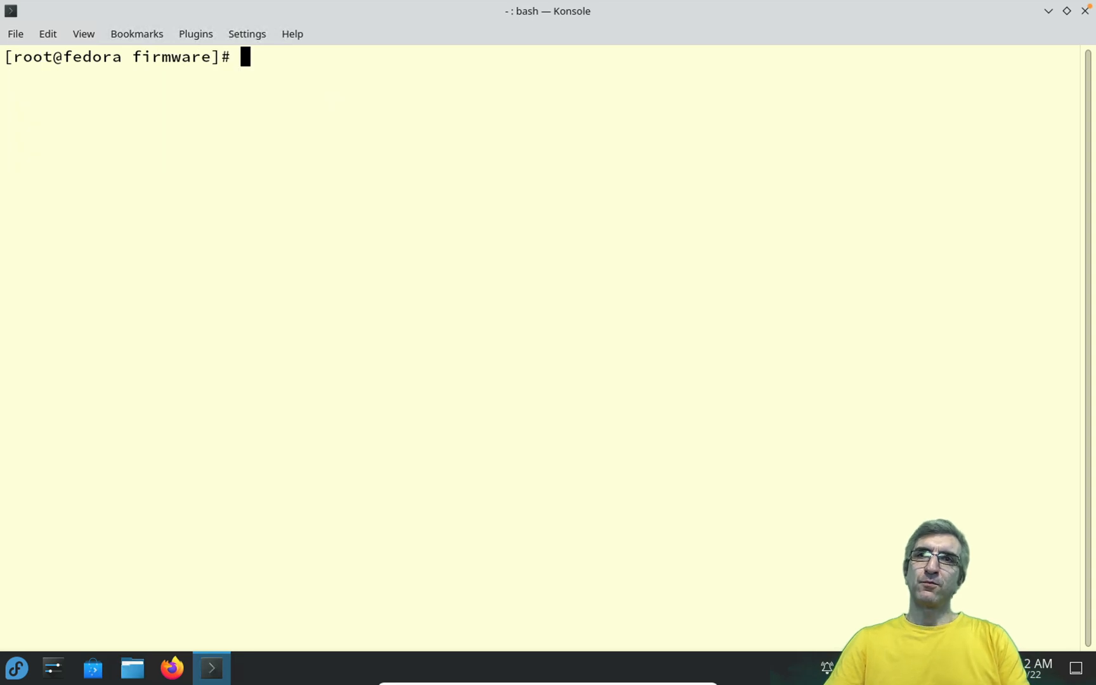
# Change into /sys/firmware and list it, showing only acpi, dmi and memmap.
pyautogui.write('cd /')
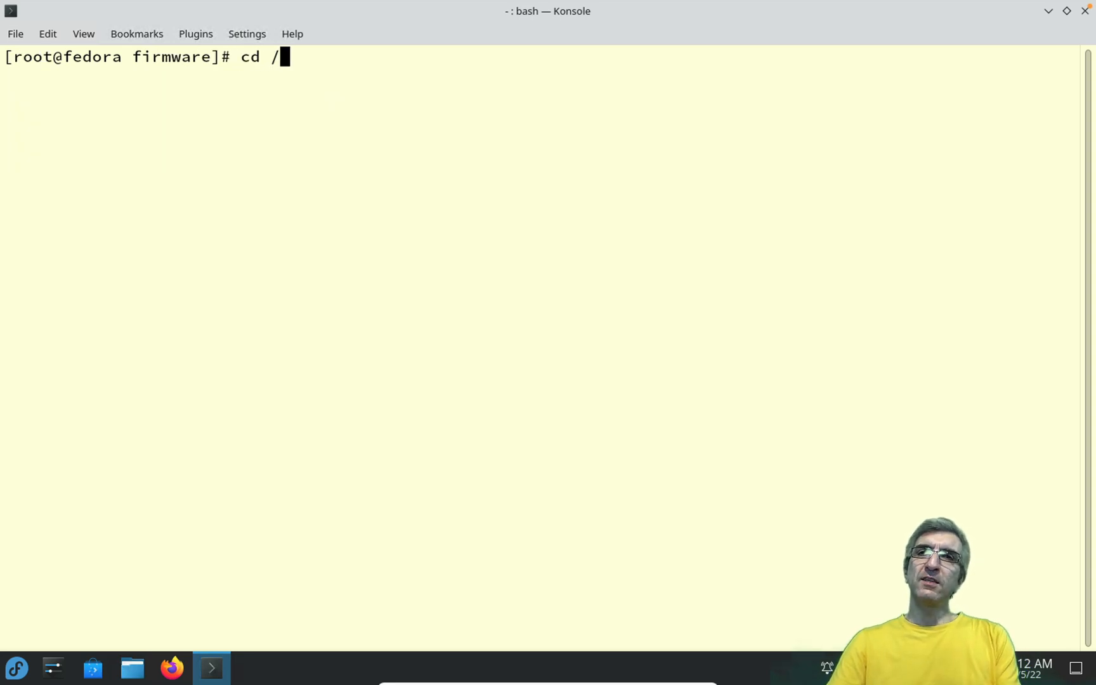
pyautogui.write('sys/firmware/')
pyautogui.write('ls')
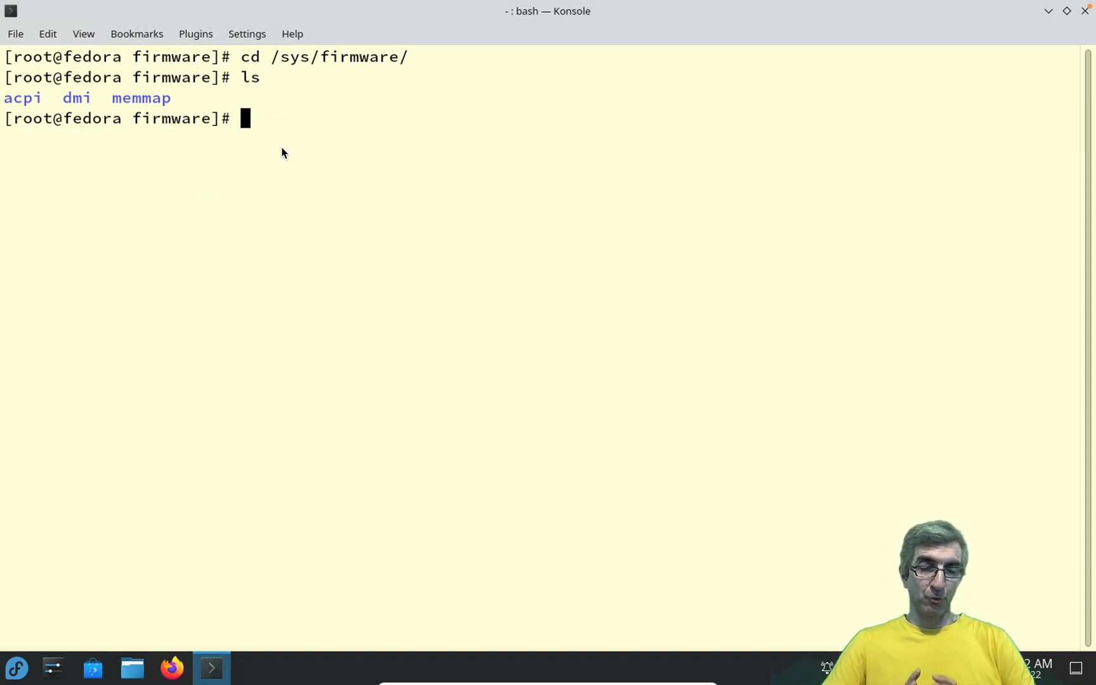
pyautogui.moveTo(236, 301)
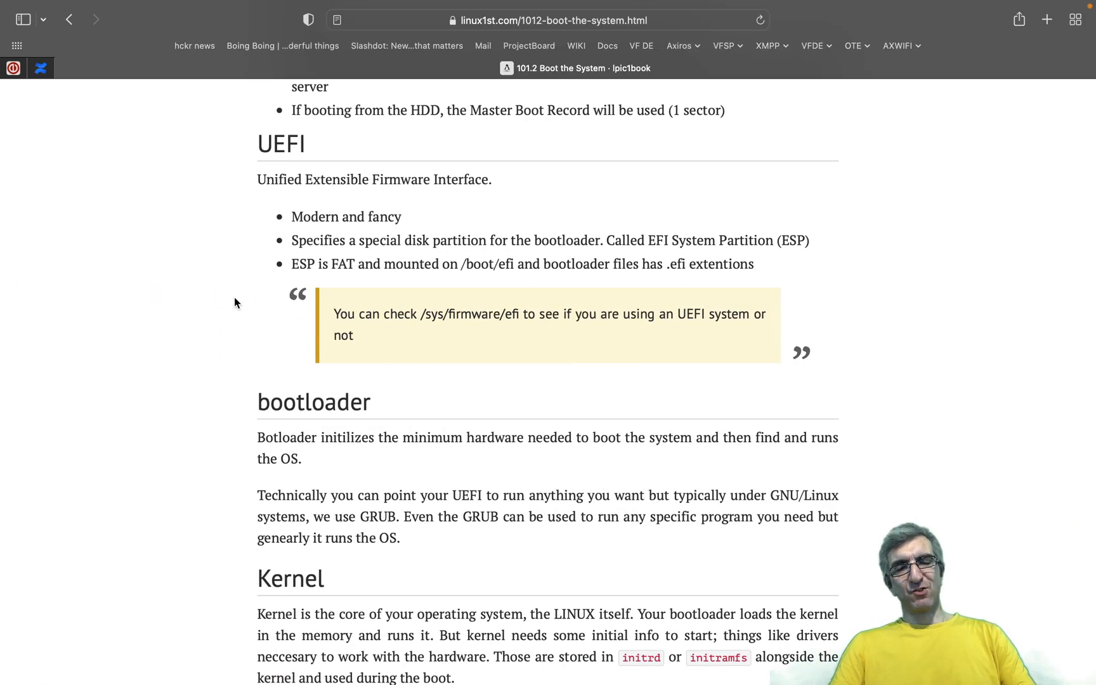
pyautogui.moveTo(241, 300)
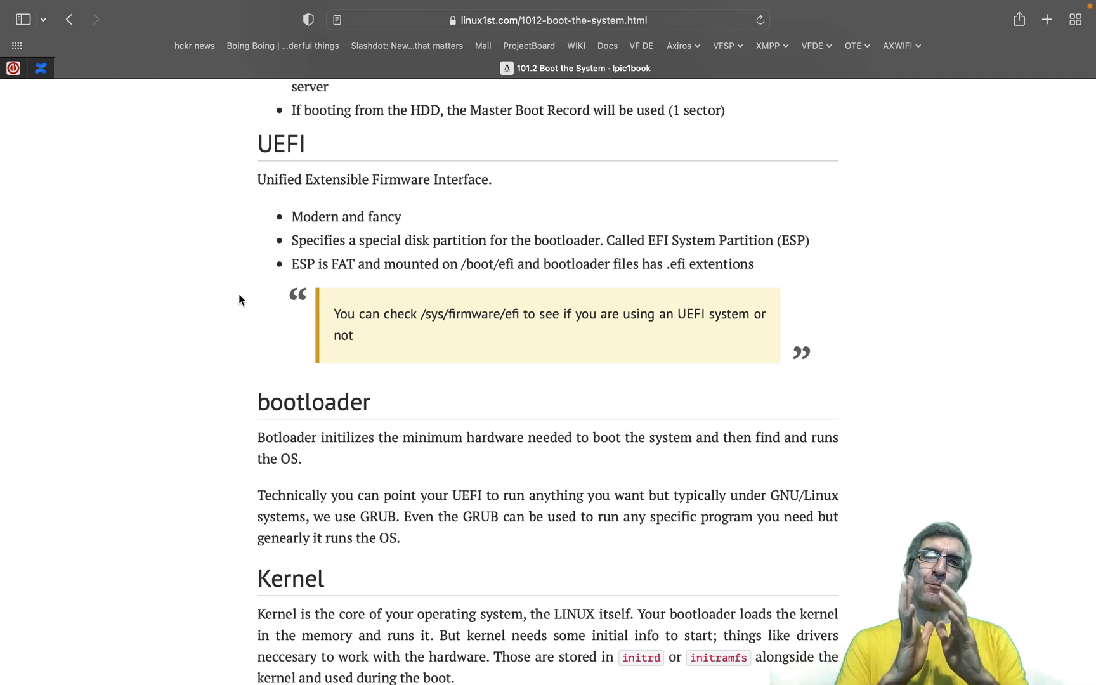
pyautogui.moveTo(173, 224)
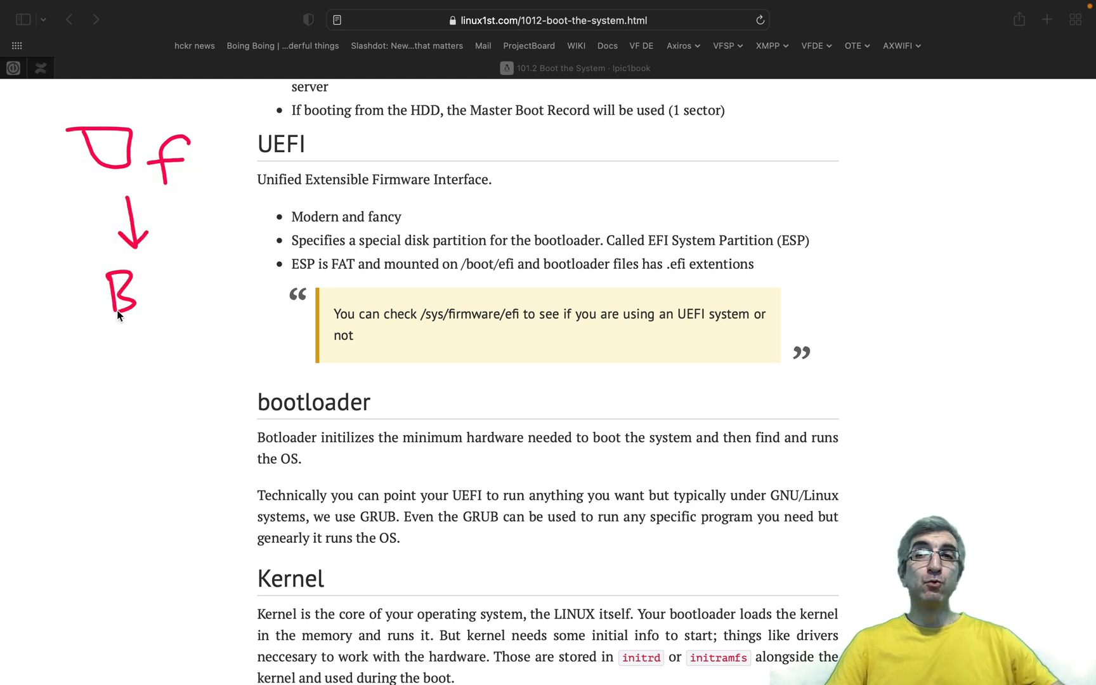
# Write BL below the Uf arrow, add a small box beside it and a downward arrow from BL.
pyautogui.moveTo(147, 277); pyautogui.dragTo(164, 311)
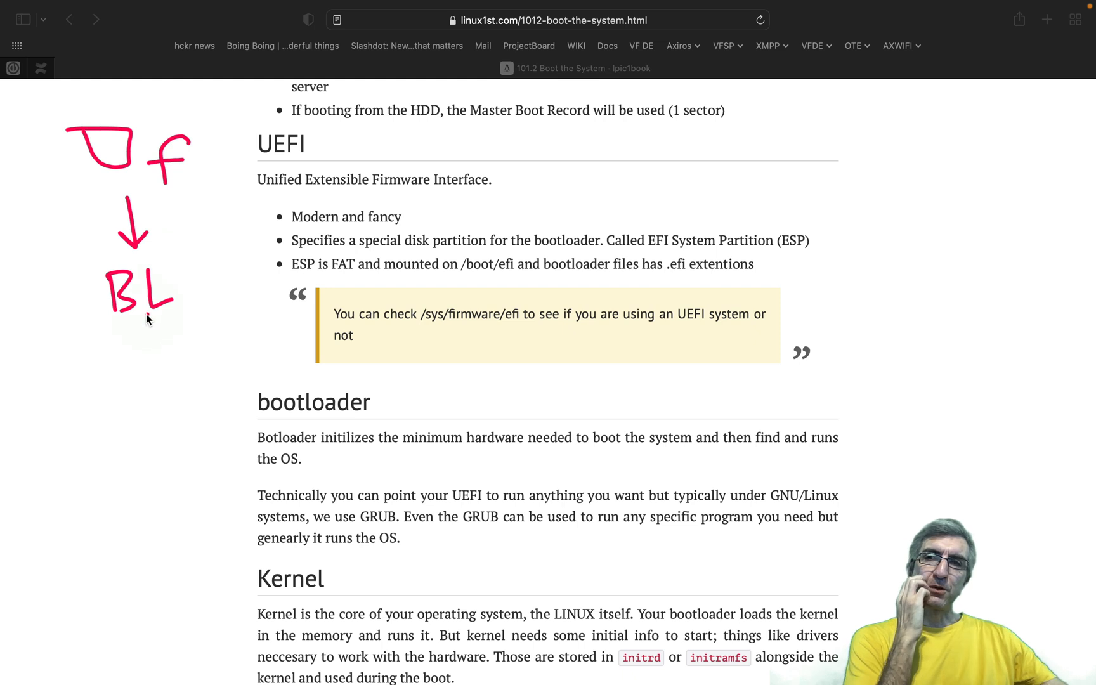
pyautogui.moveTo(133, 333)
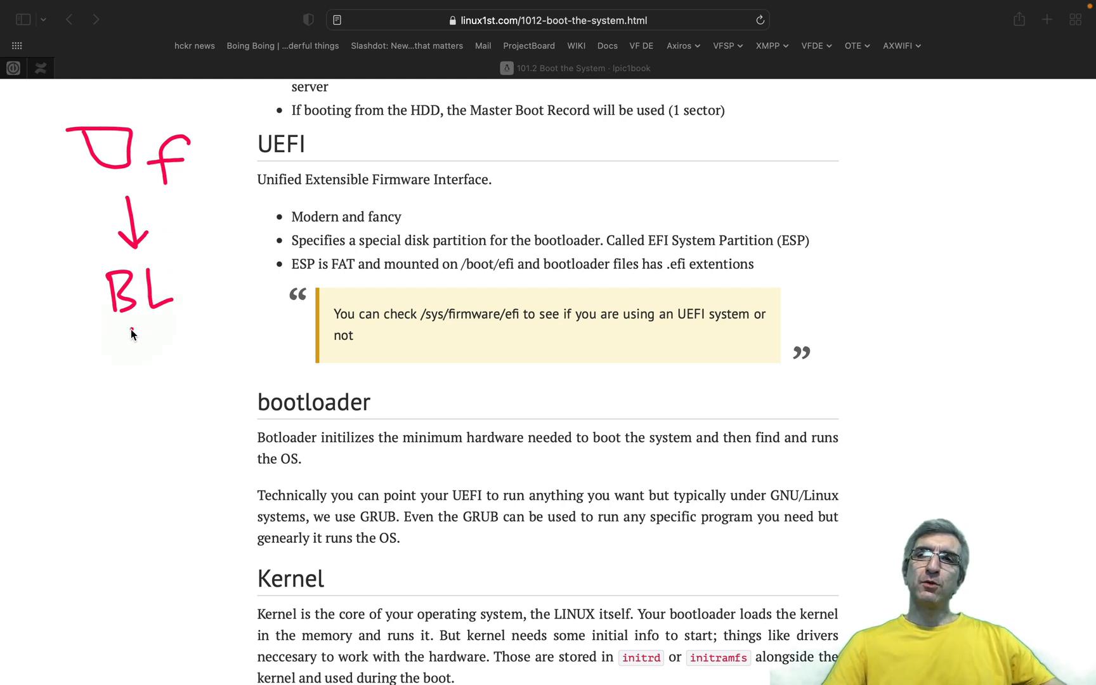
pyautogui.moveTo(231, 269); pyautogui.dragTo(255, 290)
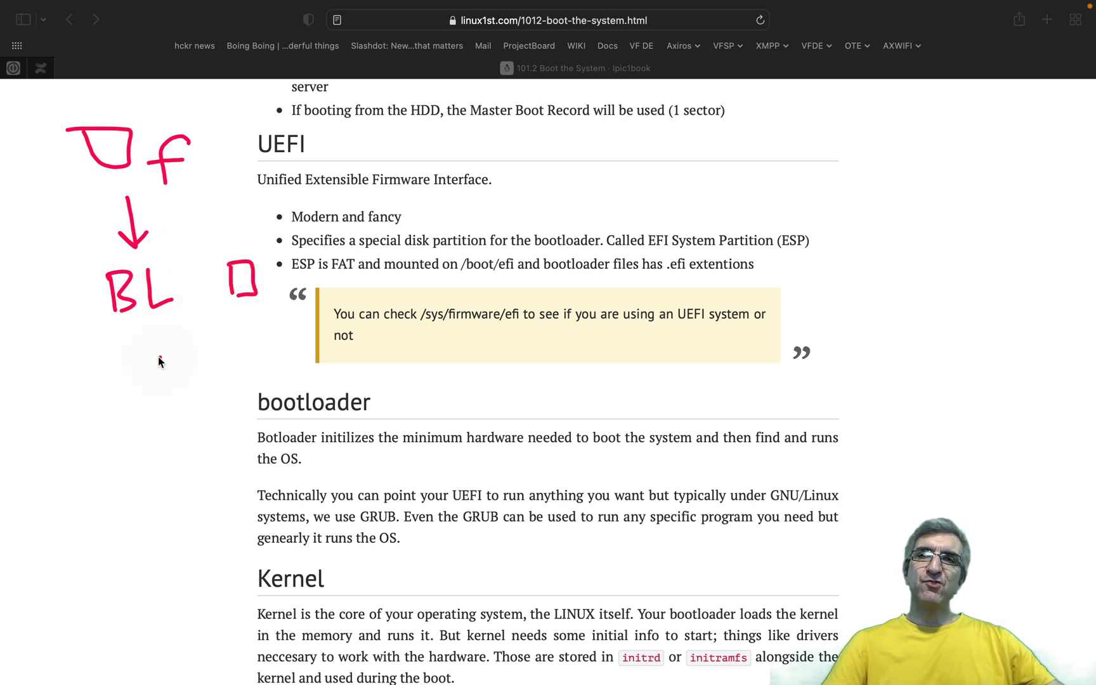
pyautogui.moveTo(143, 356); pyautogui.dragTo(143, 398)
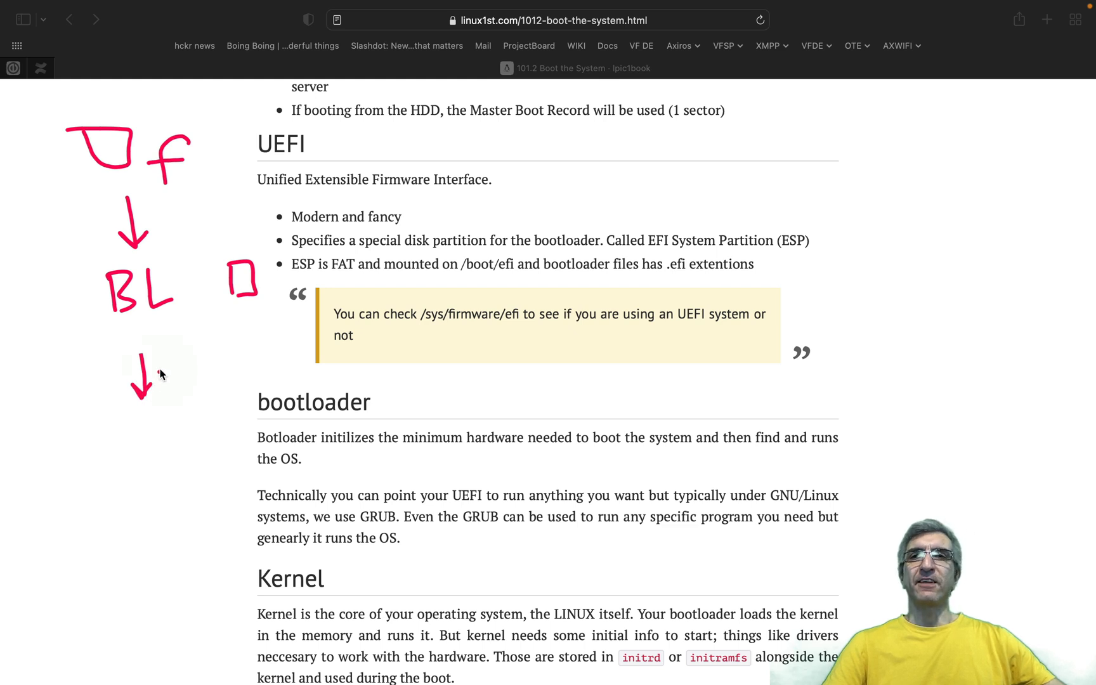
pyautogui.moveTo(269, 251)
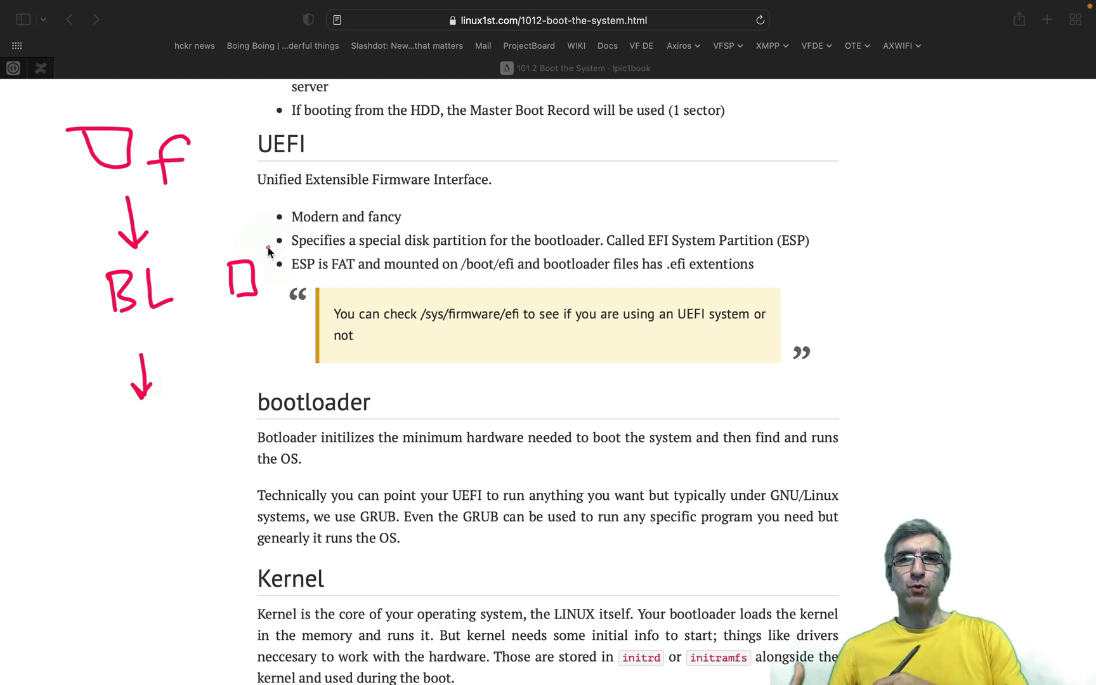
pyautogui.moveTo(251, 231); pyautogui.dragTo(269, 213)
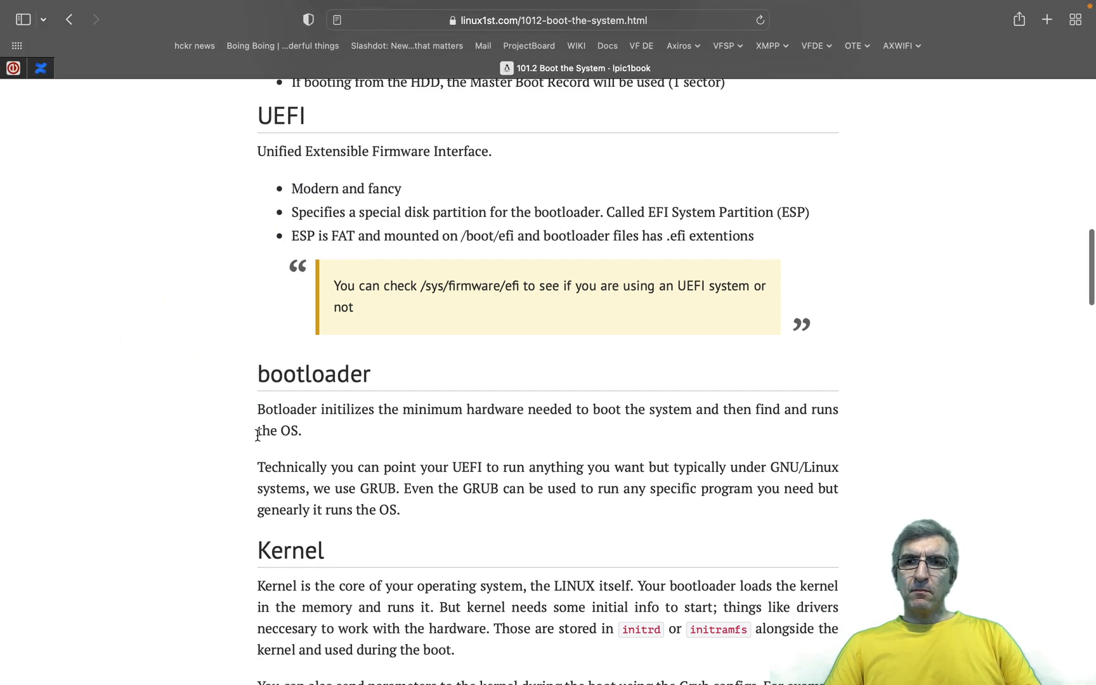
# Sketch a firmware-to-BL flow in the margin with an arrow from kernel toward initramfs.
pyautogui.scroll(-3)
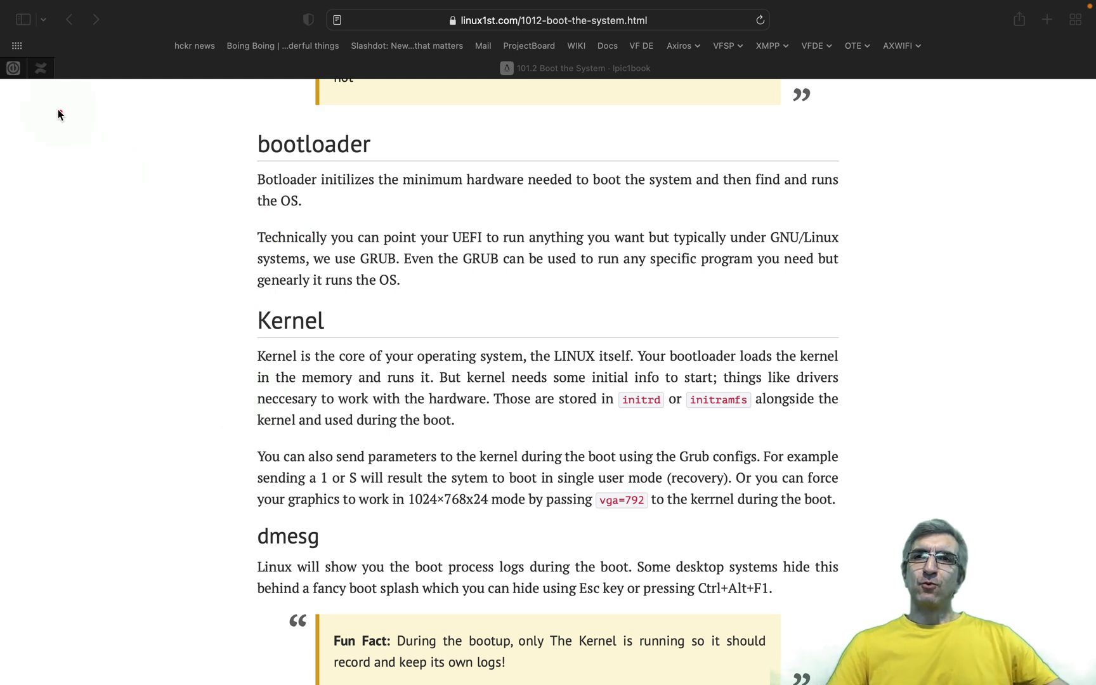
pyautogui.moveTo(66, 112); pyautogui.dragTo(60, 249)
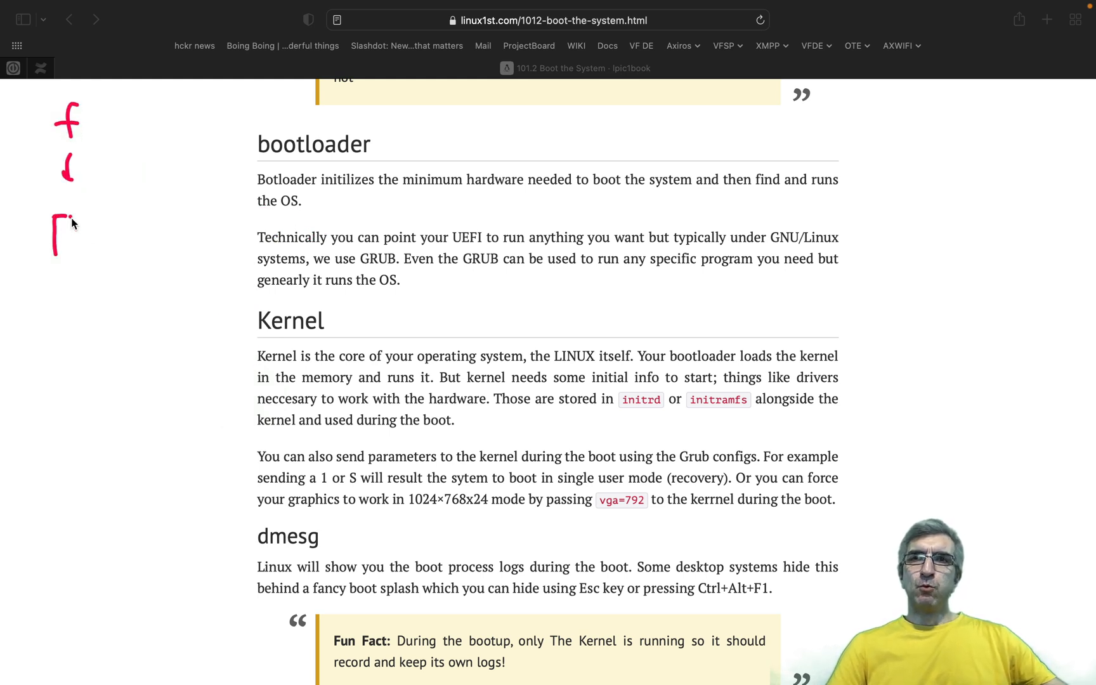
pyautogui.moveTo(56, 223); pyautogui.dragTo(77, 329)
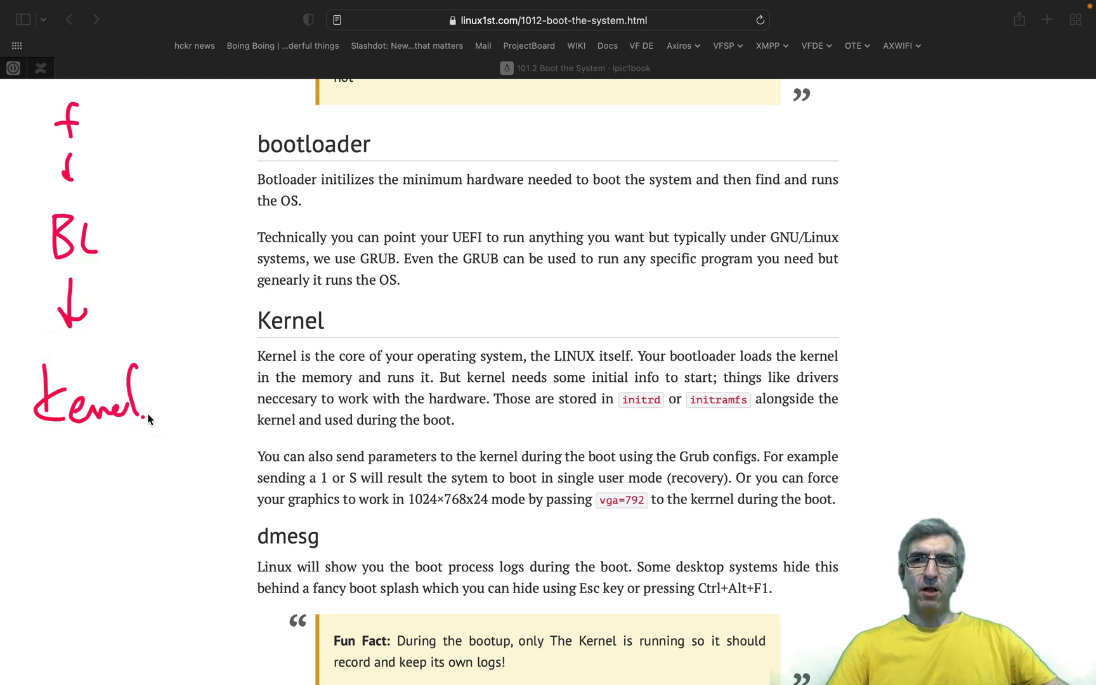
pyautogui.moveTo(147, 412); pyautogui.dragTo(207, 408)
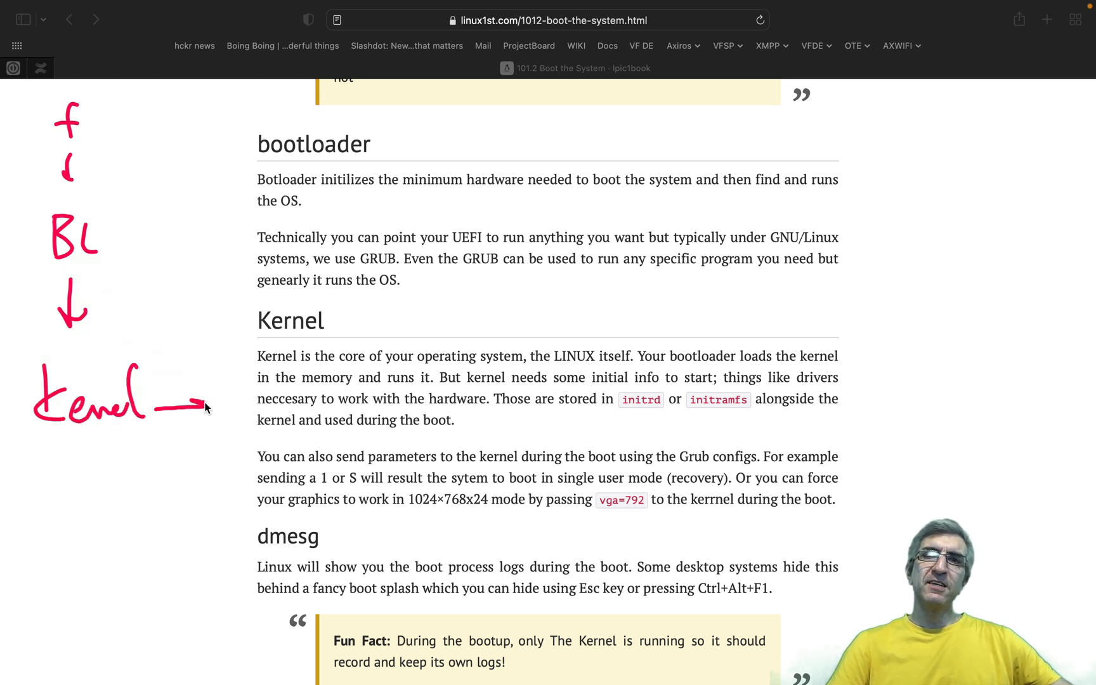
pyautogui.moveTo(727, 421)
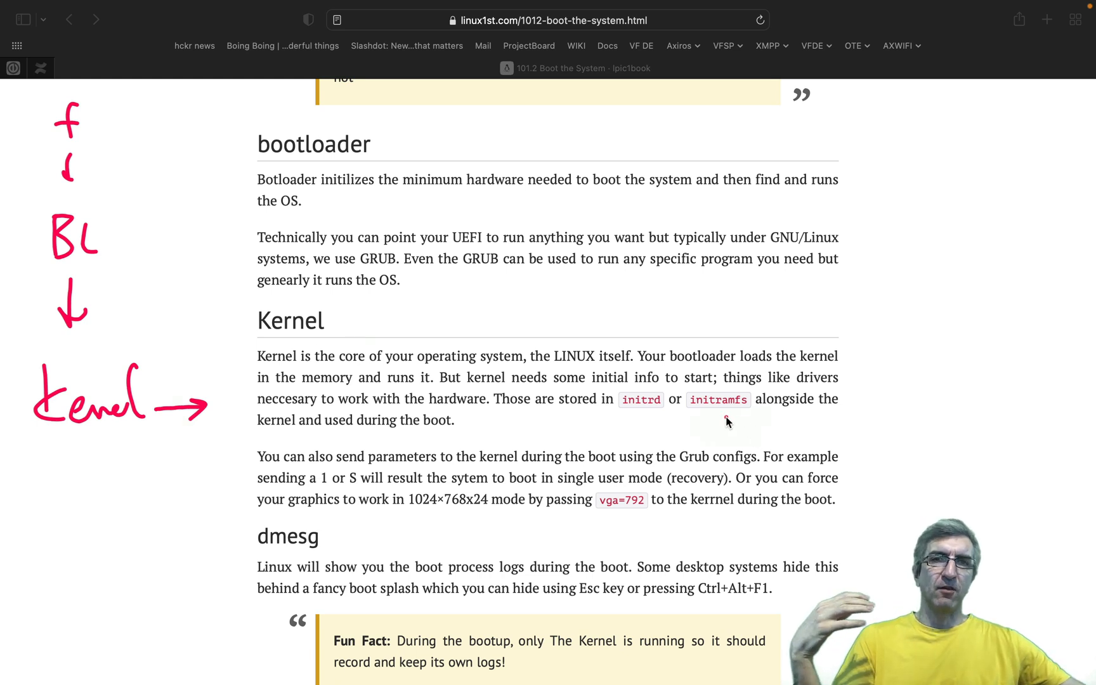
pyautogui.moveTo(689, 388); pyautogui.dragTo(762, 406)
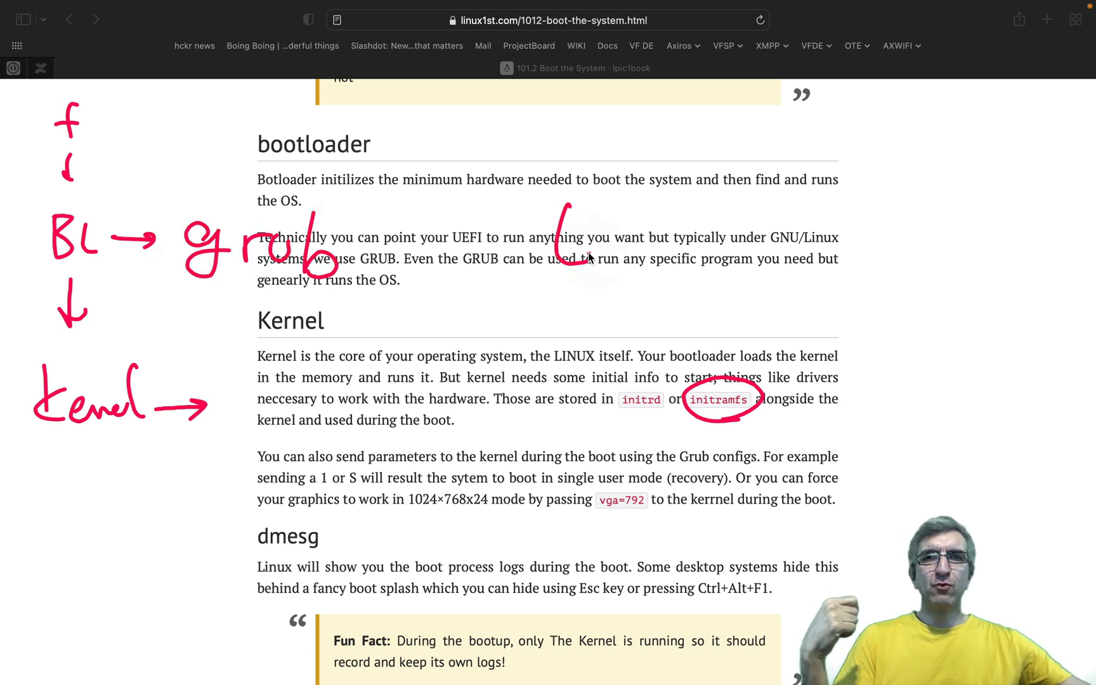
# Scribble a note beside the GRUB paragraph, cross it out, and write a second grub label under the first.
pyautogui.moveTo(559, 238); pyautogui.dragTo(667, 304)
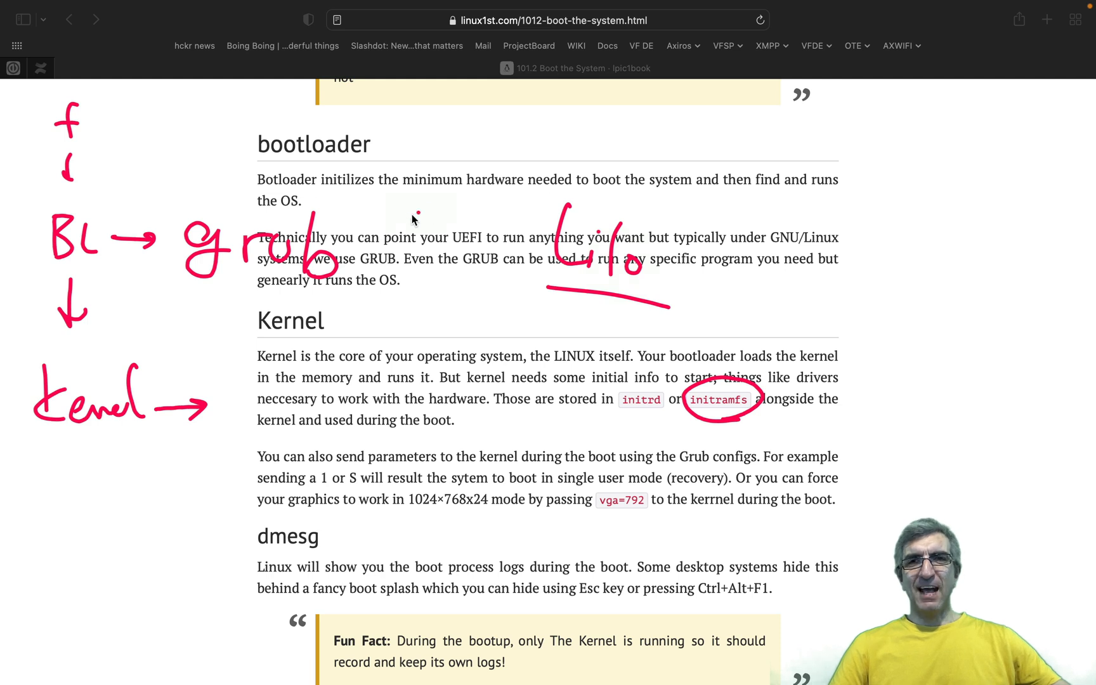
pyautogui.moveTo(555, 195); pyautogui.dragTo(675, 332)
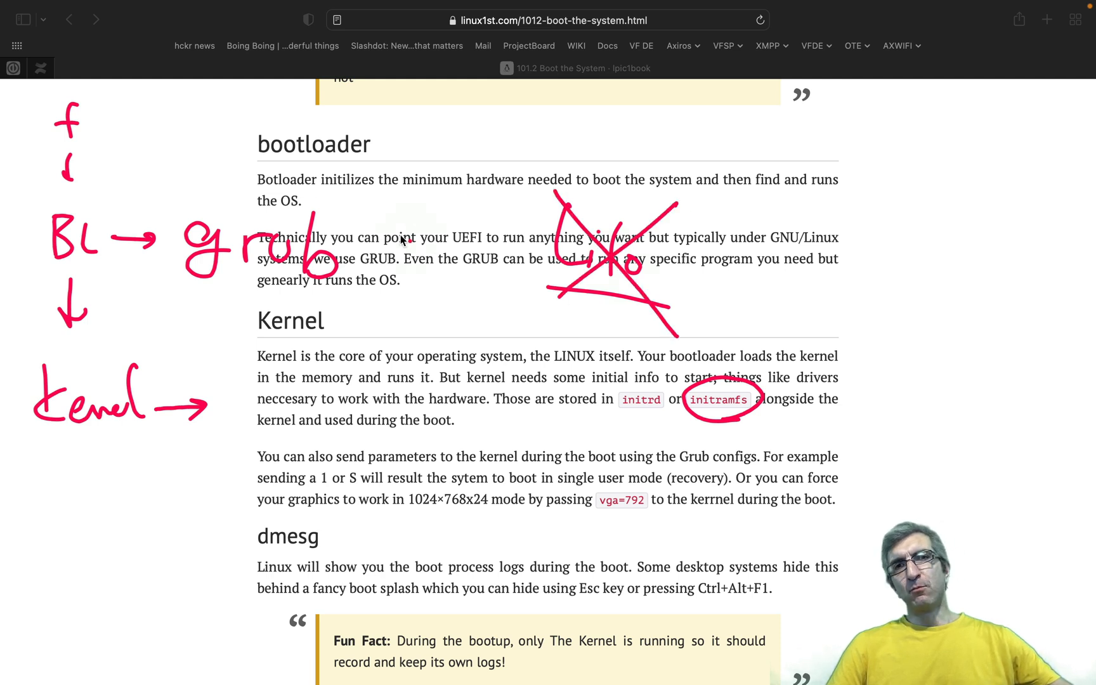
pyautogui.moveTo(360, 242)
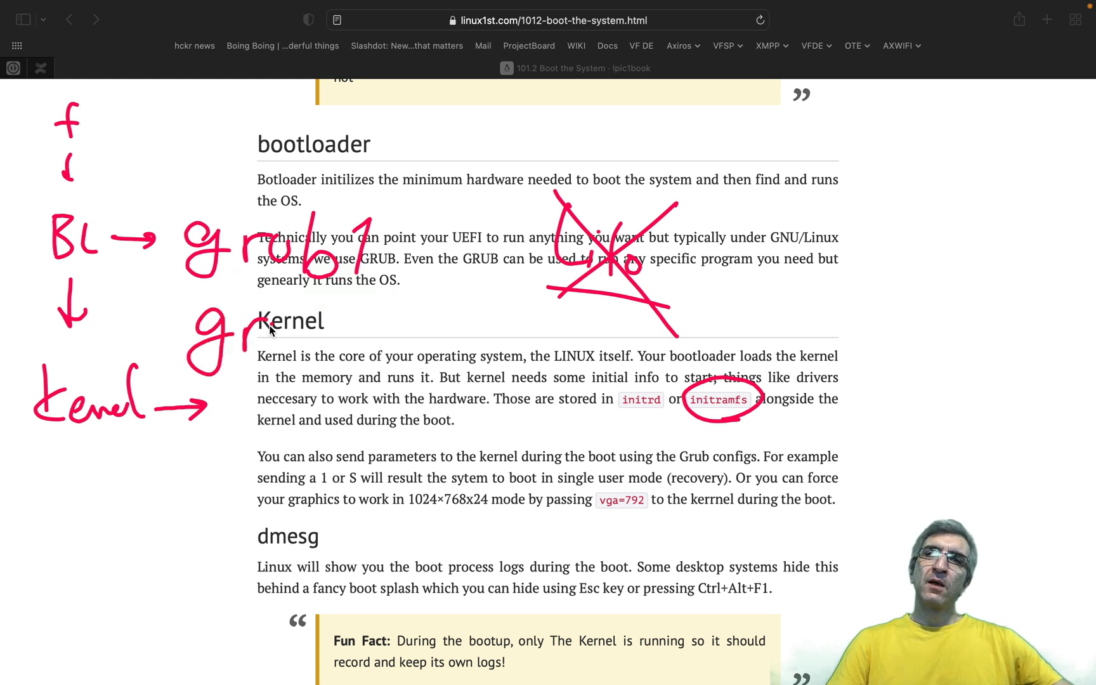
pyautogui.moveTo(265, 335); pyautogui.dragTo(320, 343)
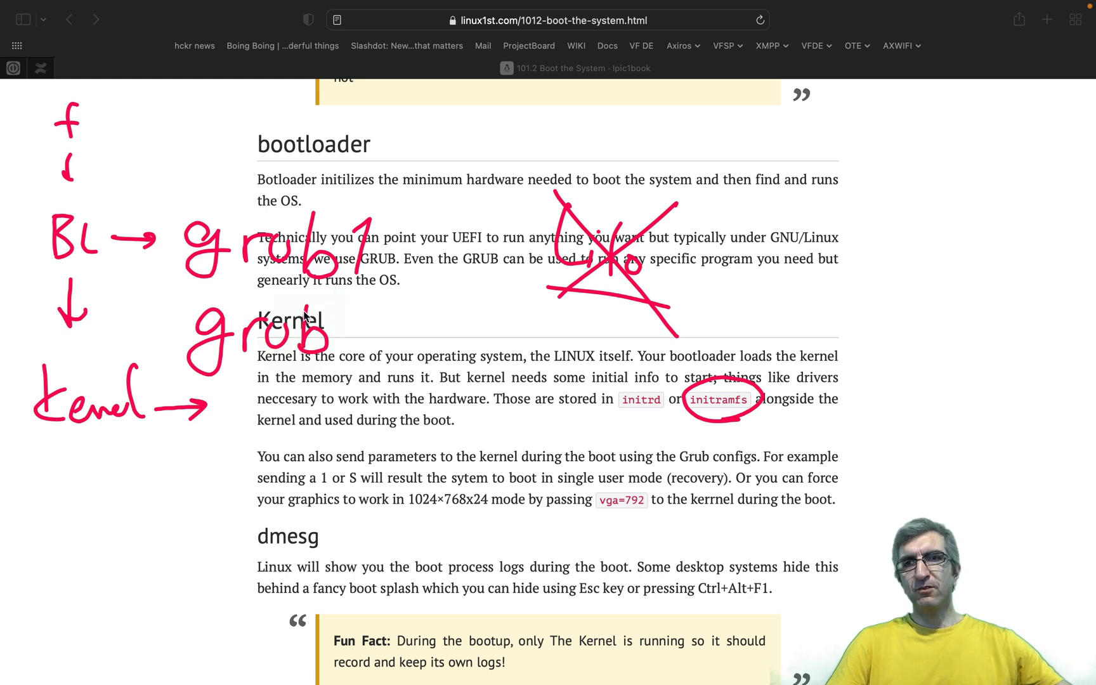
pyautogui.moveTo(339, 315); pyautogui.dragTo(364, 342)
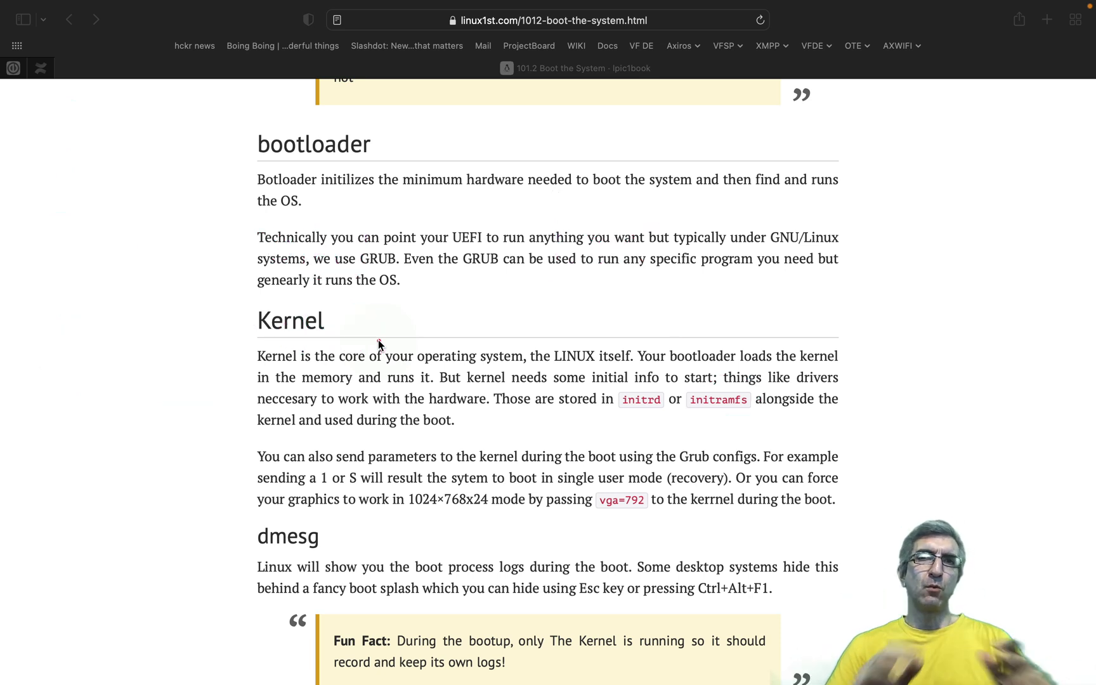
pyautogui.moveTo(395, 291)
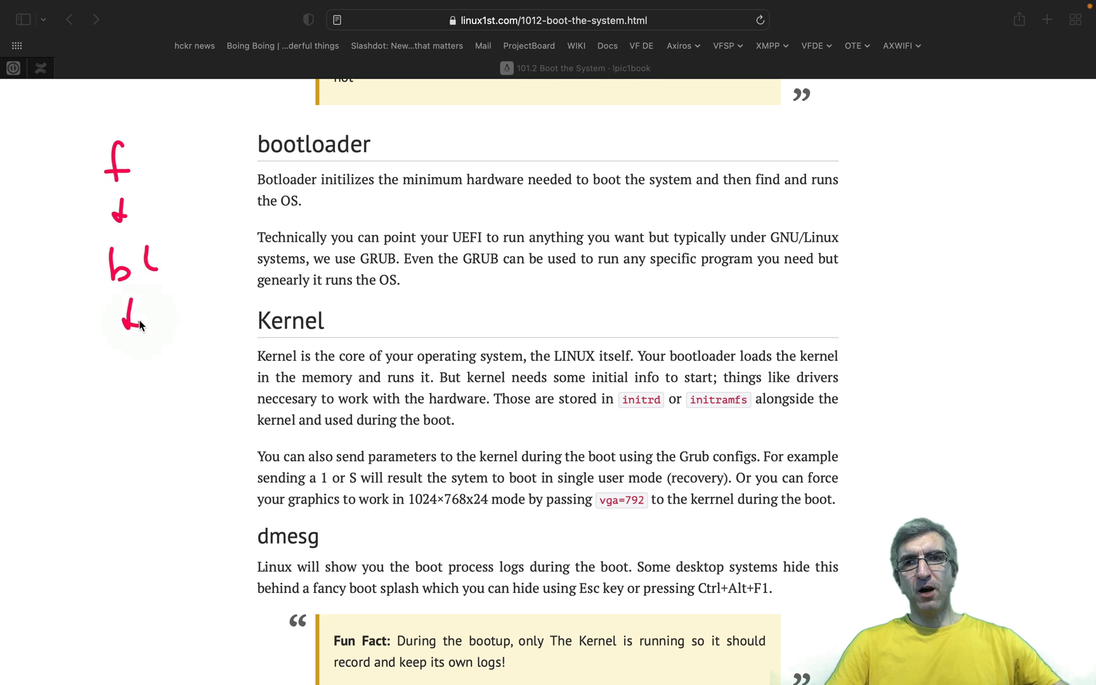
# Write and underline kernel, box kernel and initram with arrows to grub, and mark the 1024×768x24 mode.
pyautogui.write('kern')
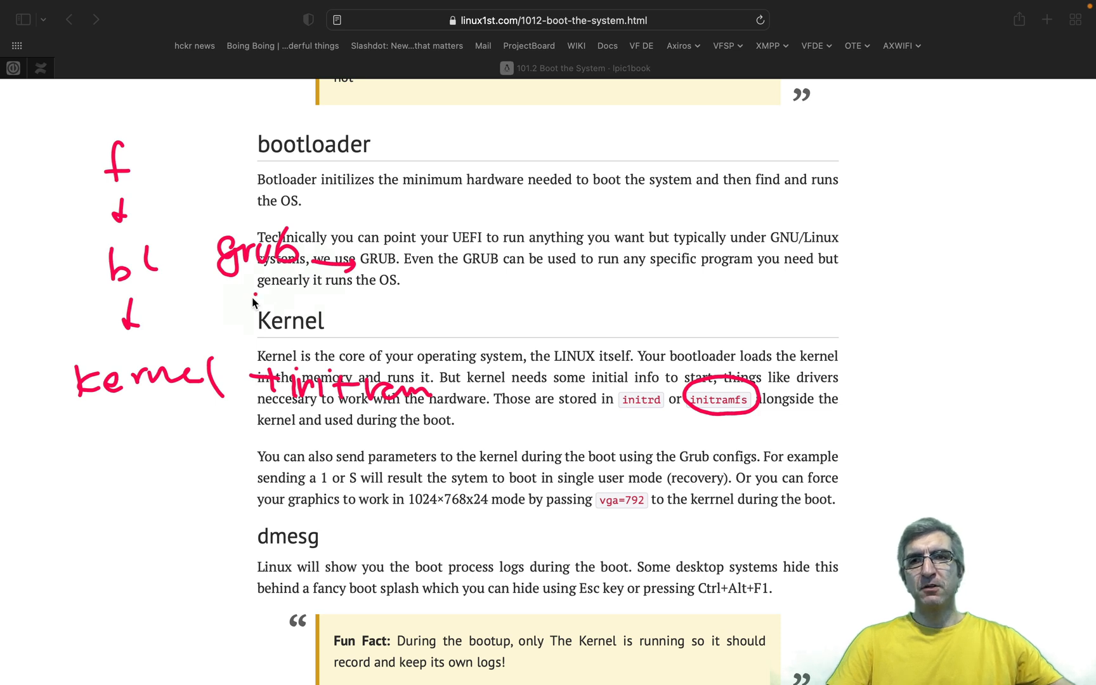
pyautogui.moveTo(80, 414); pyautogui.dragTo(223, 412)
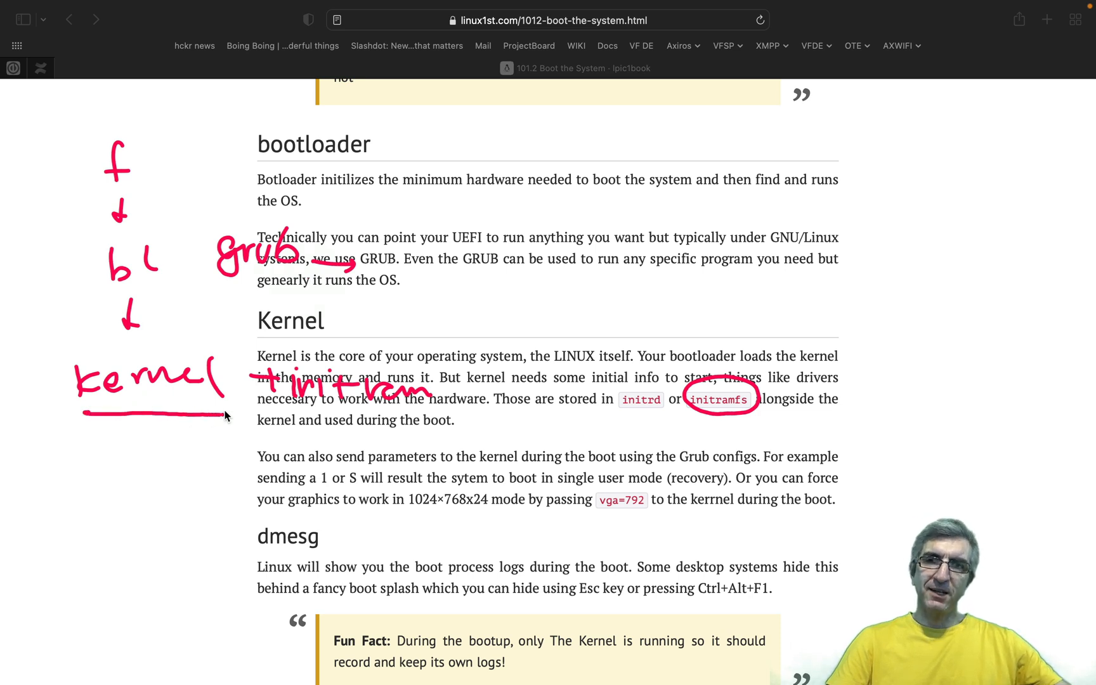
pyautogui.moveTo(296, 418); pyautogui.dragTo(415, 422)
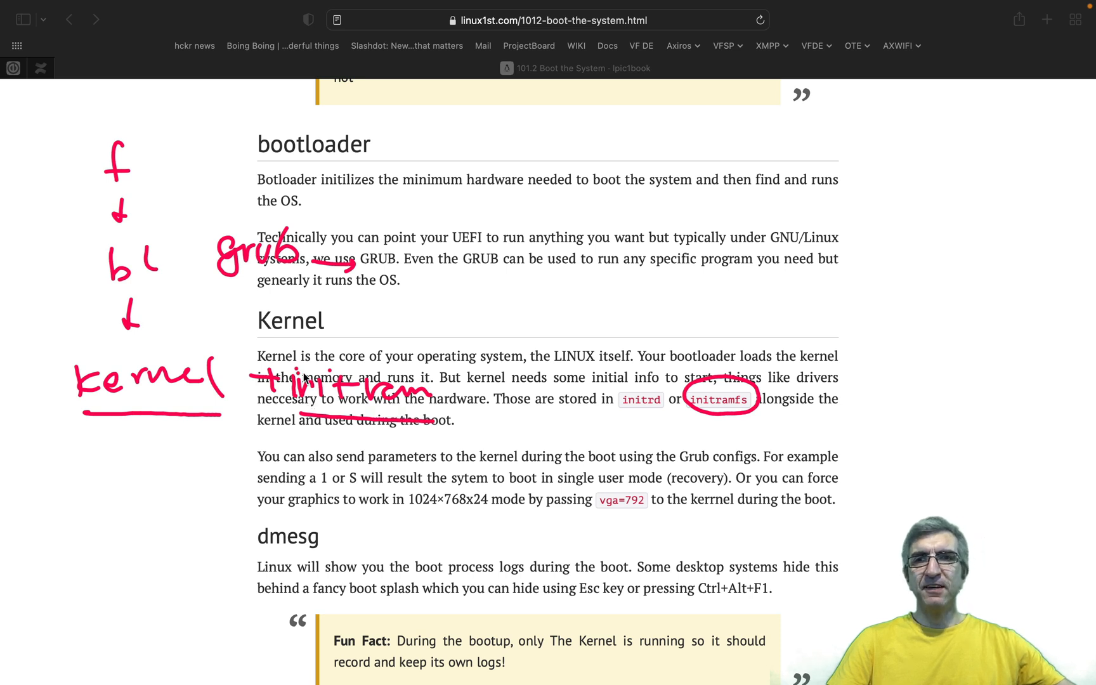
pyautogui.moveTo(49, 348); pyautogui.dragTo(505, 434)
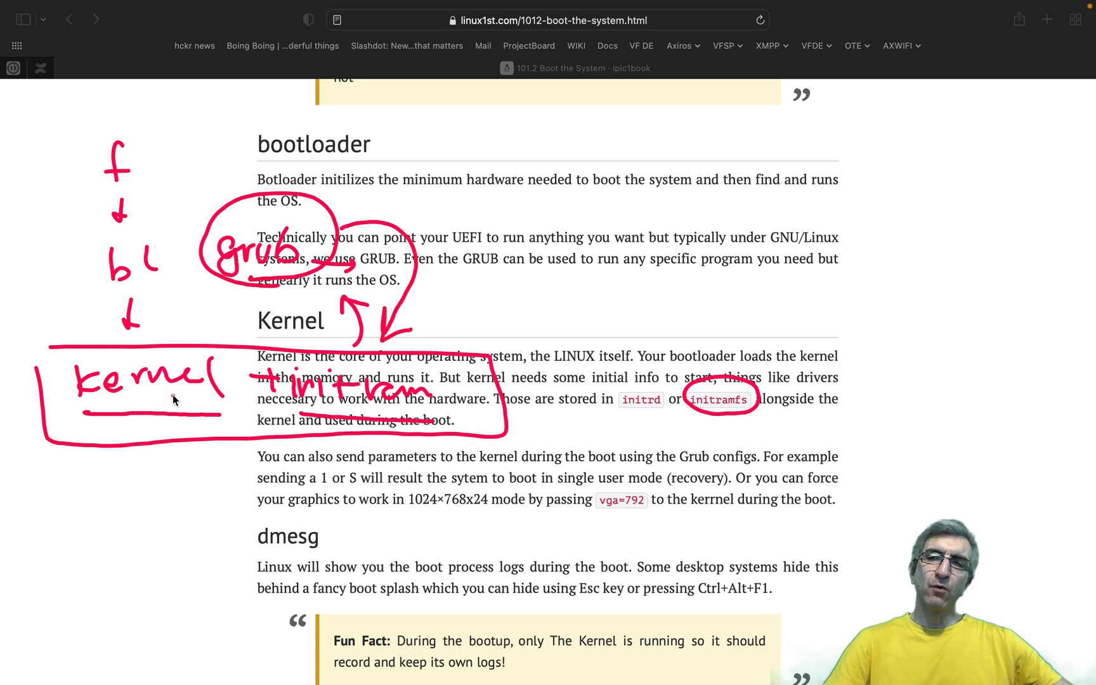
pyautogui.moveTo(293, 387)
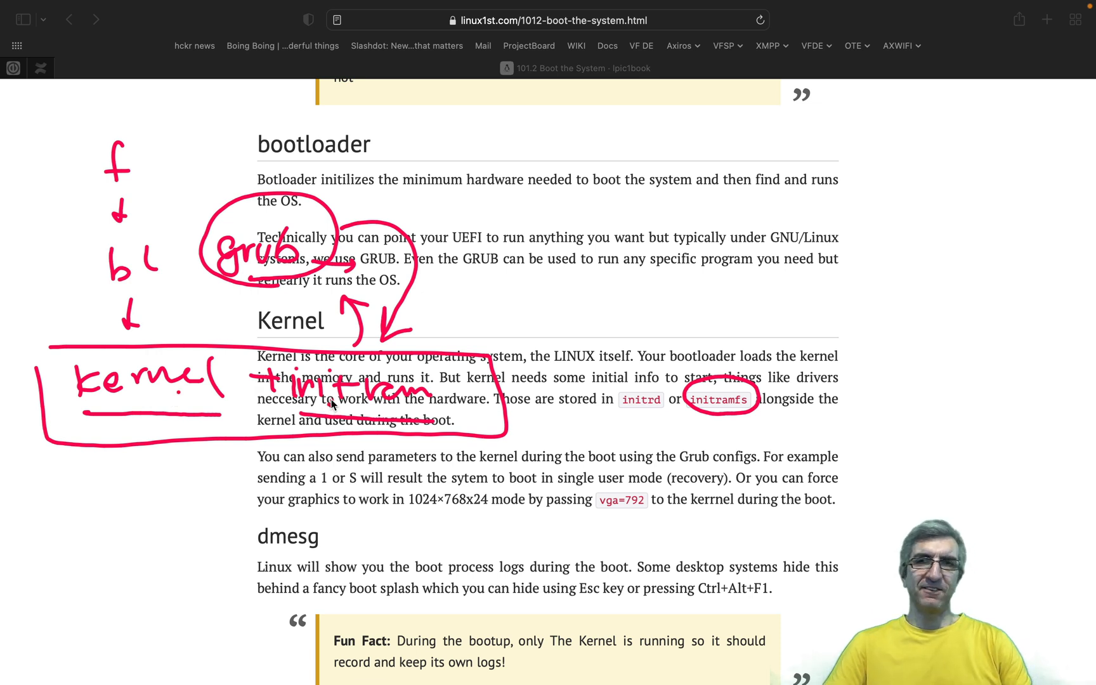
pyautogui.moveTo(300, 407)
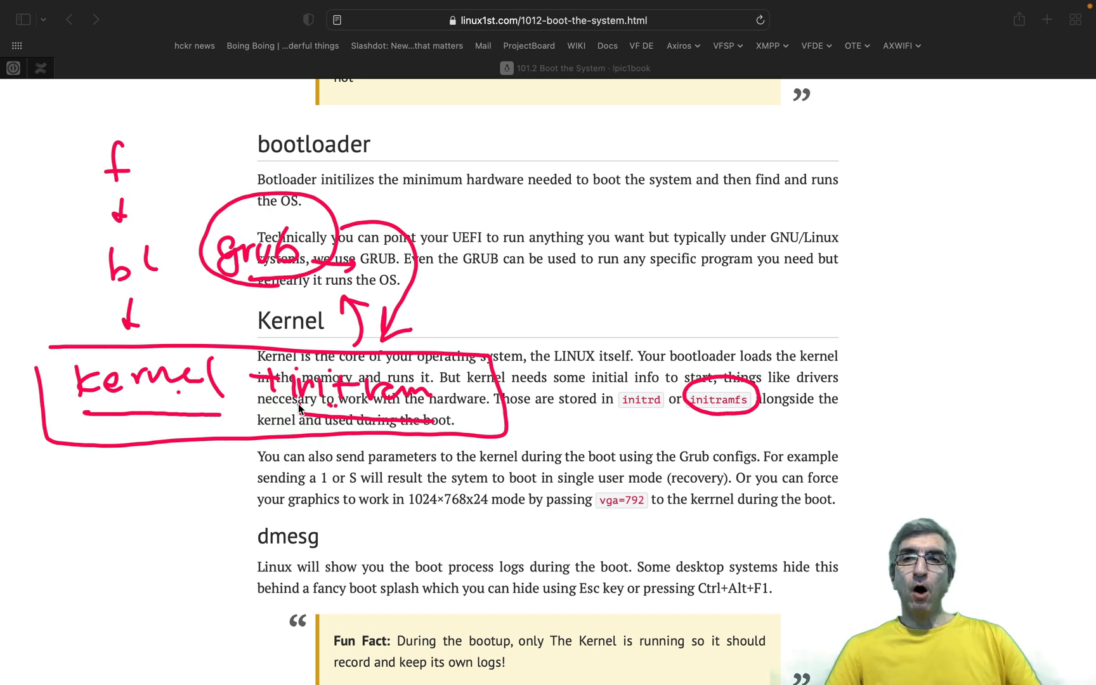
pyautogui.moveTo(485, 265)
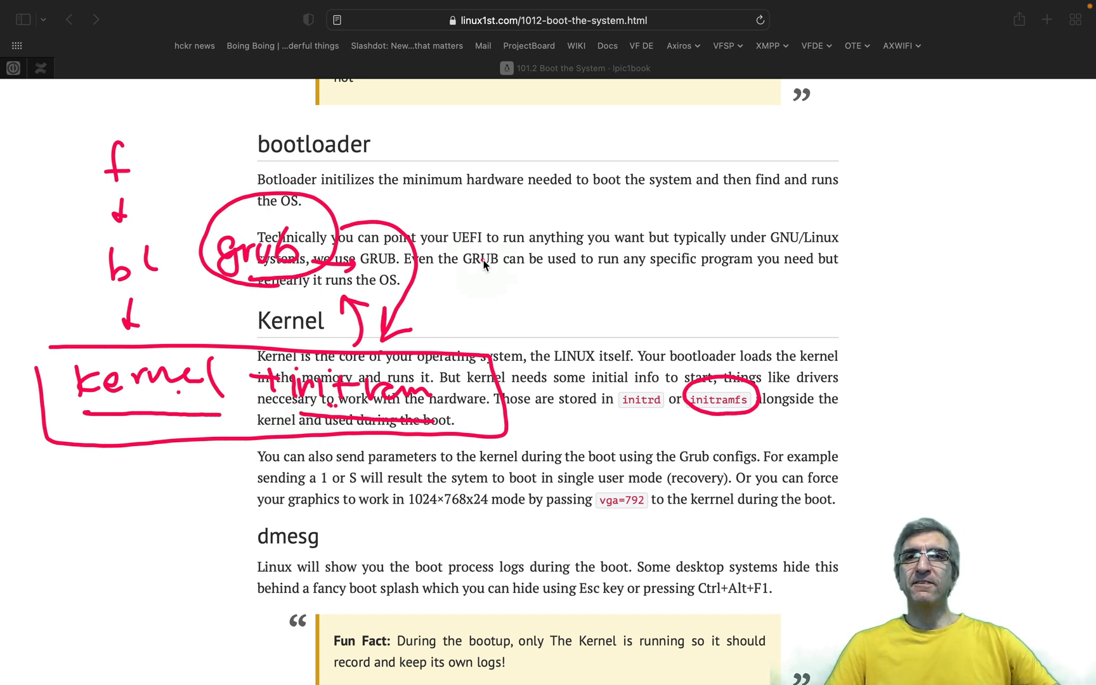
pyautogui.moveTo(324, 333)
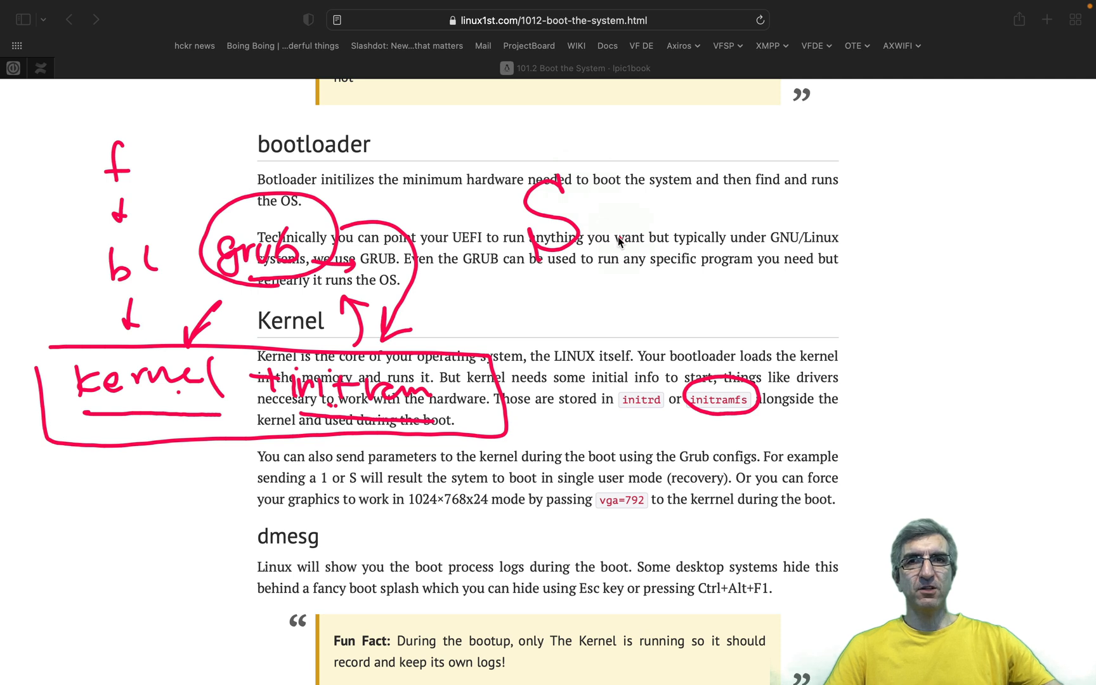
pyautogui.moveTo(599, 242)
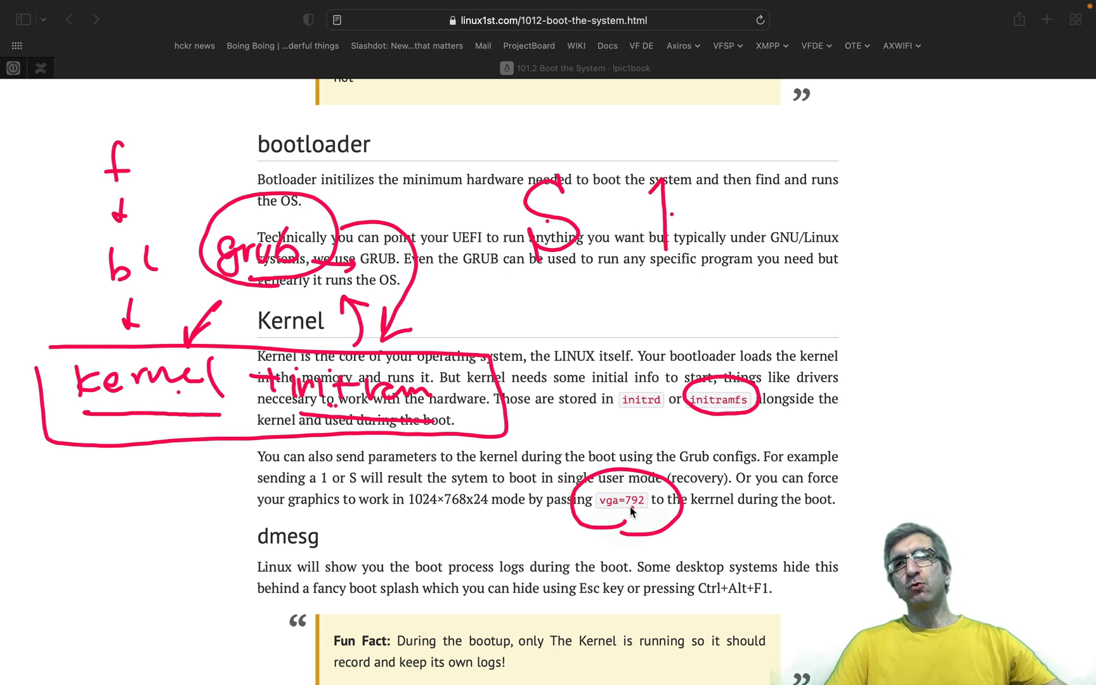
pyautogui.moveTo(415, 516)
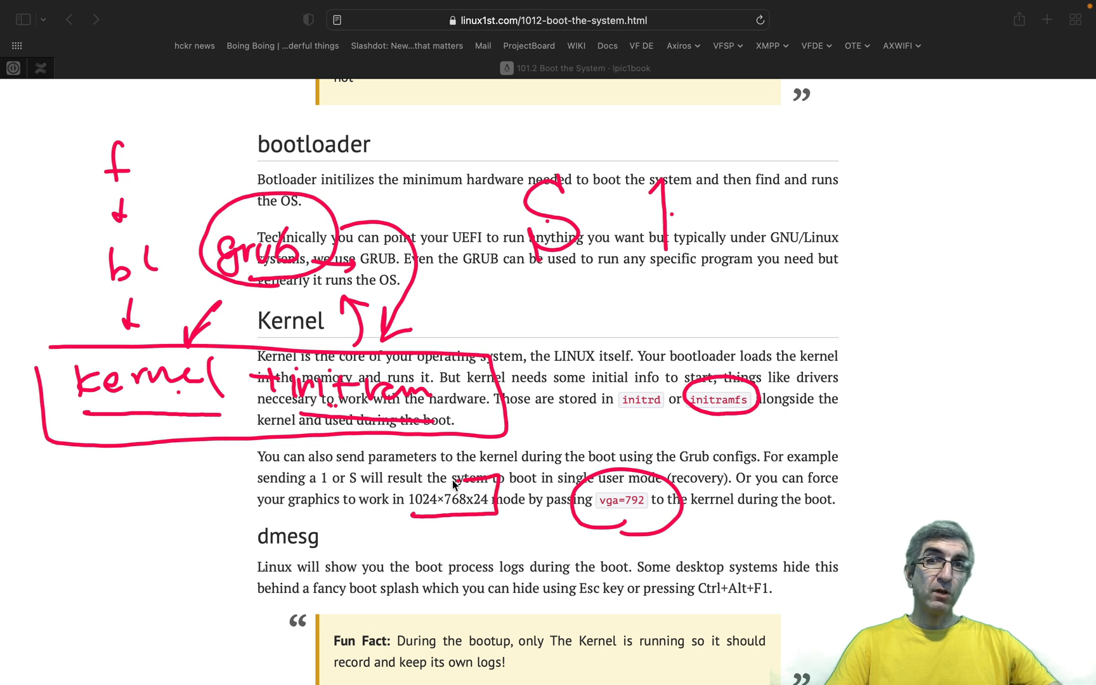
pyautogui.moveTo(454, 482); pyautogui.dragTo(402, 521)
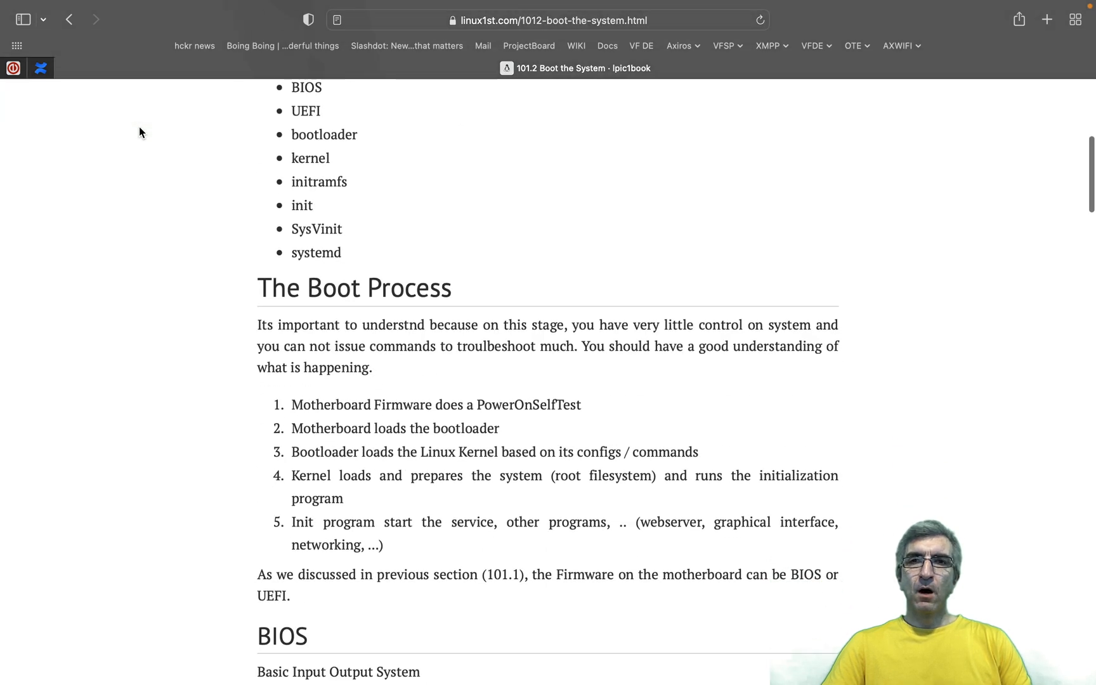
# Underline Firmware, PowerOnSelfTest and step 4, then box Init with an arrow from step 4.
pyautogui.scroll(-3)
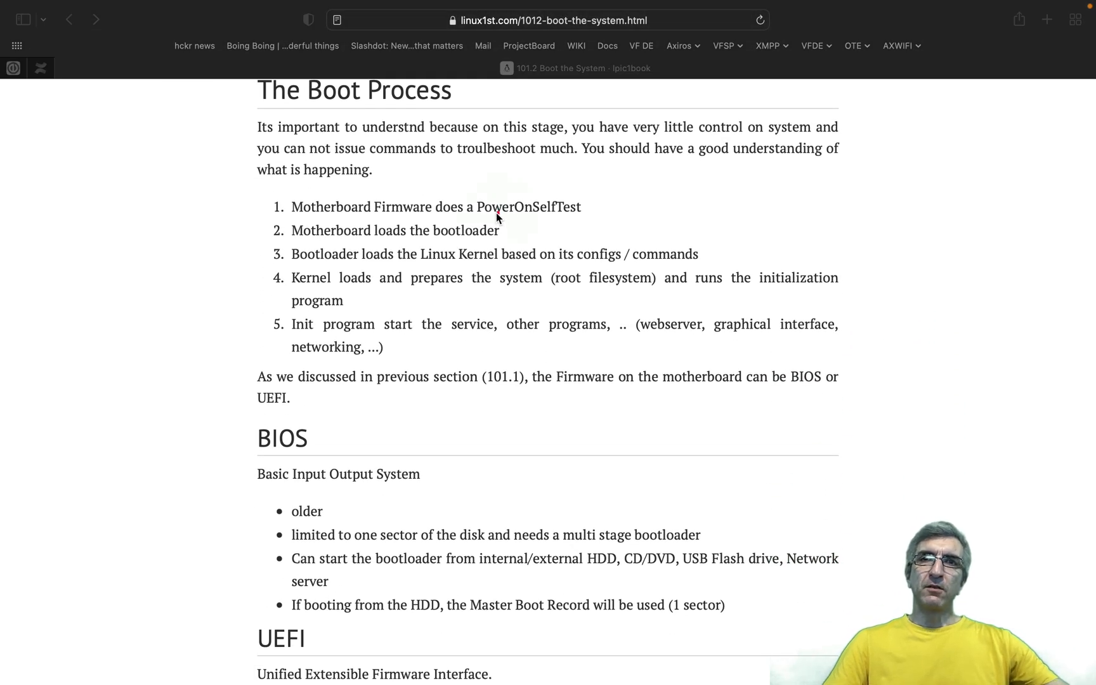
pyautogui.moveTo(374, 219); pyautogui.dragTo(580, 213)
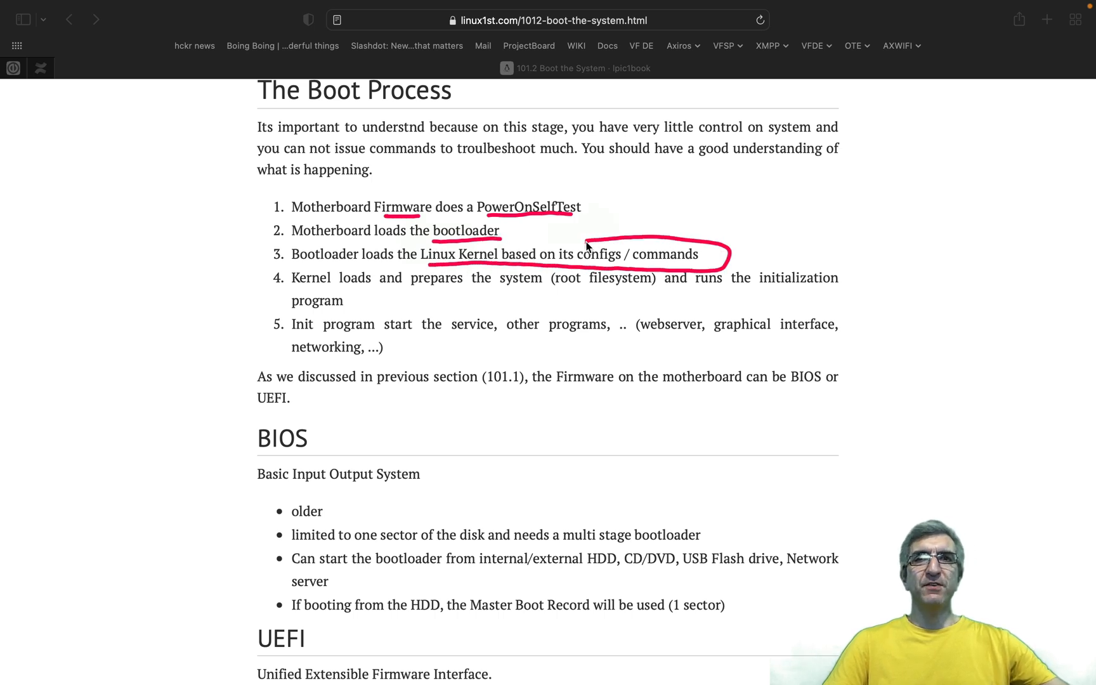
pyautogui.moveTo(547, 296)
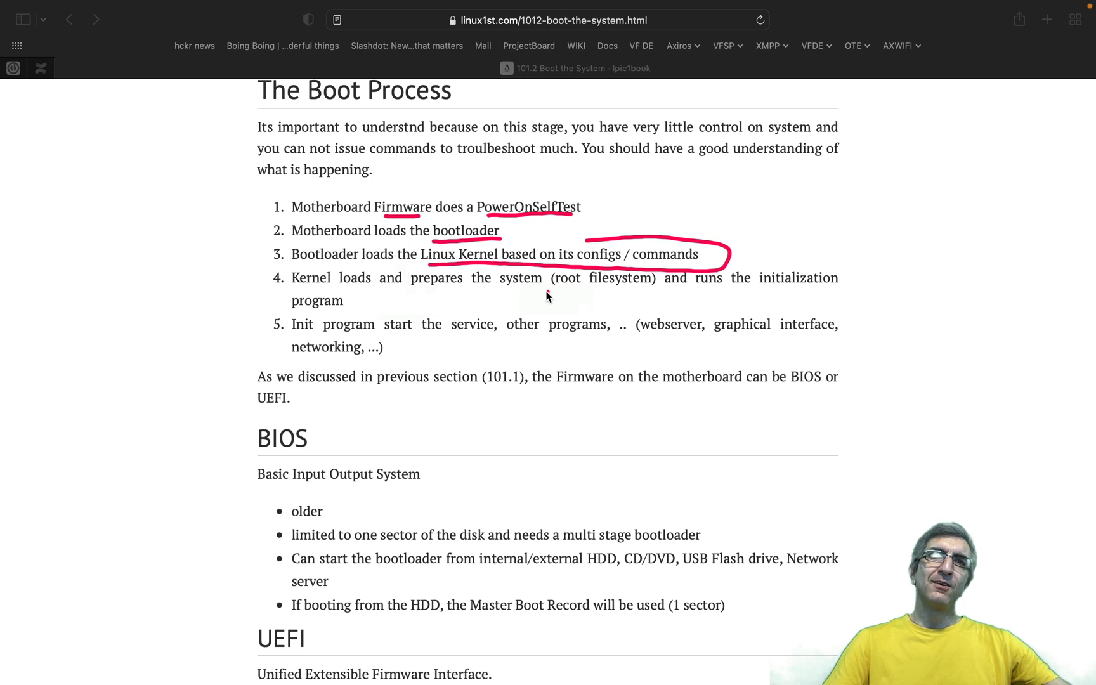
pyautogui.moveTo(549, 290); pyautogui.dragTo(810, 296)
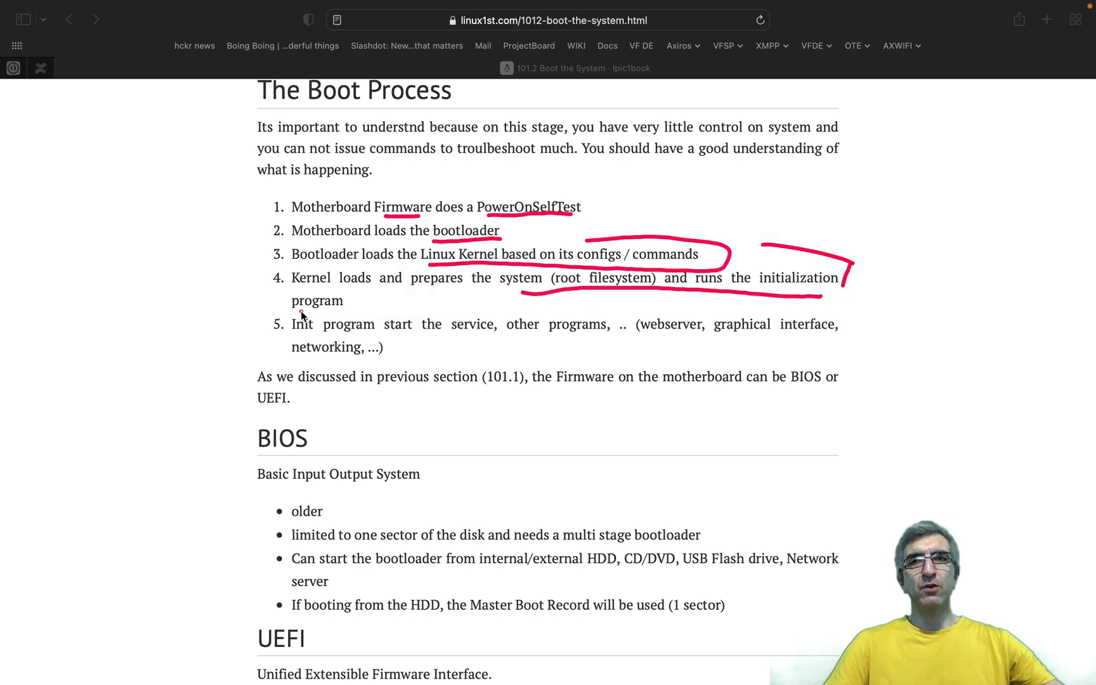
pyautogui.moveTo(292, 310); pyautogui.dragTo(343, 309)
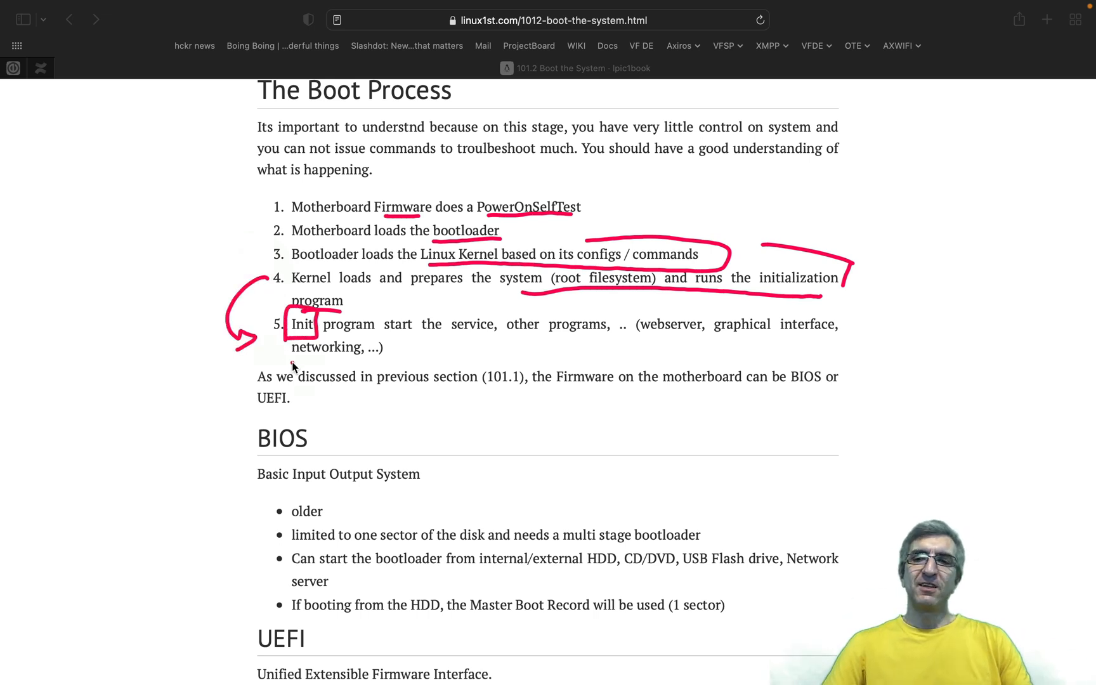
# Scroll down past the Kernel section to the dmesg and /var/log/messages commands.
pyautogui.scroll(-3)
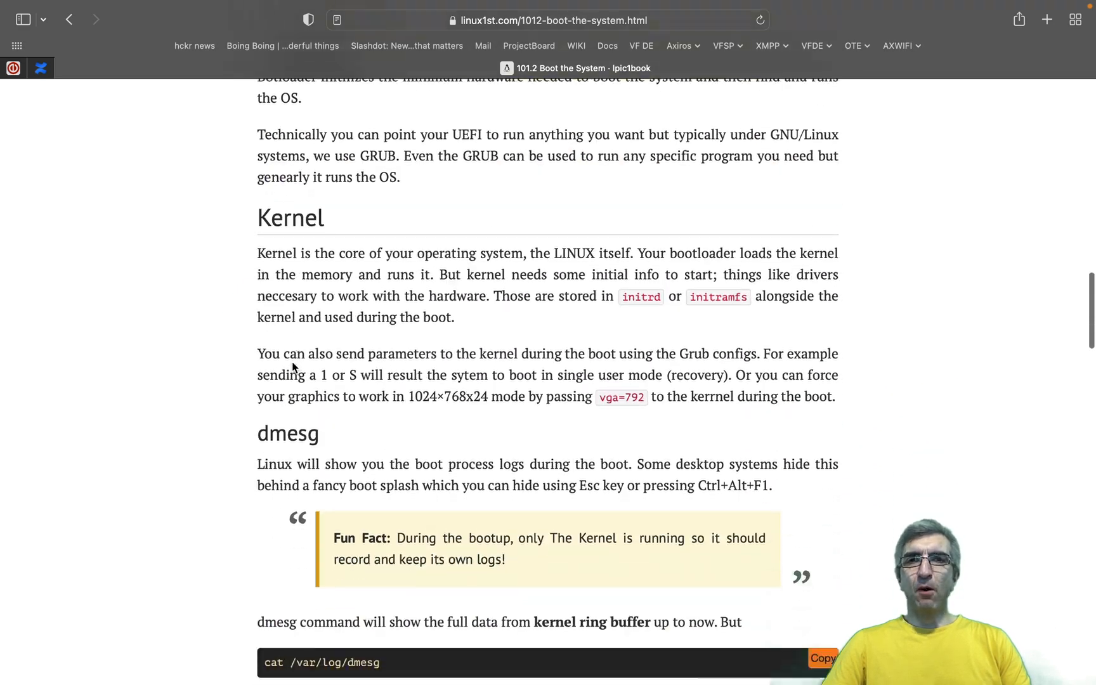
pyautogui.scroll(-3)
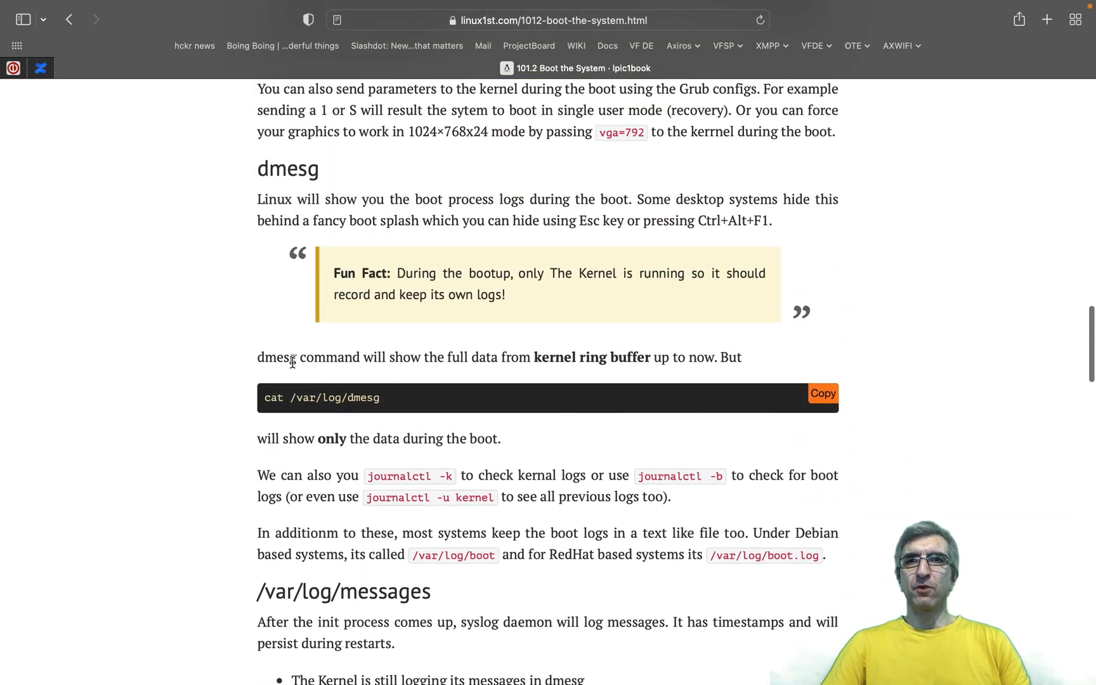
pyautogui.scroll(-3)
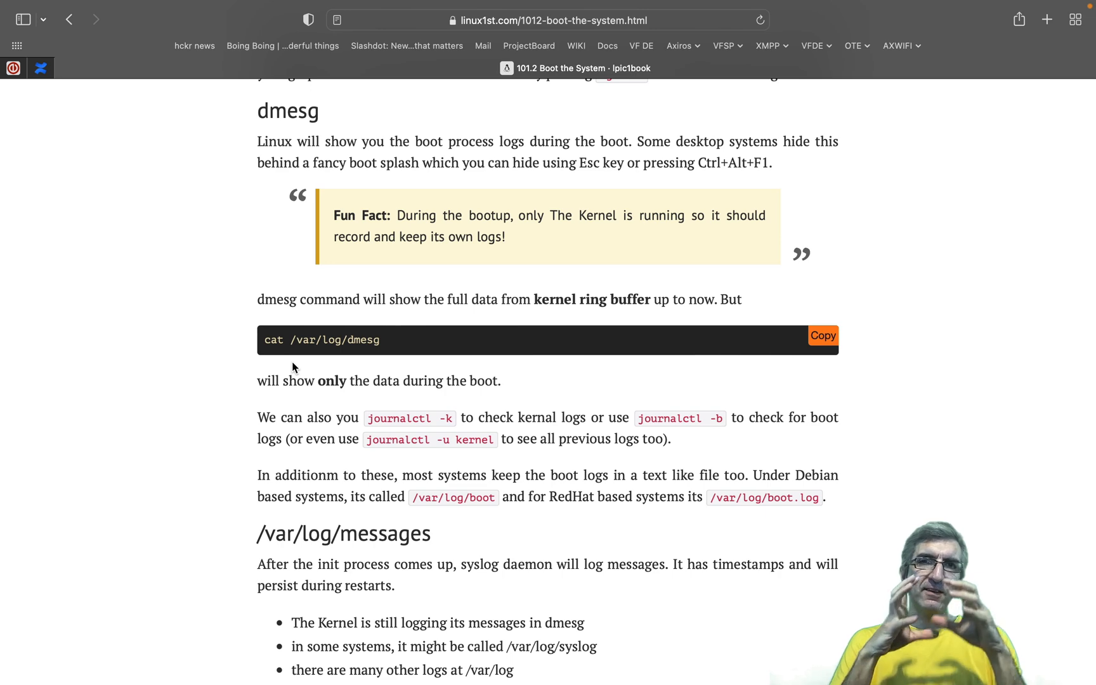